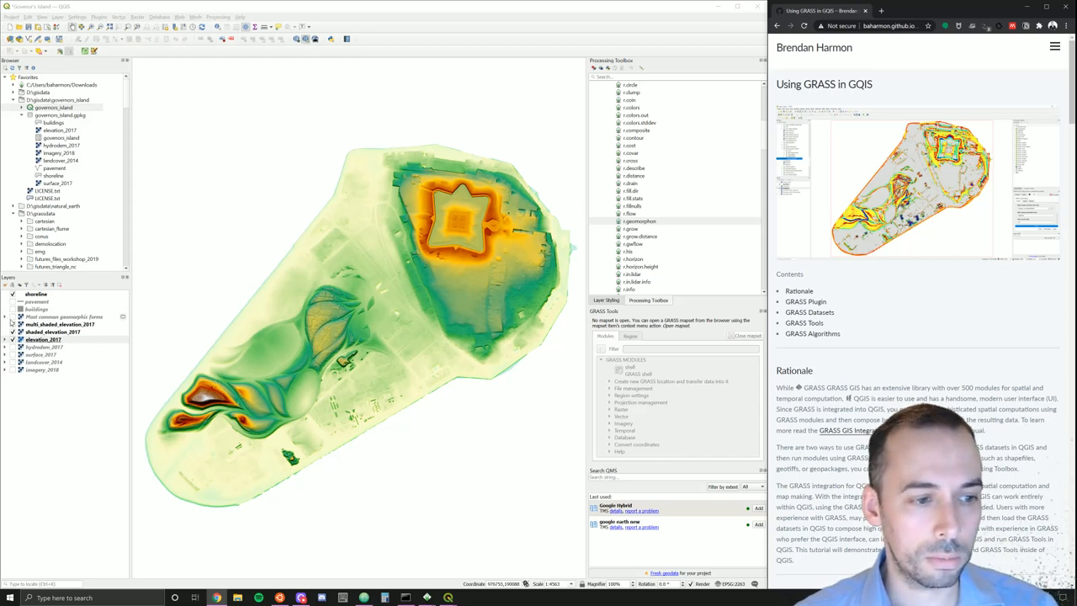
Step: Turn on the geomorphon landform raster so it draws over the elevation map
{"action": "left_click", "coordinate": [44, 340]}
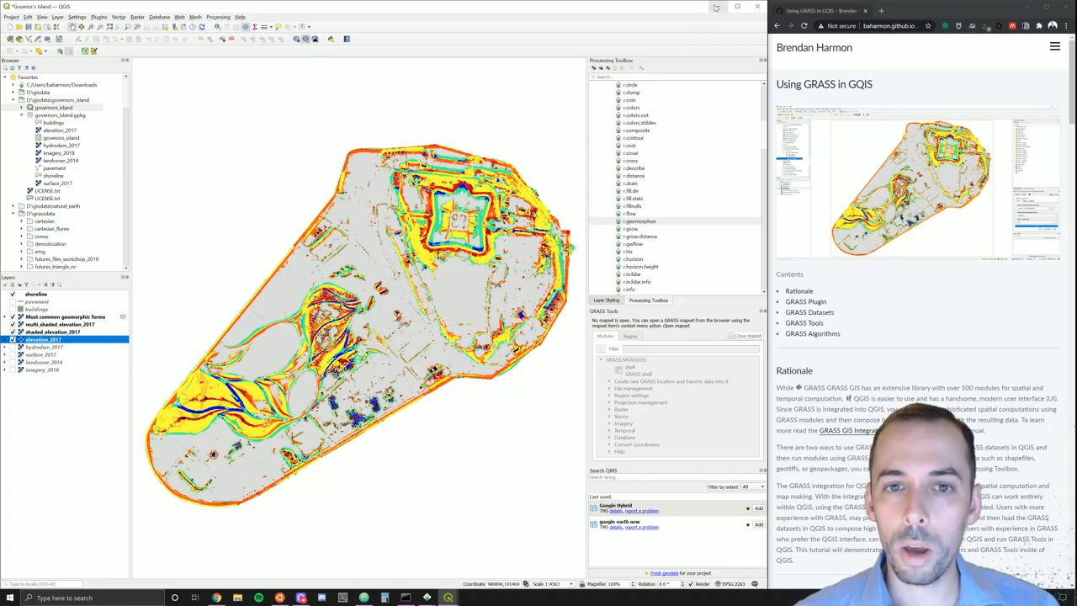
{"action": "mouse_move", "coordinate": [717, 6]}
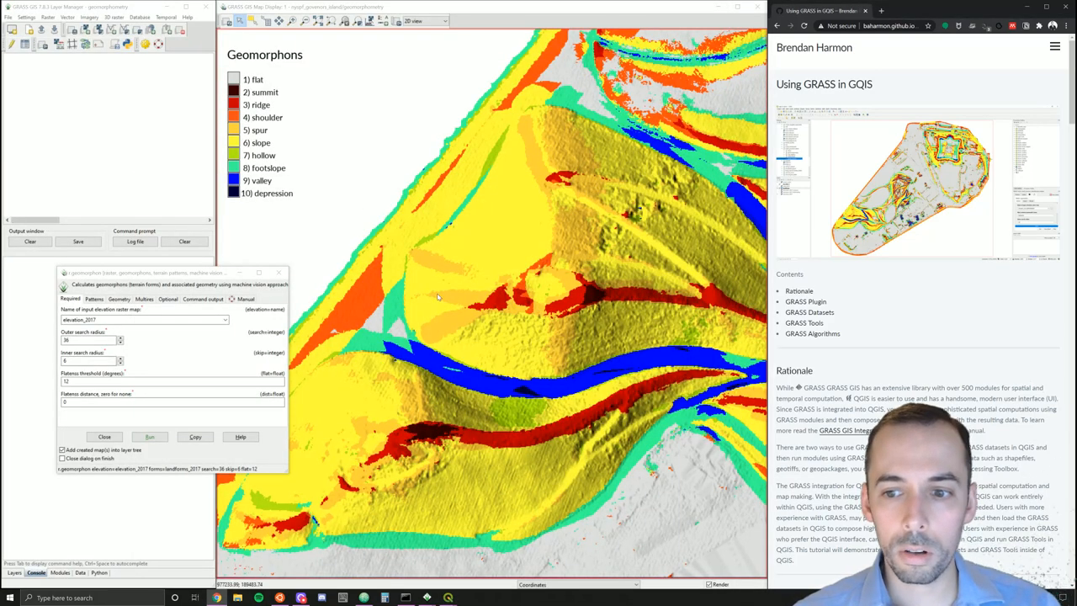
{"action": "mouse_move", "coordinate": [404, 155]}
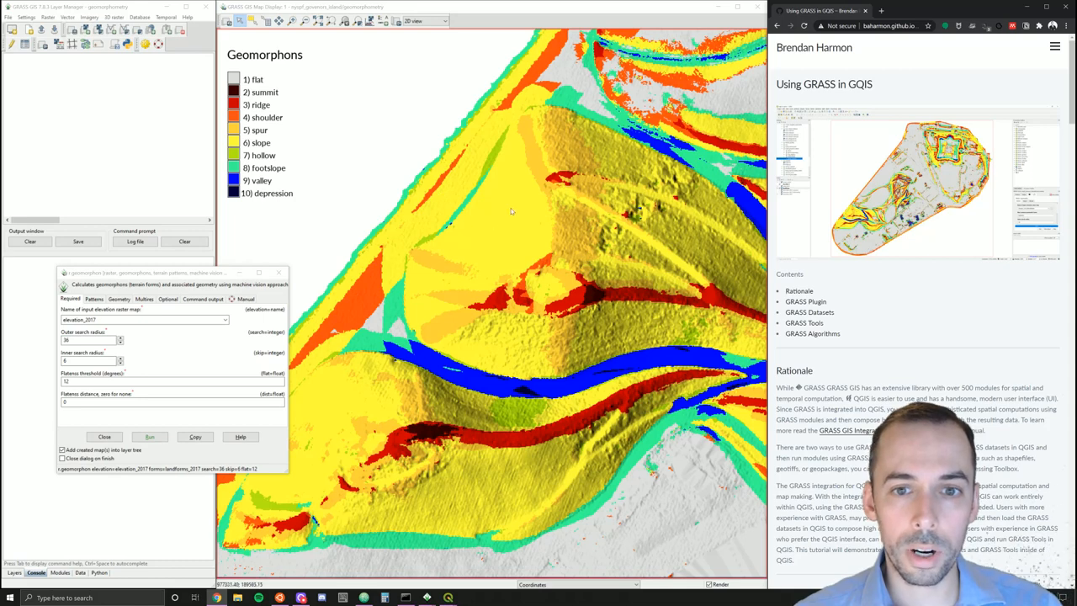
{"action": "mouse_move", "coordinate": [540, 209]}
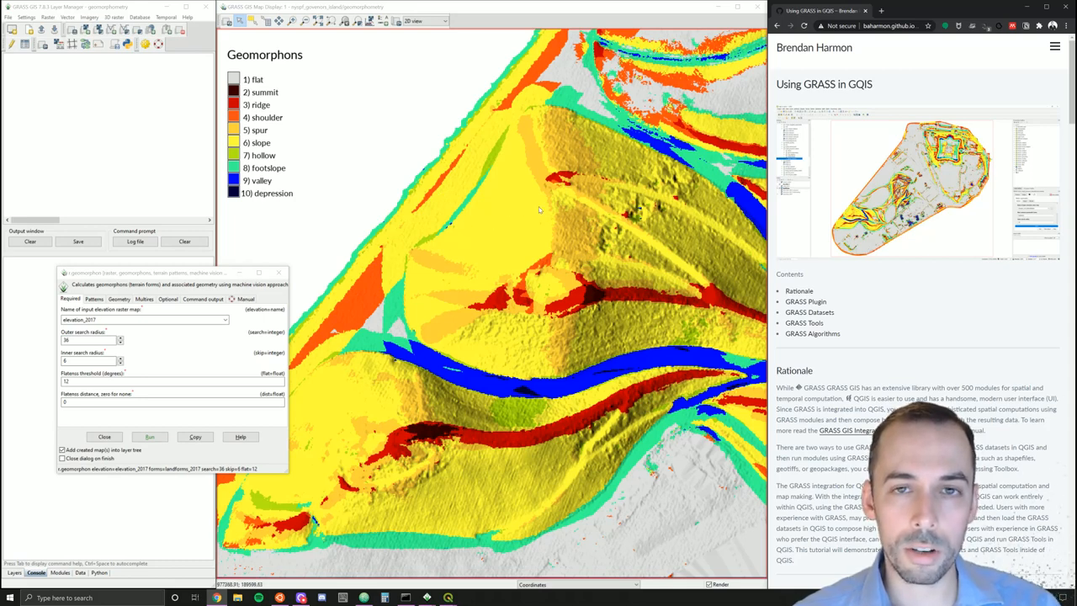
{"action": "mouse_move", "coordinate": [604, 269]}
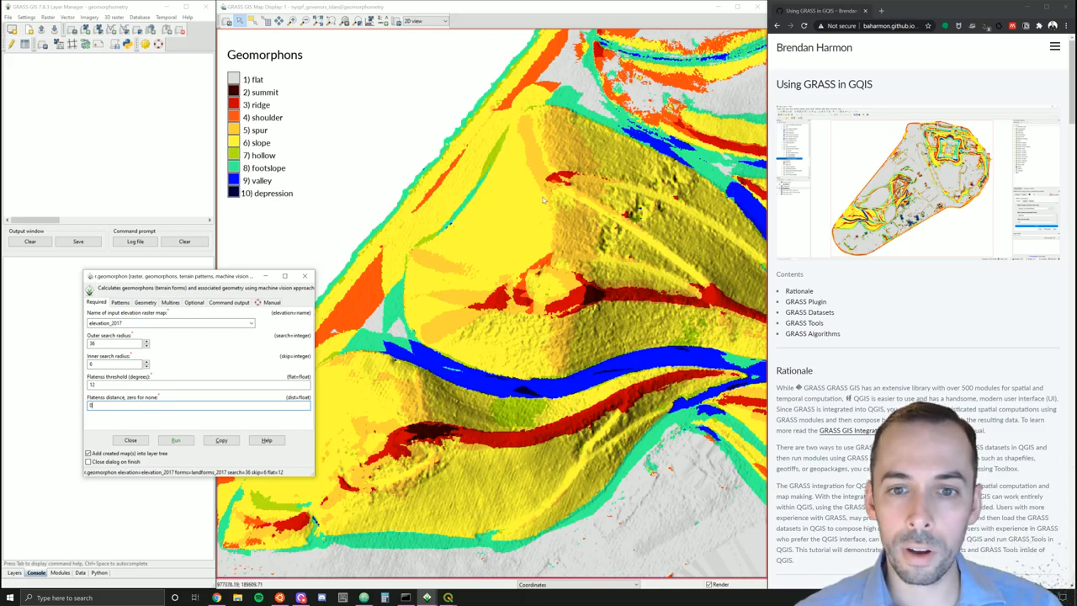
{"action": "mouse_move", "coordinate": [582, 303]}
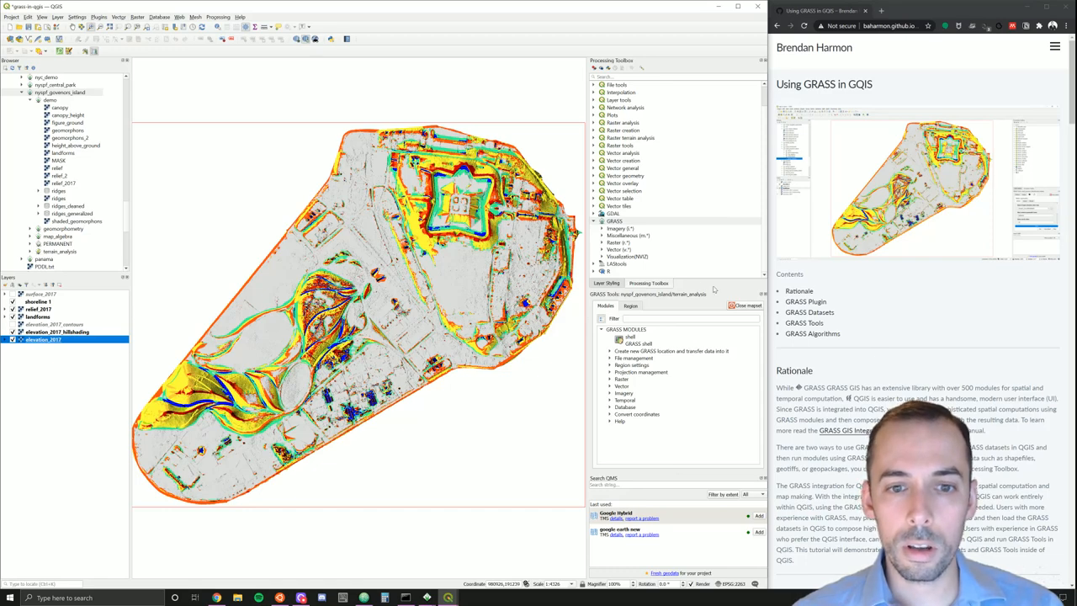
{"action": "mouse_move", "coordinate": [554, 179]}
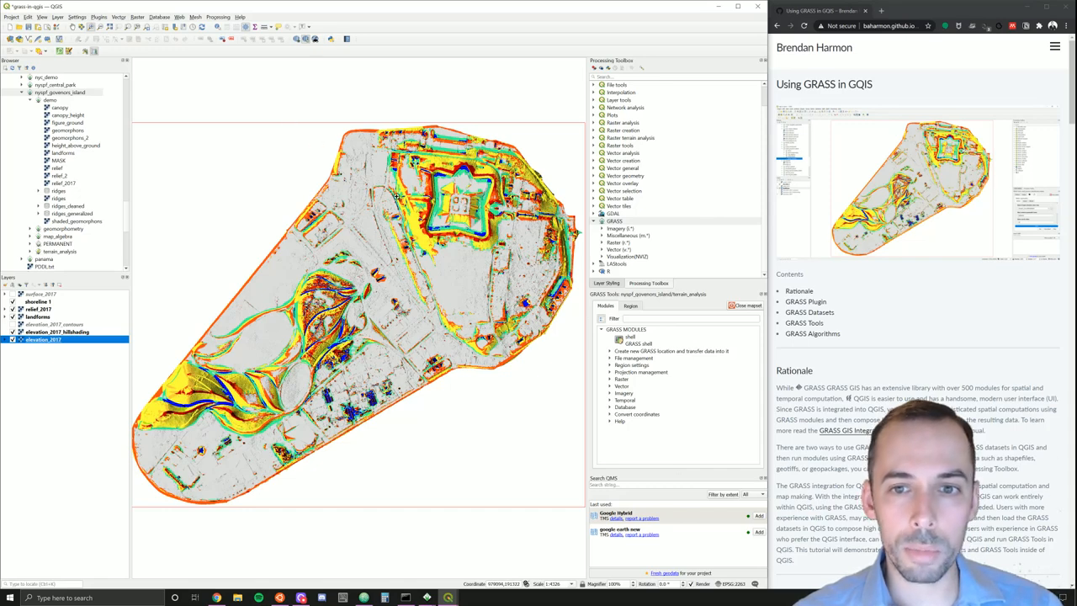
{"action": "mouse_move", "coordinate": [485, 270]}
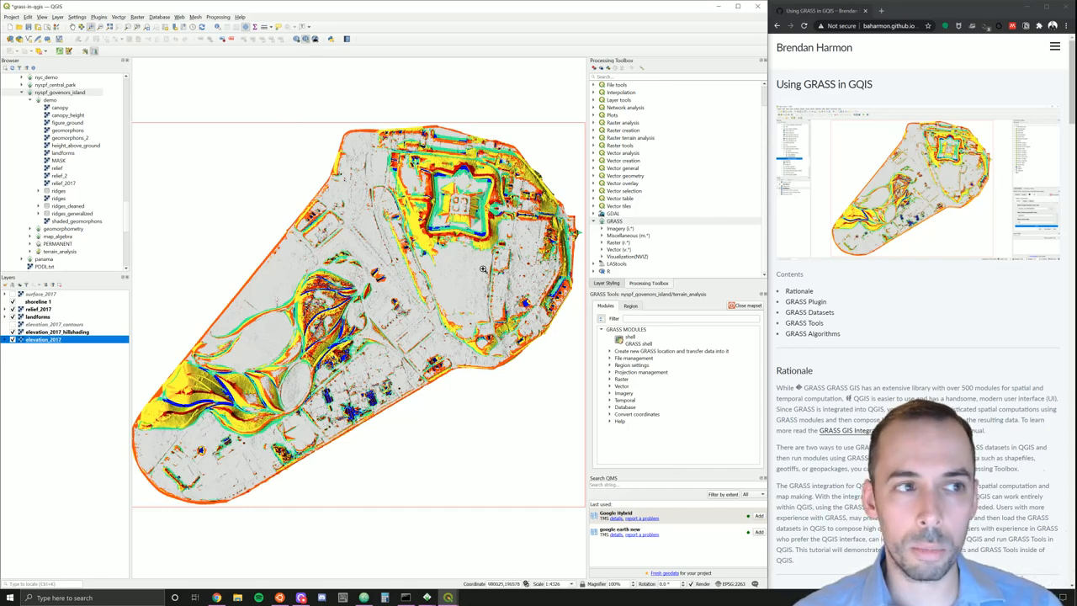
{"action": "mouse_move", "coordinate": [850, 339]}
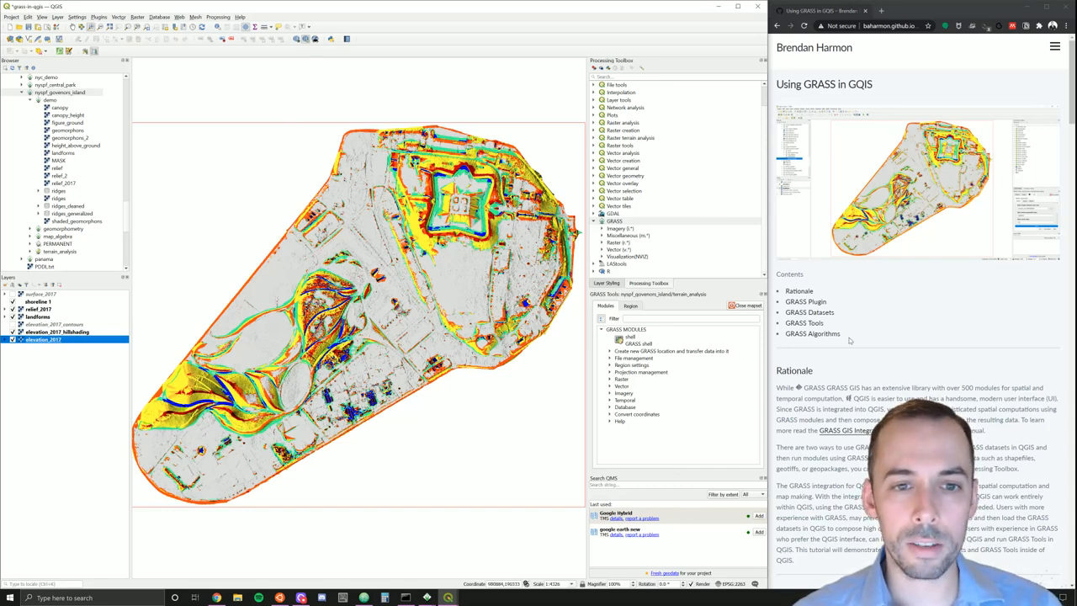
Step: Scroll the Using GRASS in QGIS tutorial down to the GRASS Datasets section
{"action": "scroll", "scroll_direction": "down", "scroll_amount": 3}
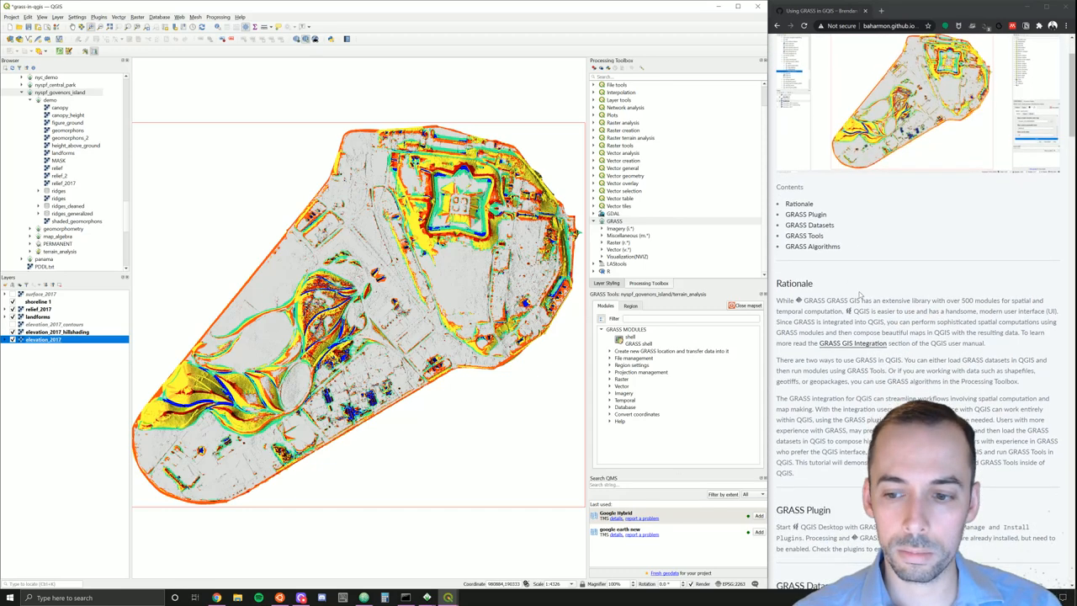
{"action": "scroll", "scroll_direction": "down", "scroll_amount": 3}
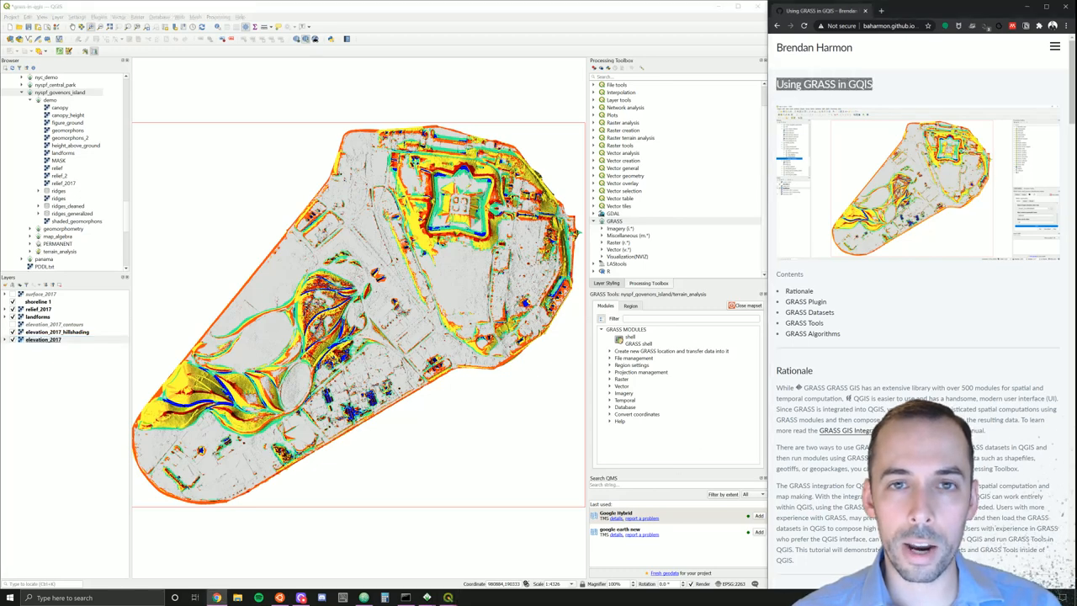
{"action": "scroll", "scroll_direction": "down", "scroll_amount": 3}
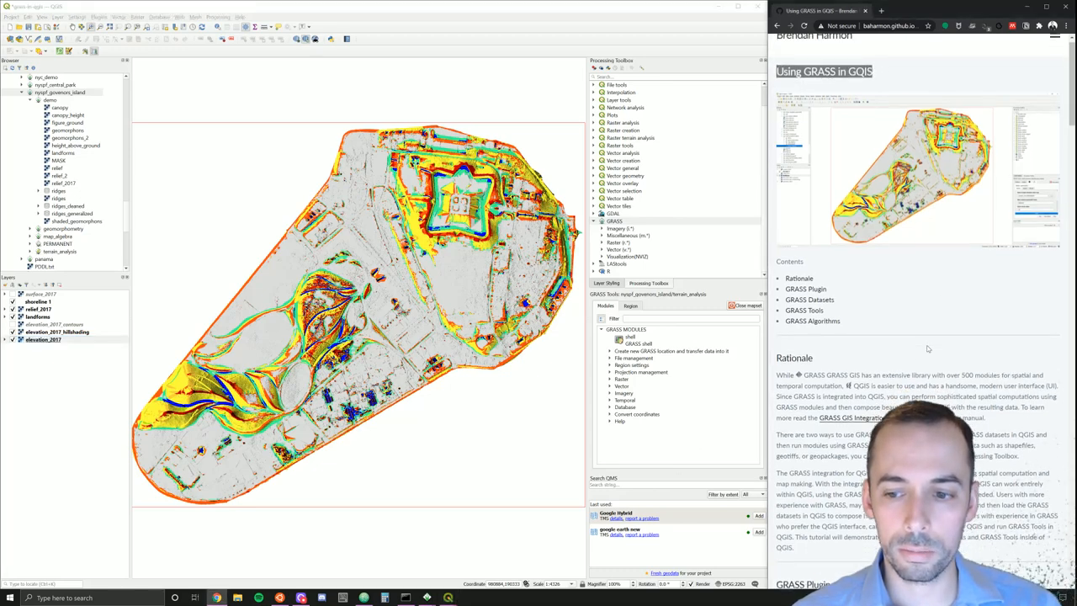
{"action": "scroll", "scroll_direction": "down", "scroll_amount": 3}
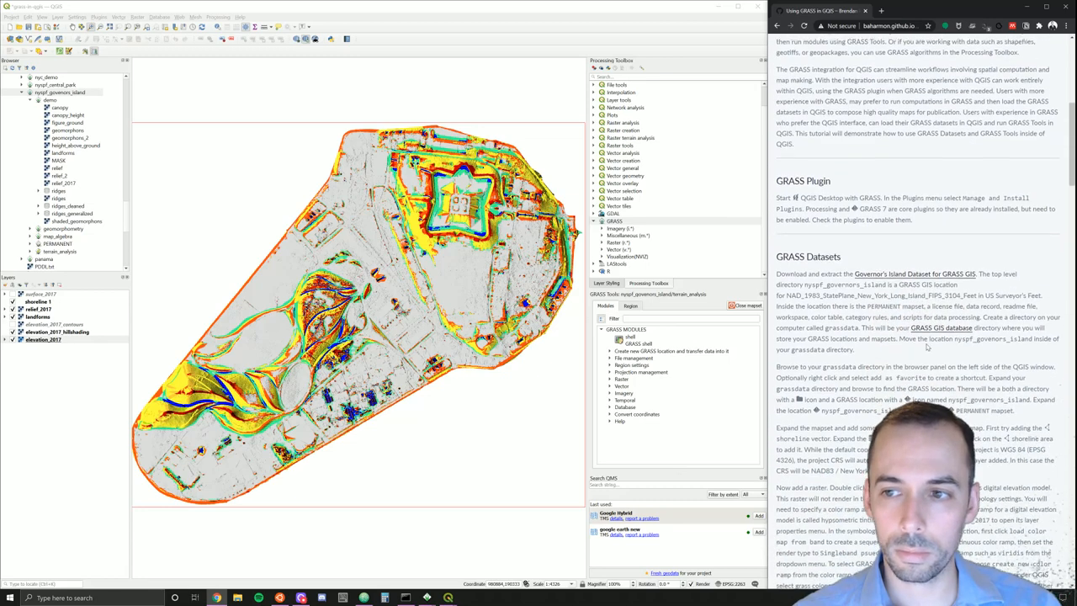
{"action": "scroll", "scroll_direction": "down", "scroll_amount": 3}
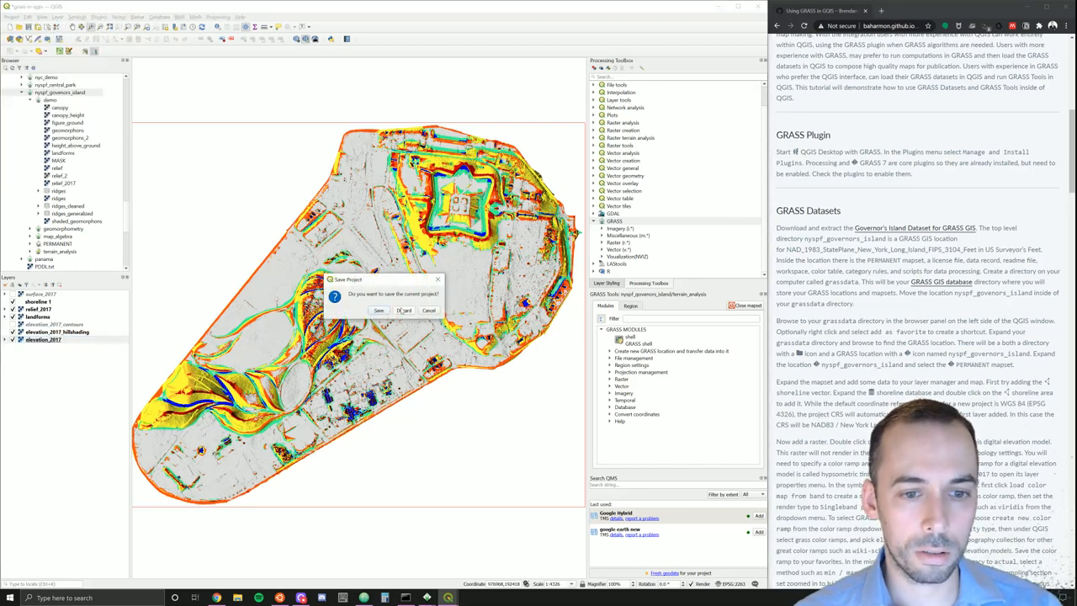
Step: Discard the old project's changes, leaving a blank untitled project
{"action": "left_click", "coordinate": [404, 310]}
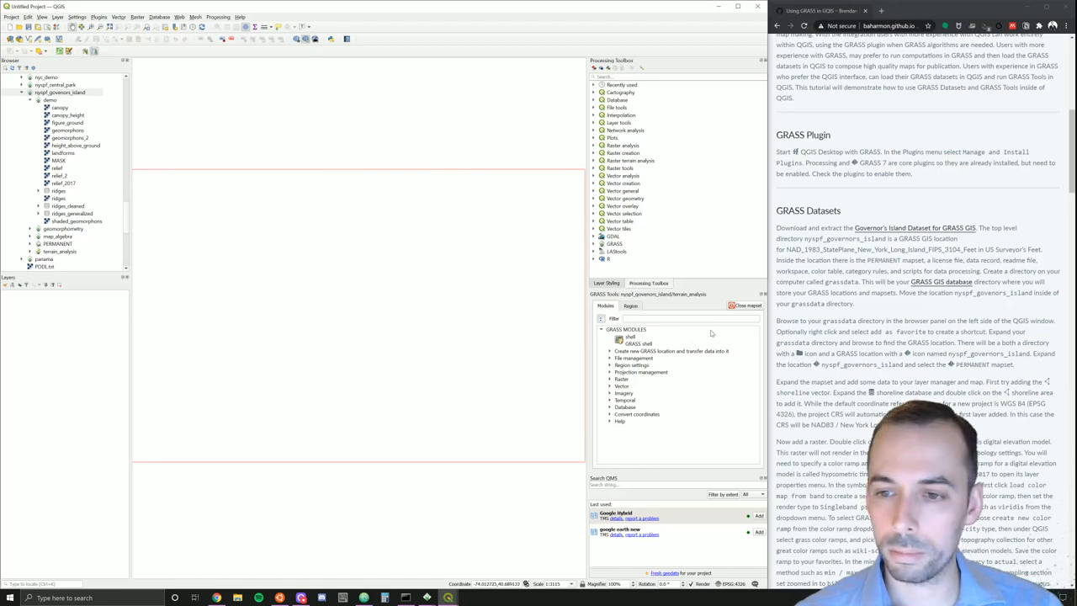
{"action": "mouse_move", "coordinate": [508, 201]}
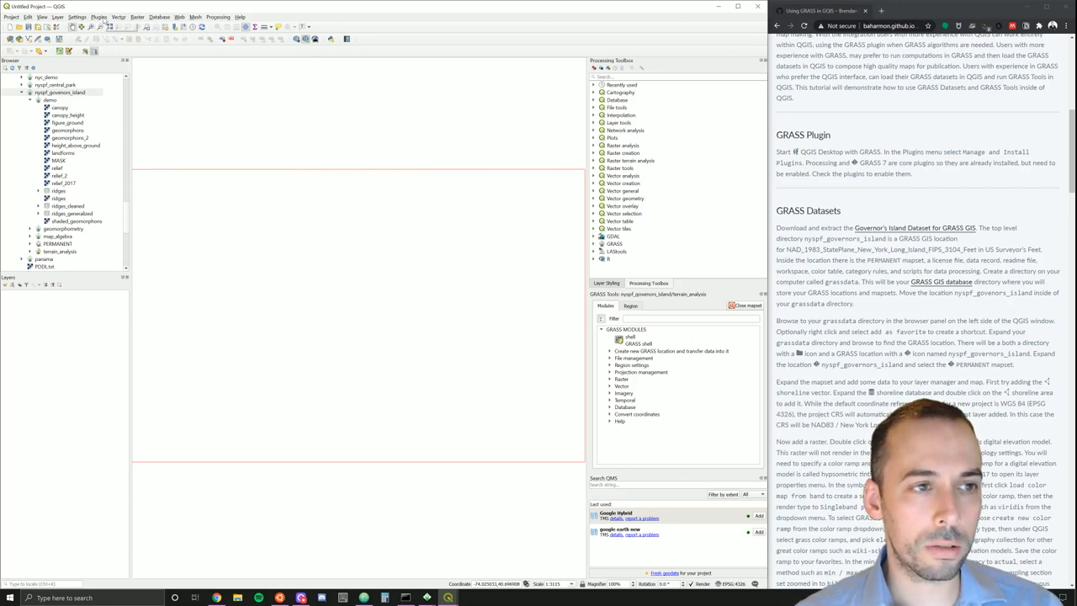
{"action": "left_click", "coordinate": [100, 17]}
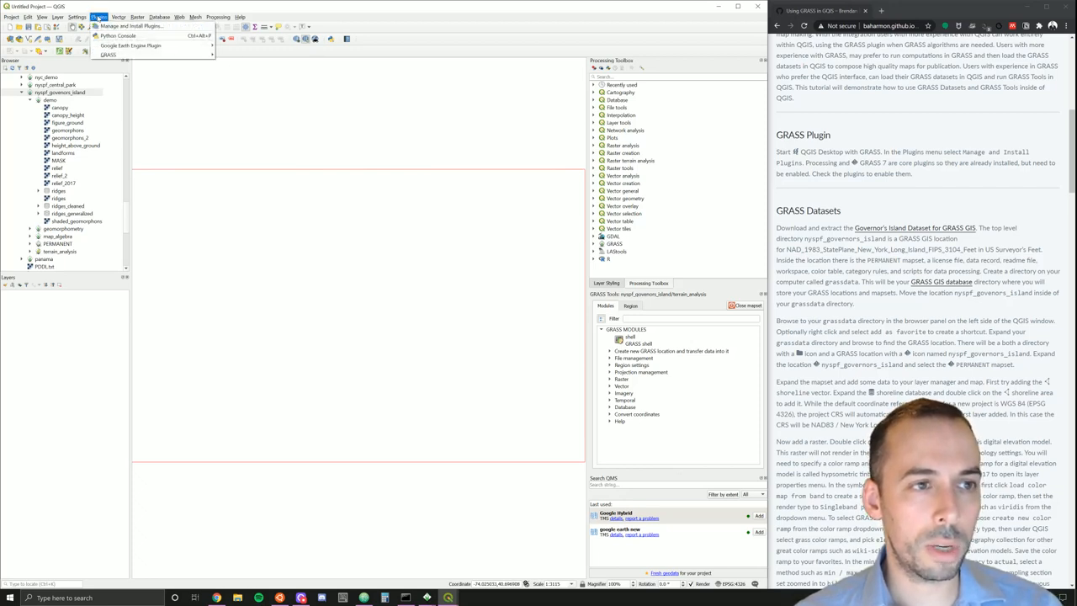
{"action": "mouse_move", "coordinate": [108, 53]}
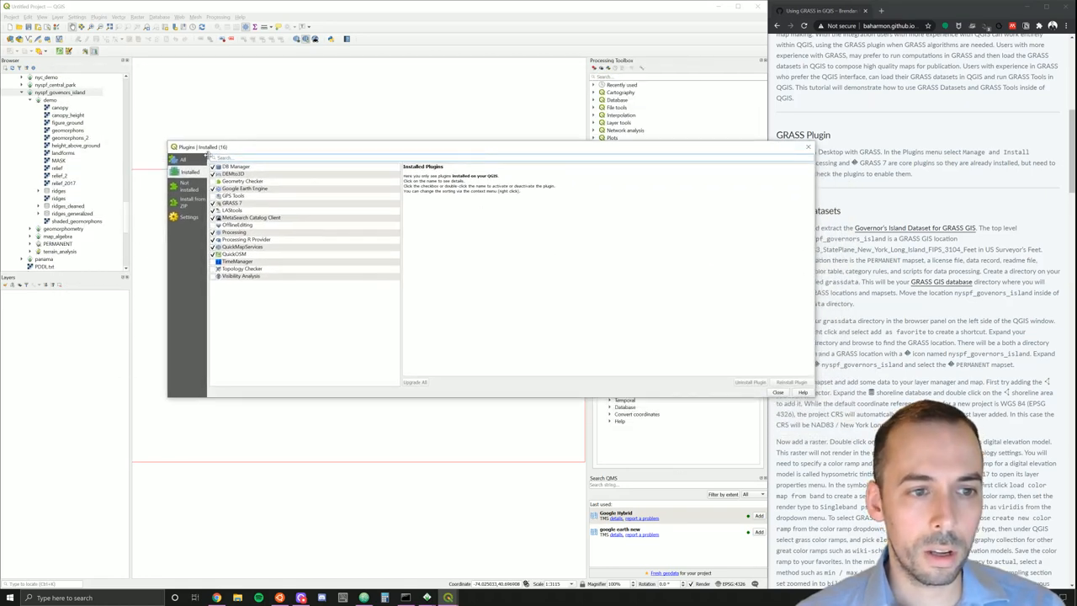
{"action": "left_click", "coordinate": [183, 160]}
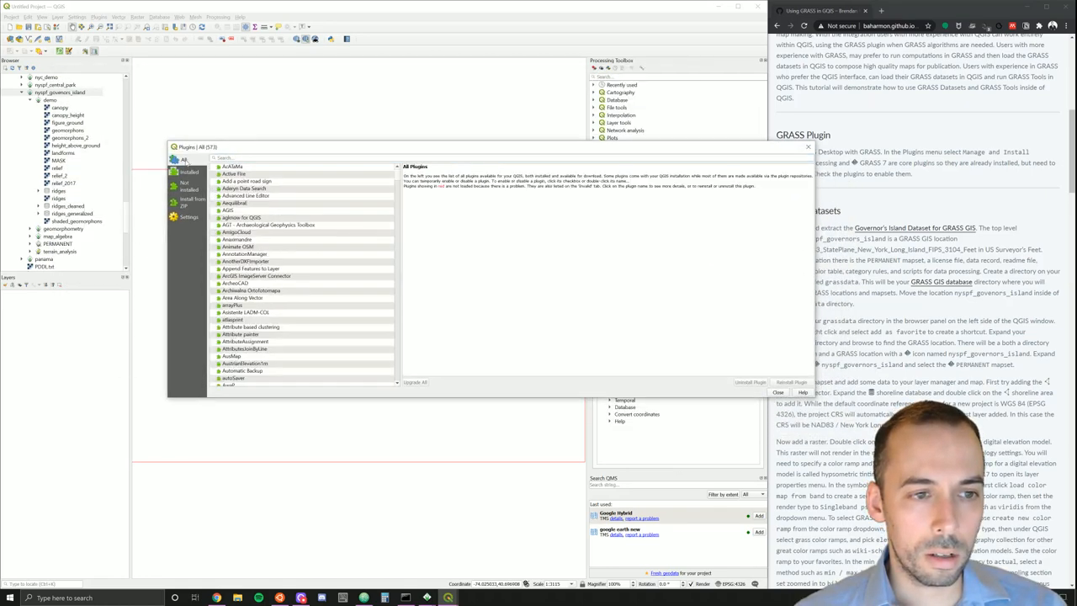
{"action": "left_click", "coordinate": [189, 171]}
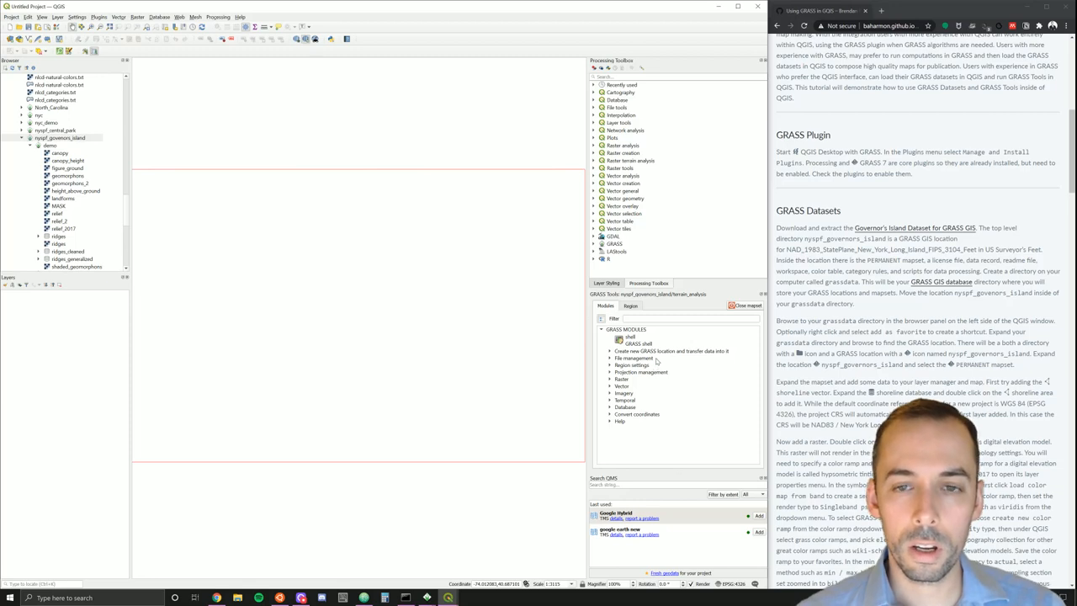
{"action": "mouse_move", "coordinate": [656, 362]}
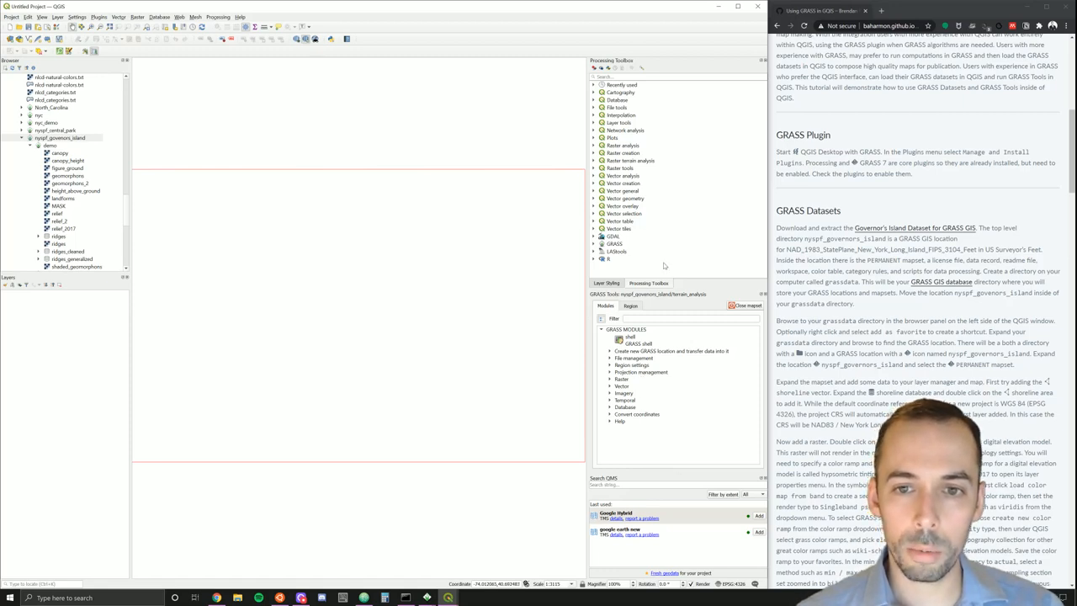
Step: Expand the GRASS provider in the Processing Toolbox to list its tool categories
{"action": "left_click", "coordinate": [616, 244]}
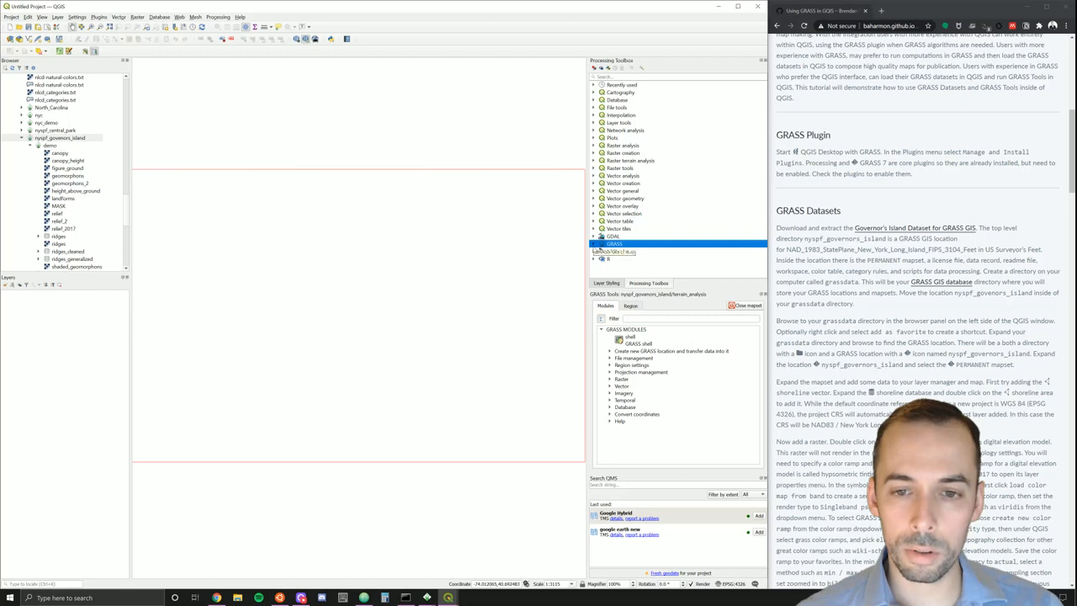
{"action": "left_click", "coordinate": [597, 243]}
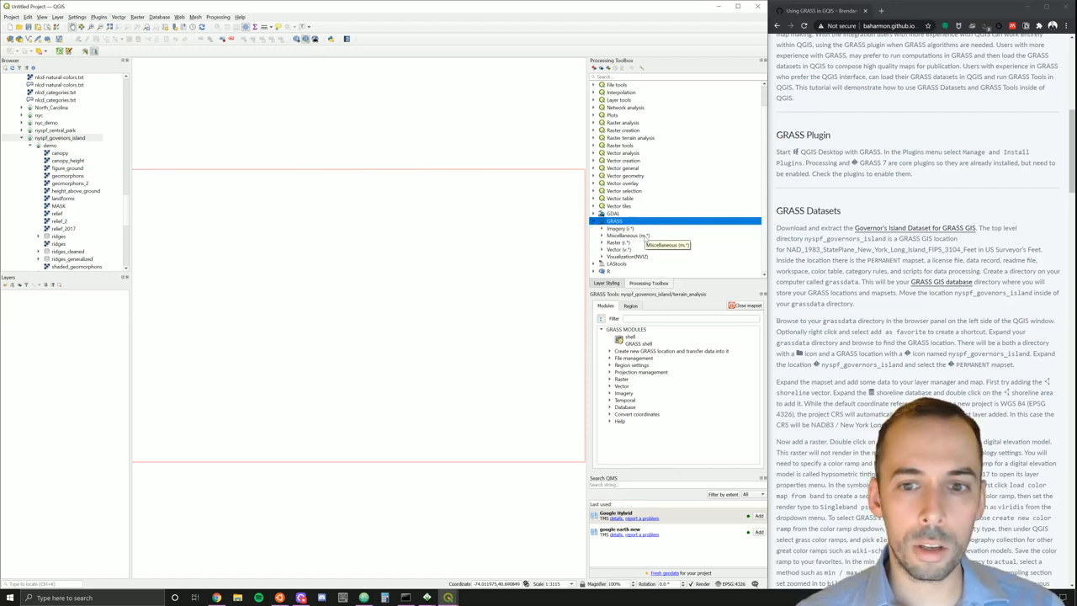
{"action": "mouse_move", "coordinate": [626, 235]}
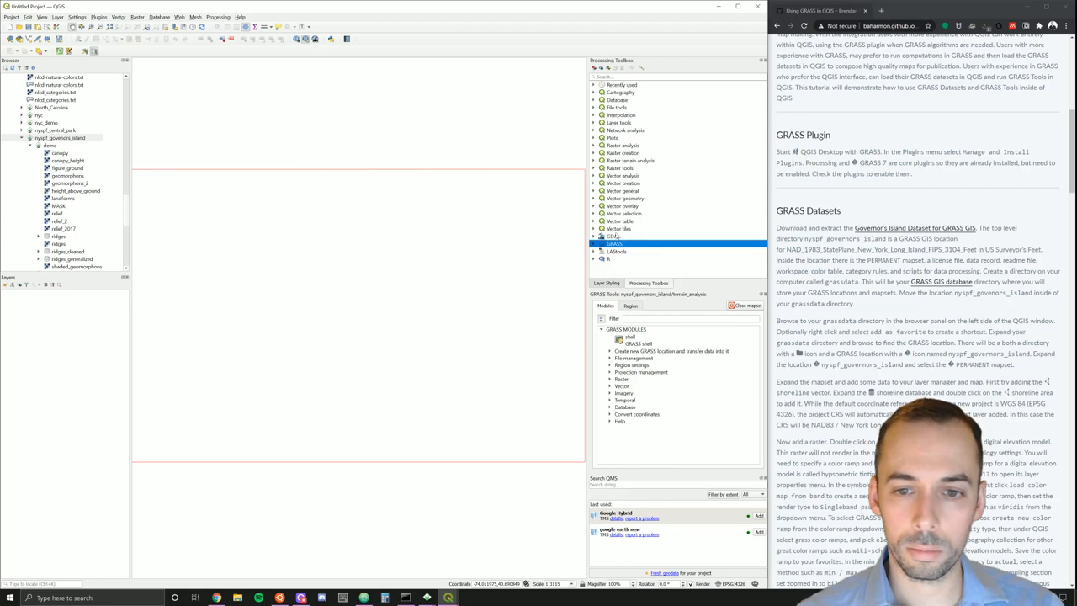
{"action": "mouse_move", "coordinate": [491, 316]}
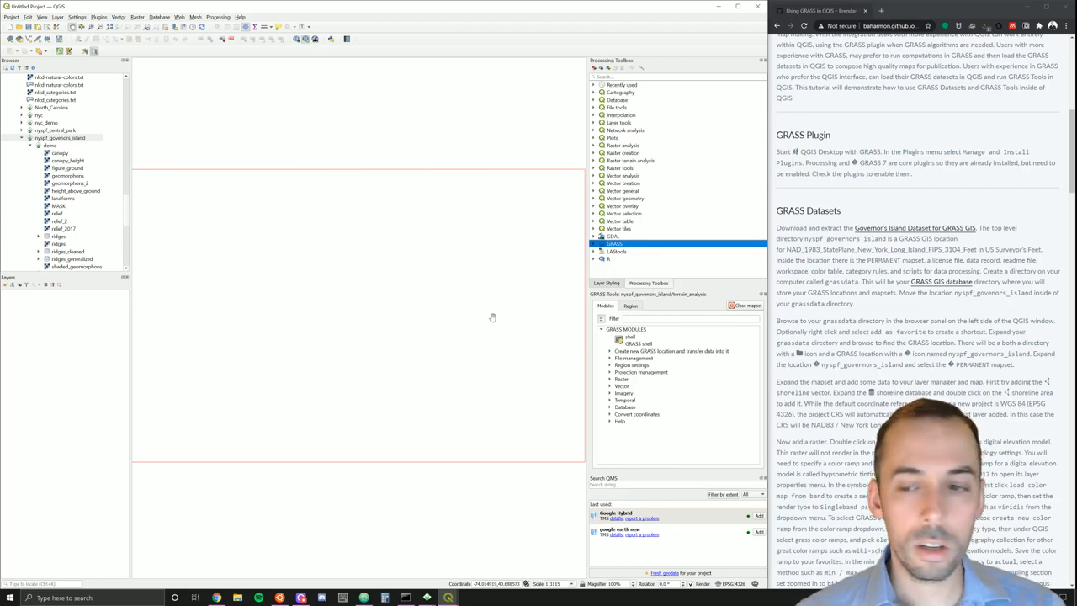
{"action": "mouse_move", "coordinate": [931, 171]}
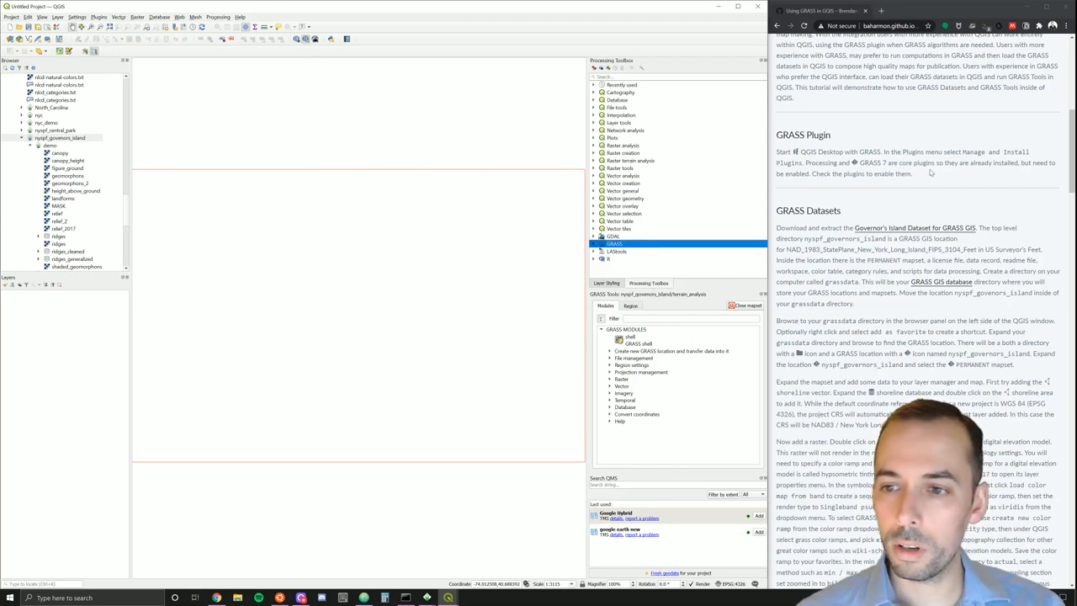
{"action": "mouse_move", "coordinate": [511, 192]}
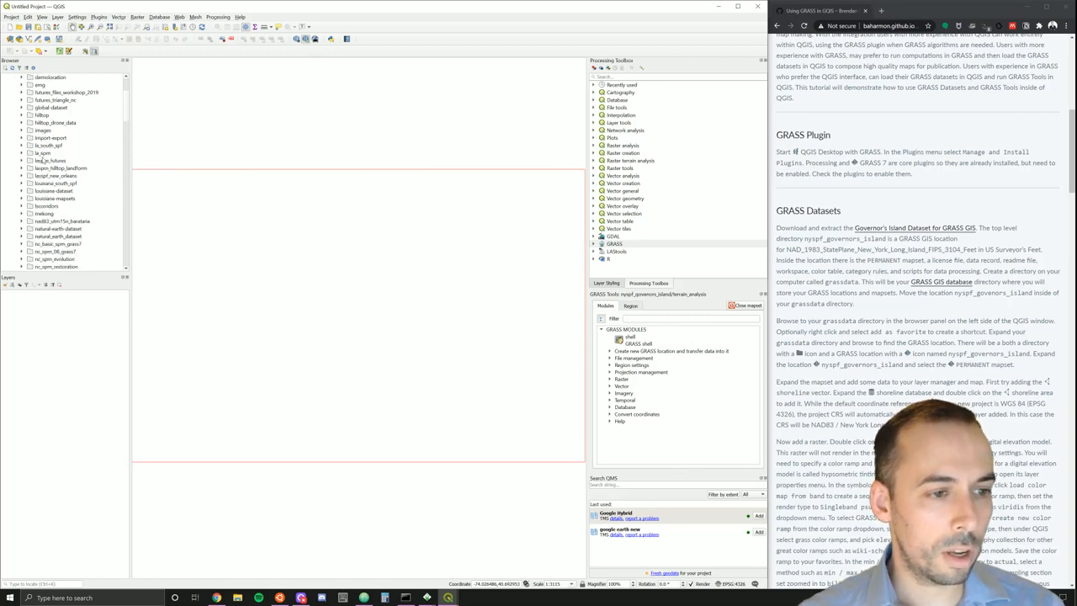
Step: Locate the nyspf_governors_island GRASS location in the Browser and expand it to list its mapsets
{"action": "scroll", "scroll_direction": "down", "scroll_amount": 3}
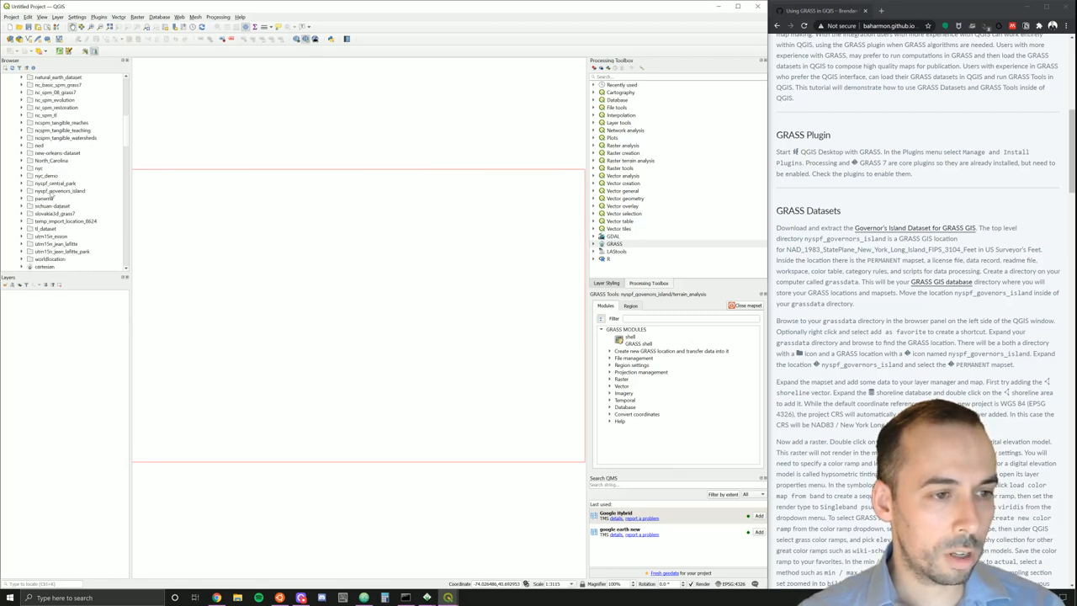
{"action": "left_click", "coordinate": [59, 190]}
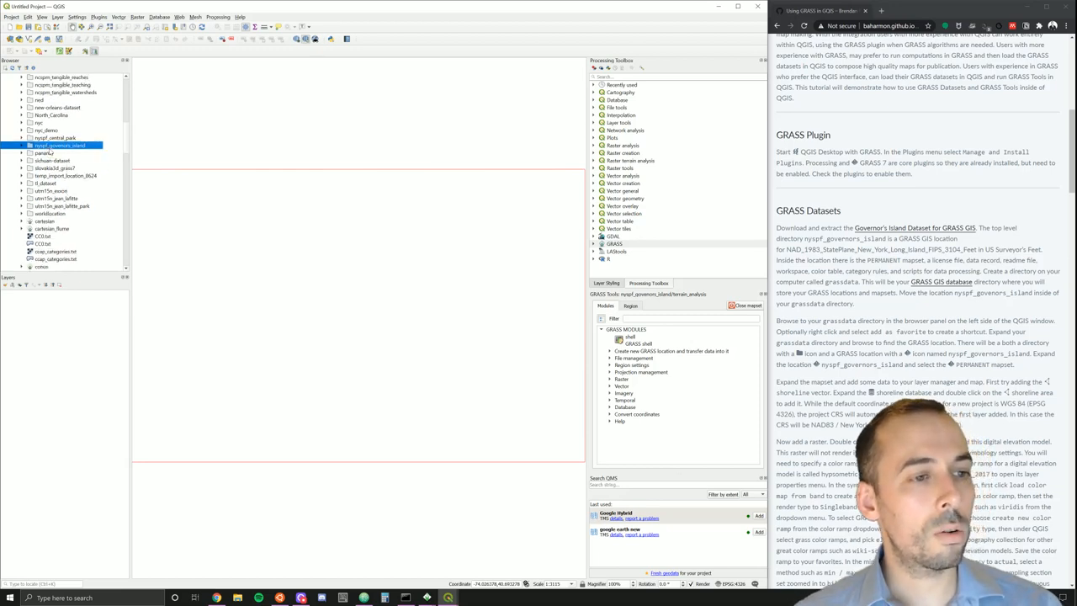
{"action": "scroll", "scroll_direction": "down", "scroll_amount": 3}
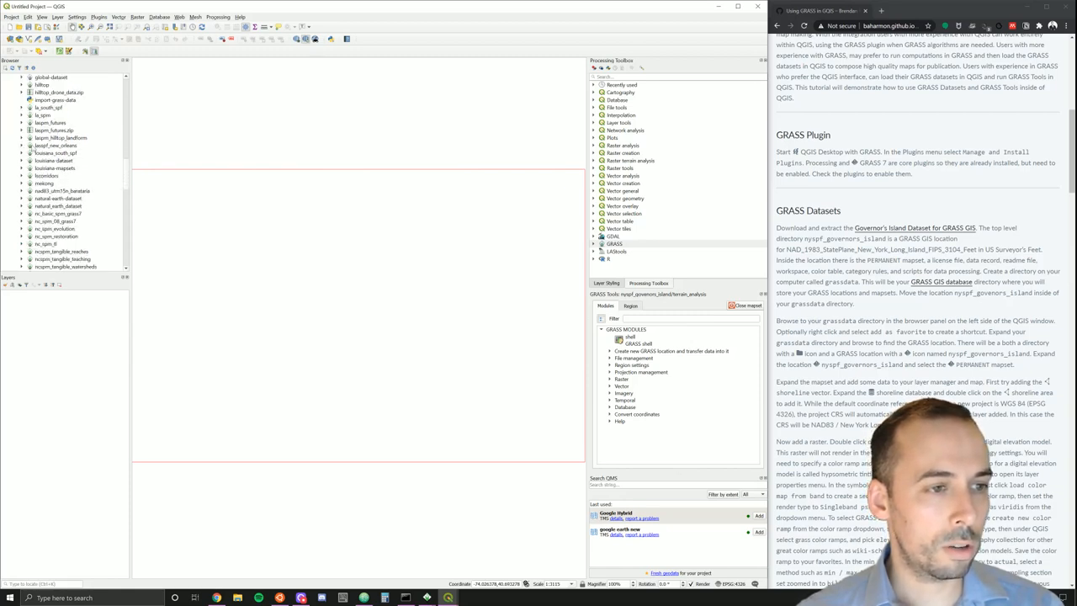
{"action": "scroll", "scroll_direction": "down", "scroll_amount": 3}
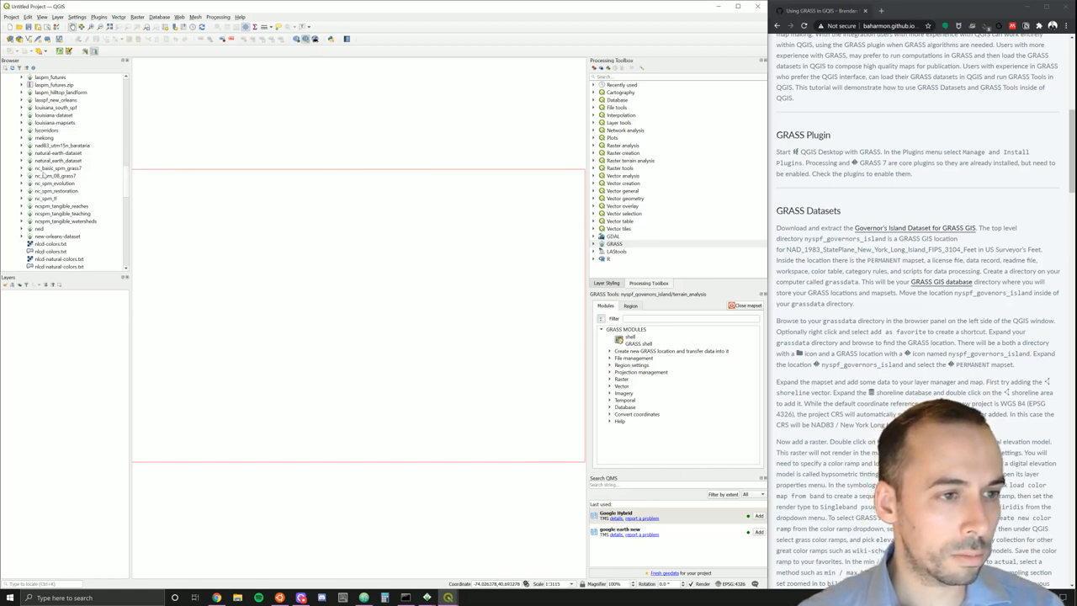
{"action": "left_click", "coordinate": [57, 168]}
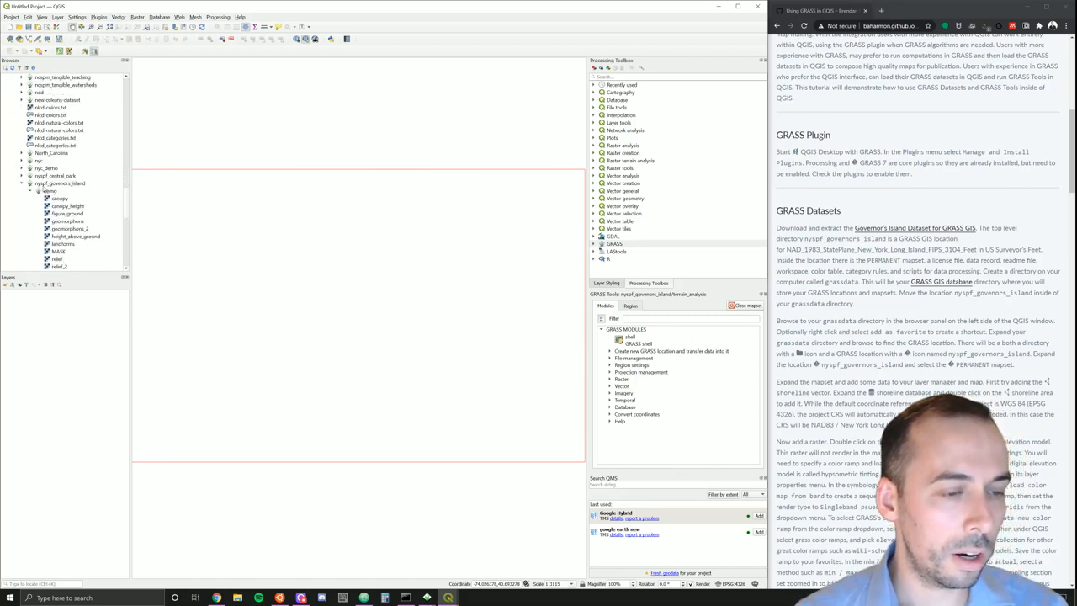
{"action": "left_click", "coordinate": [60, 182]}
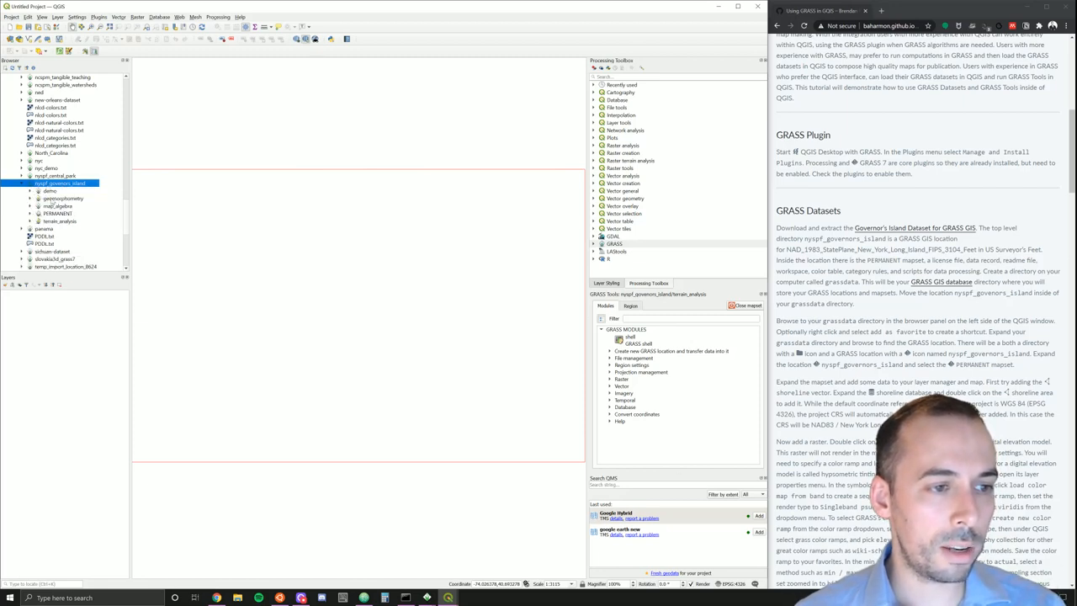
Step: Expand the PERMANENT mapset and bring up its context menu to open it
{"action": "left_click", "coordinate": [57, 212]}
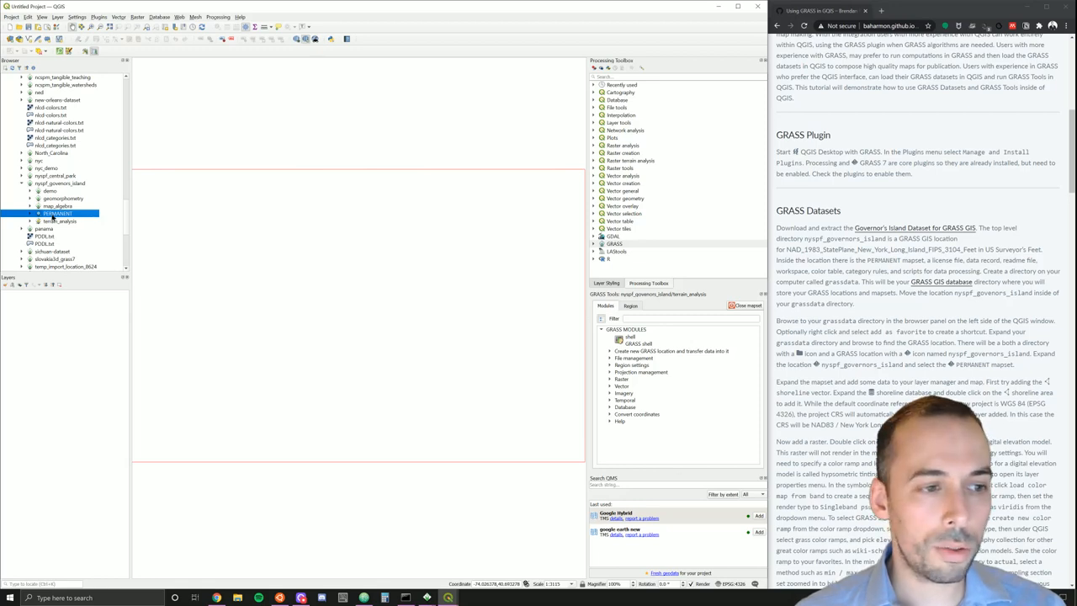
{"action": "right_click", "coordinate": [57, 212]}
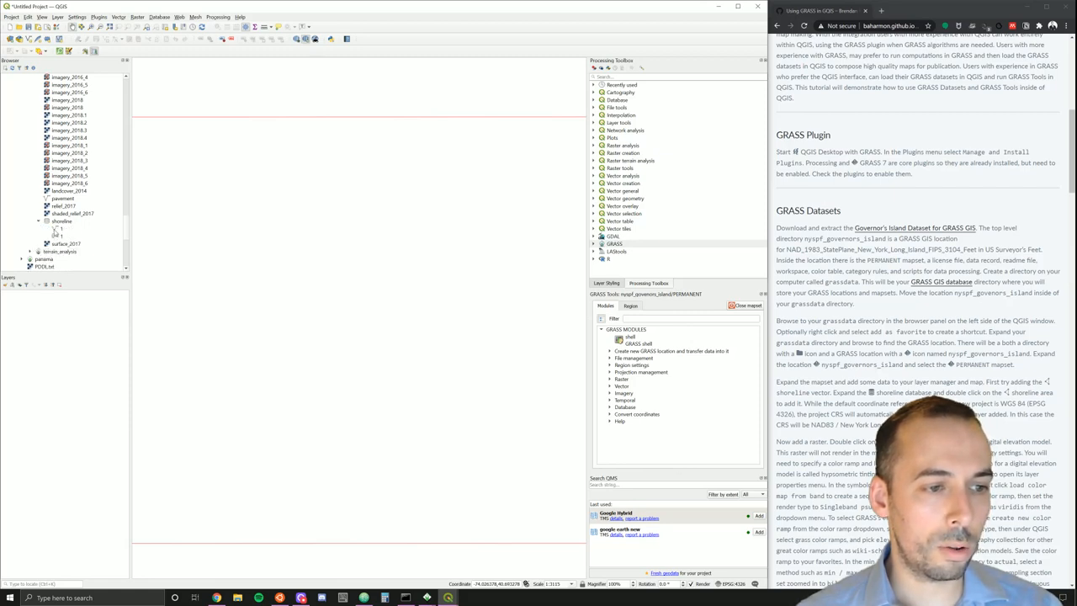
Step: Add the shoreline vector to the map, accepting the default coordinate transformation
{"action": "left_click", "coordinate": [59, 229]}
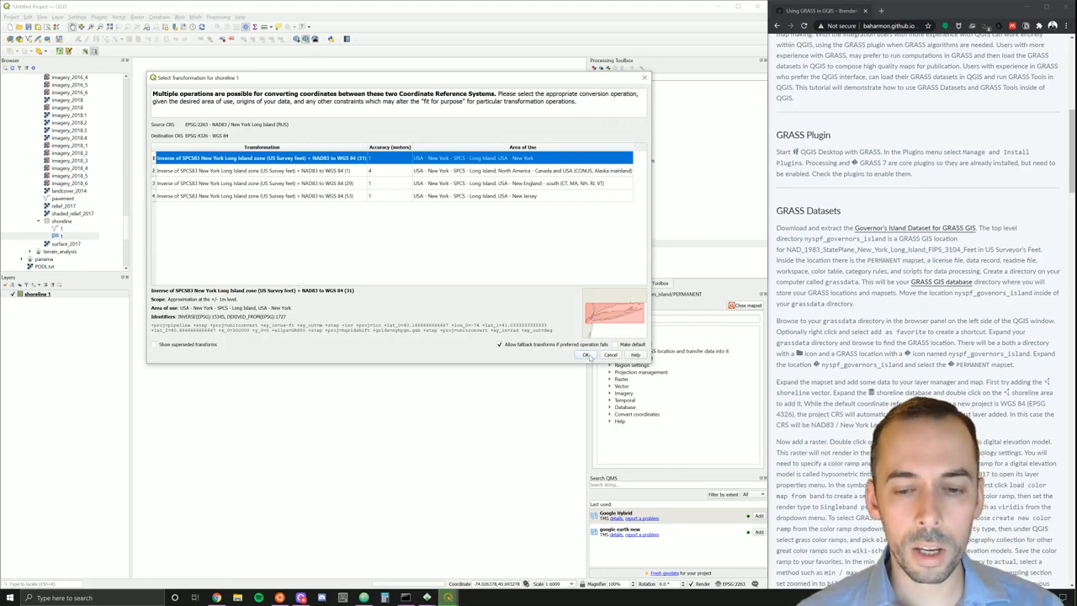
{"action": "left_click", "coordinate": [585, 354]}
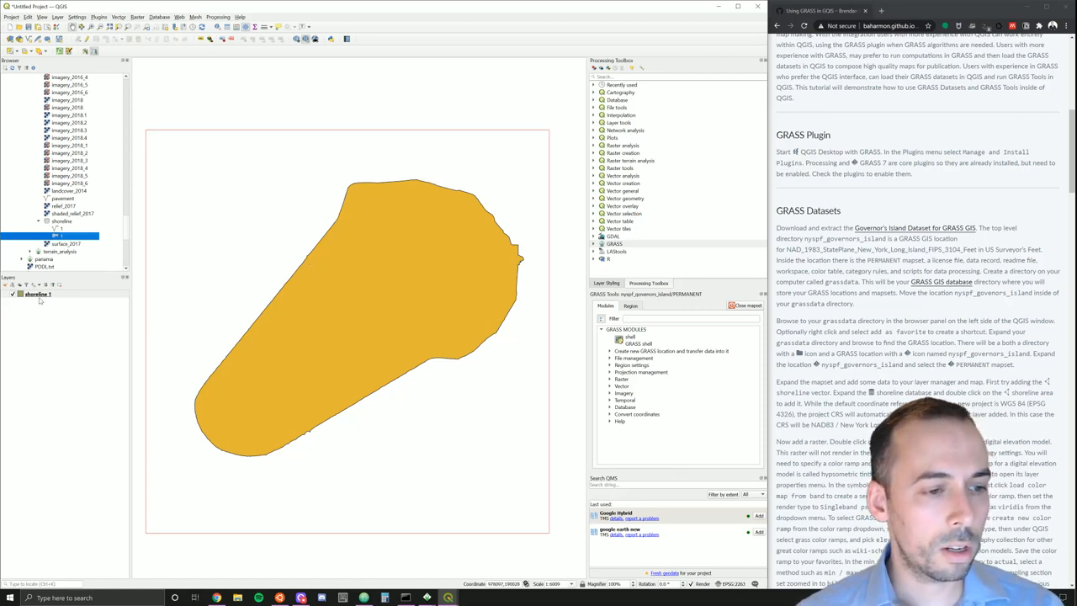
Step: Restyle the shoreline layer with an outline-only symbol in its properties
{"action": "double_click", "coordinate": [37, 293]}
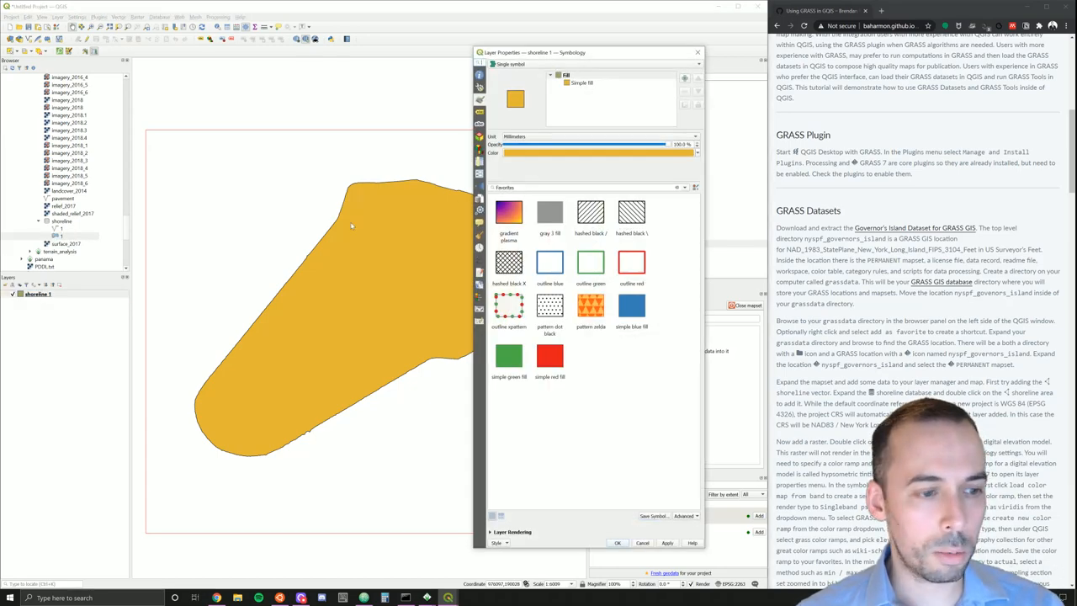
{"action": "left_click", "coordinate": [580, 83]}
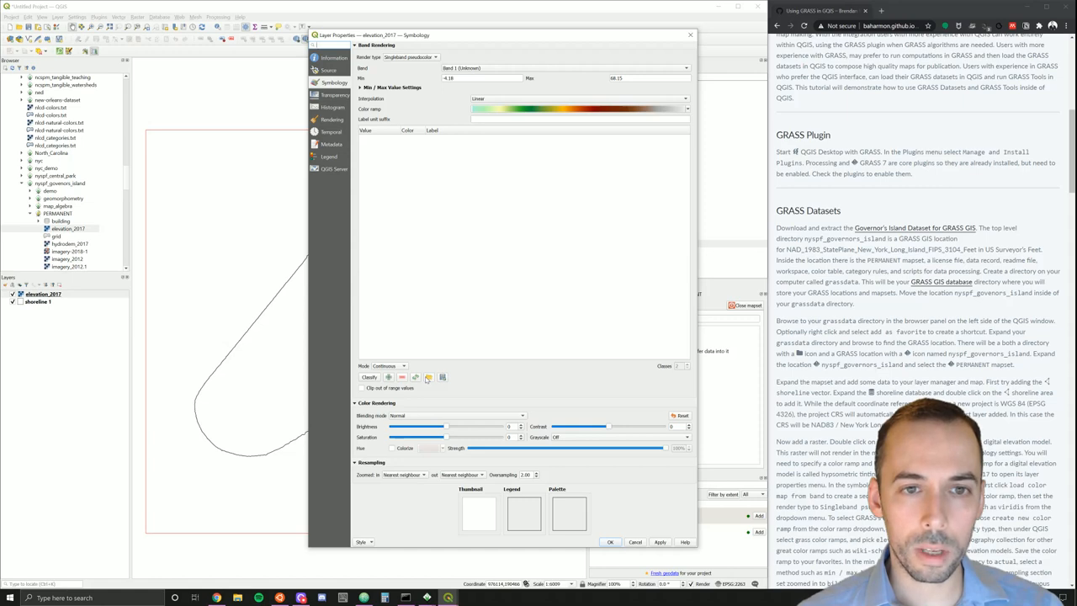
{"action": "mouse_move", "coordinate": [428, 380]}
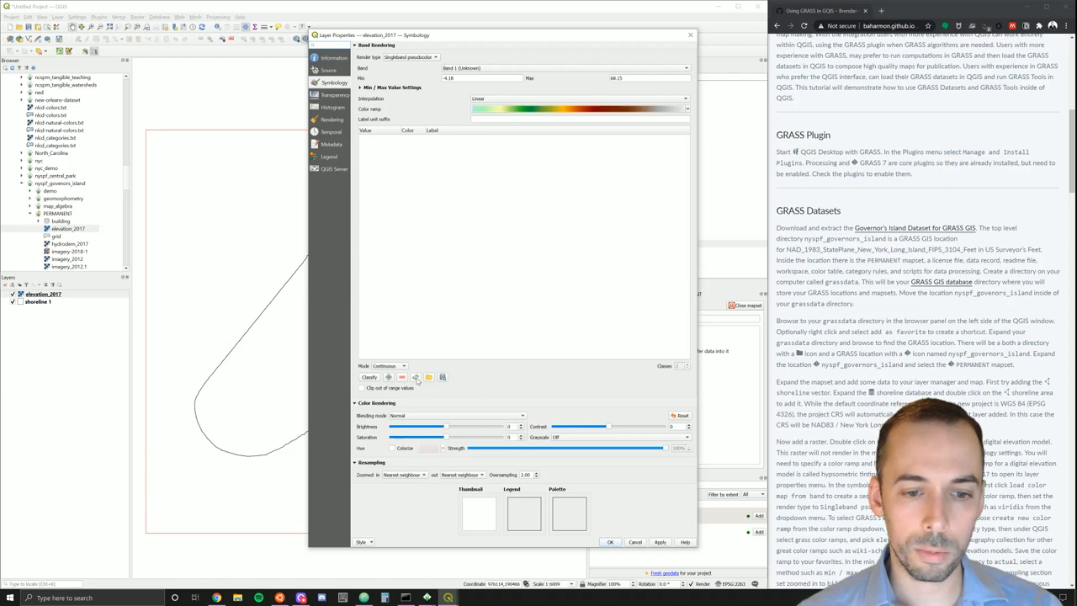
Step: Classify and apply a Singleband pseudocolor style to elevation_2017, then list the colour ramps
{"action": "left_click", "coordinate": [370, 376]}
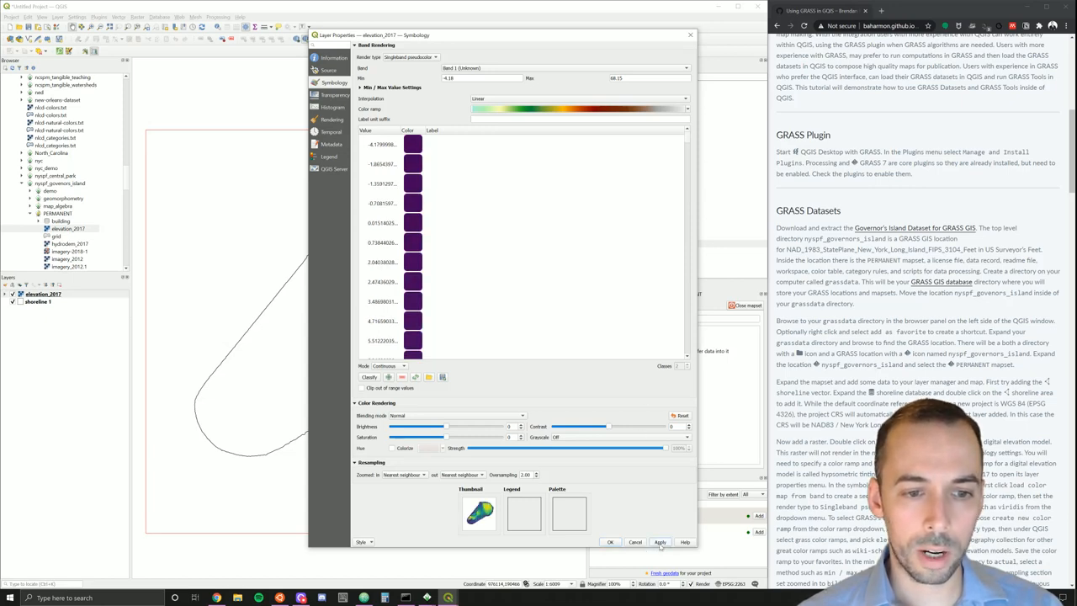
{"action": "left_click", "coordinate": [659, 541]}
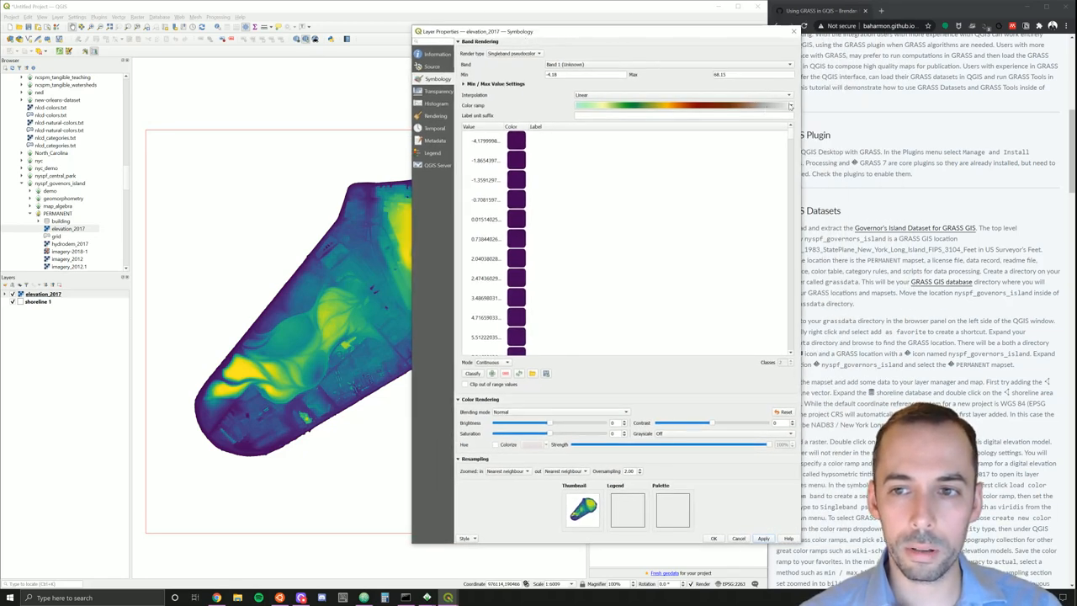
{"action": "left_click", "coordinate": [788, 105]}
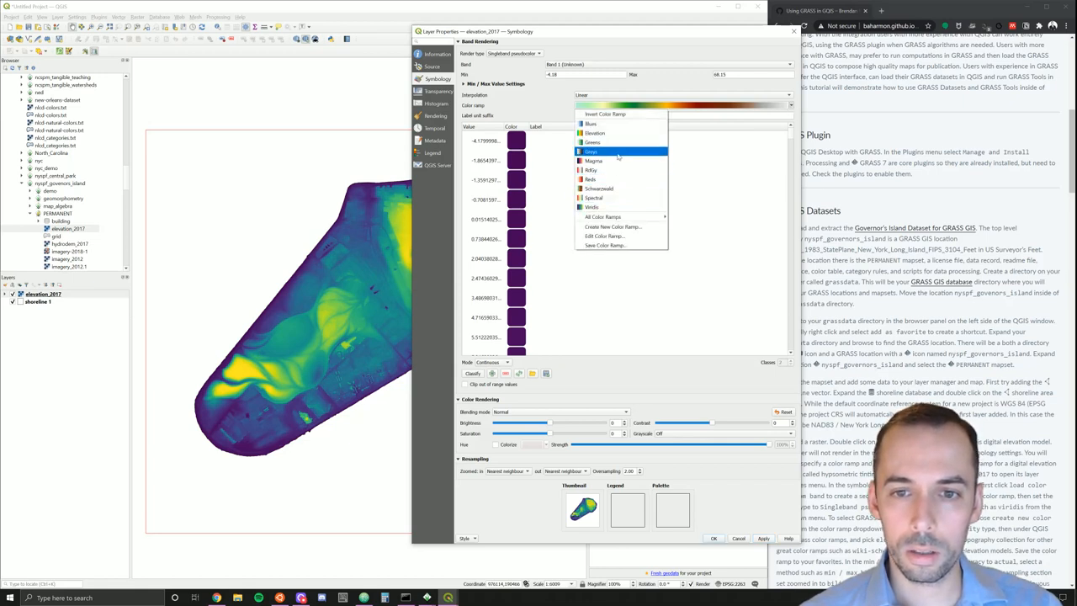
{"action": "mouse_move", "coordinate": [594, 133]}
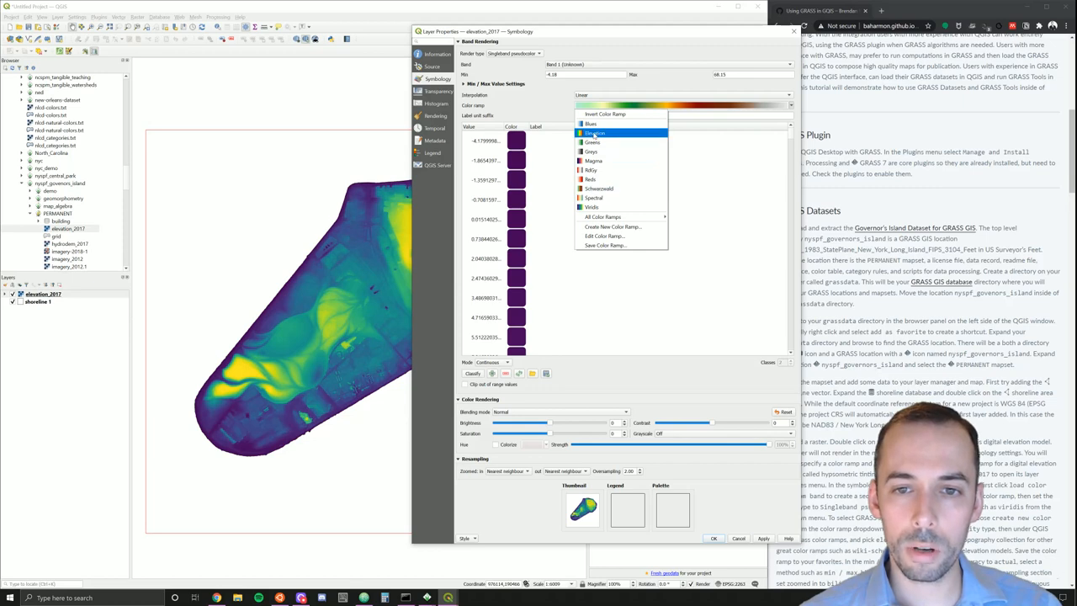
{"action": "mouse_move", "coordinate": [597, 189]}
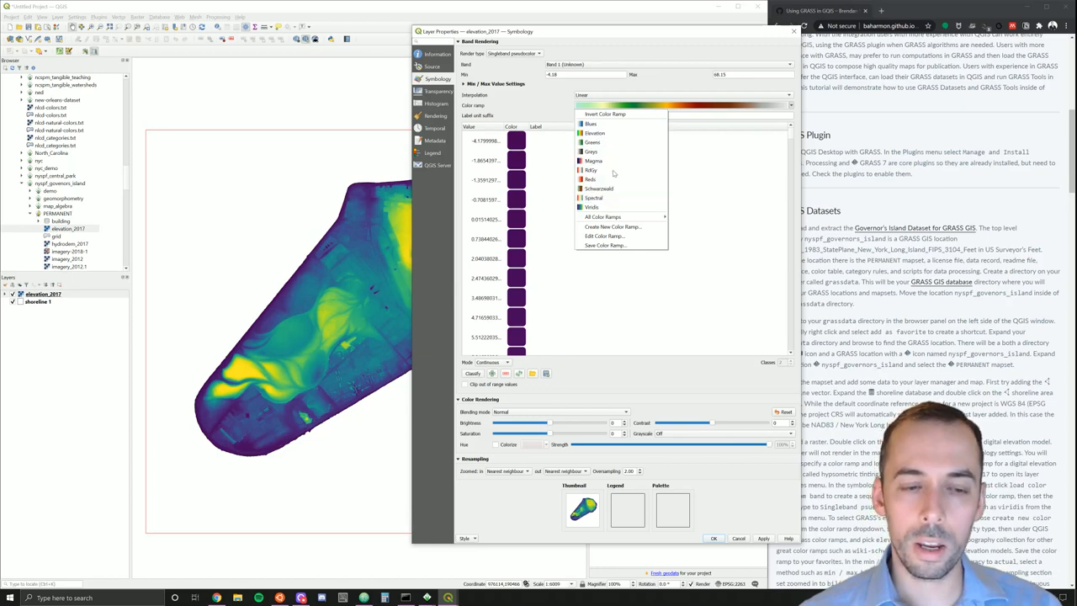
{"action": "mouse_move", "coordinate": [614, 227]}
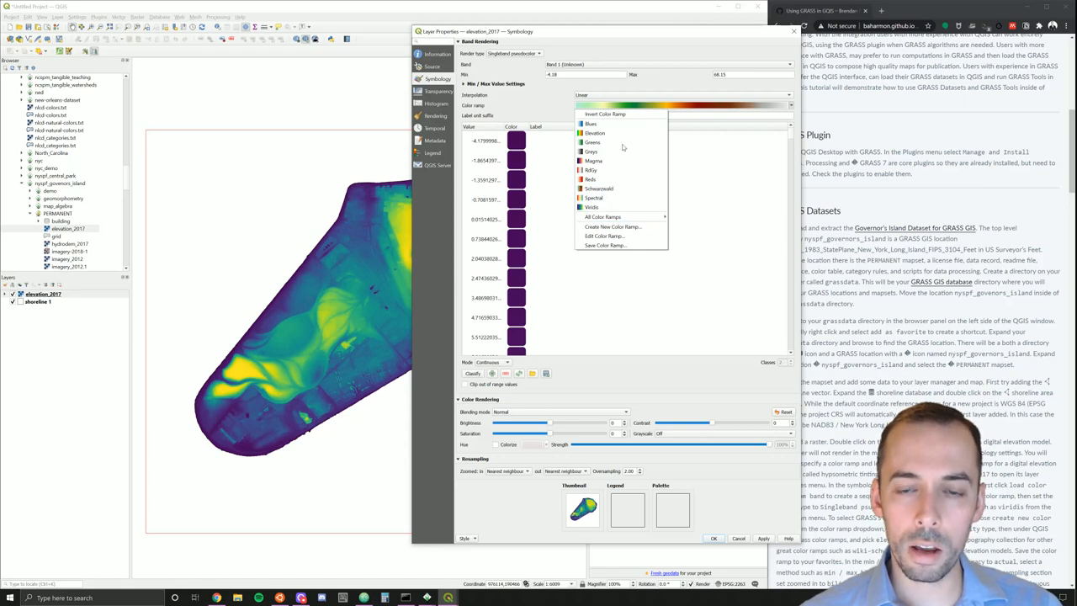
{"action": "mouse_move", "coordinate": [593, 141]}
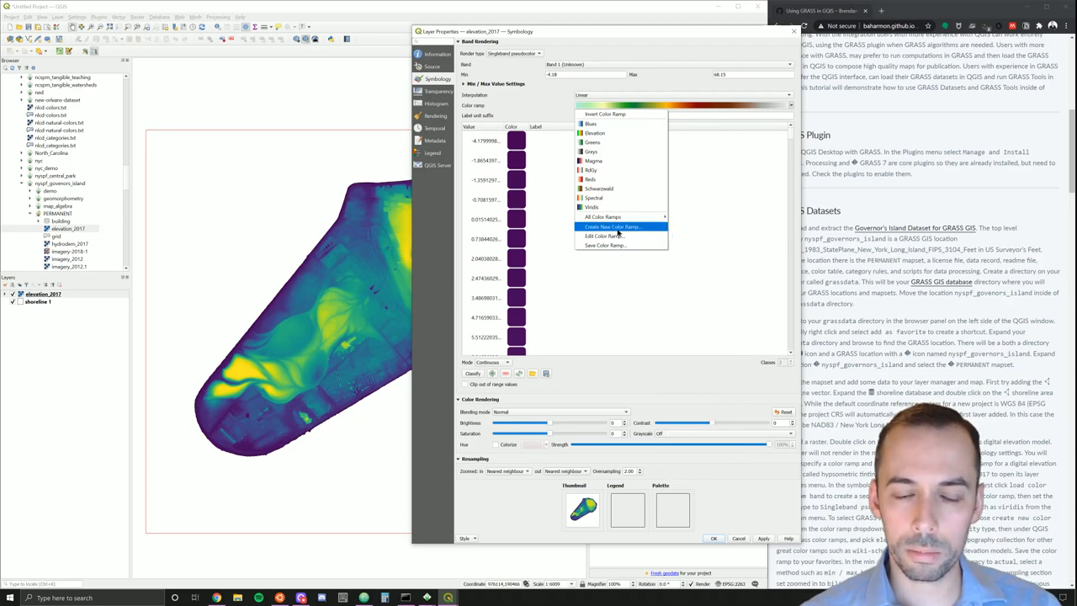
Step: Create a new colour ramp of type Catalog: cpt-city, opening its 590-ramp catalogue
{"action": "left_click", "coordinate": [612, 225]}
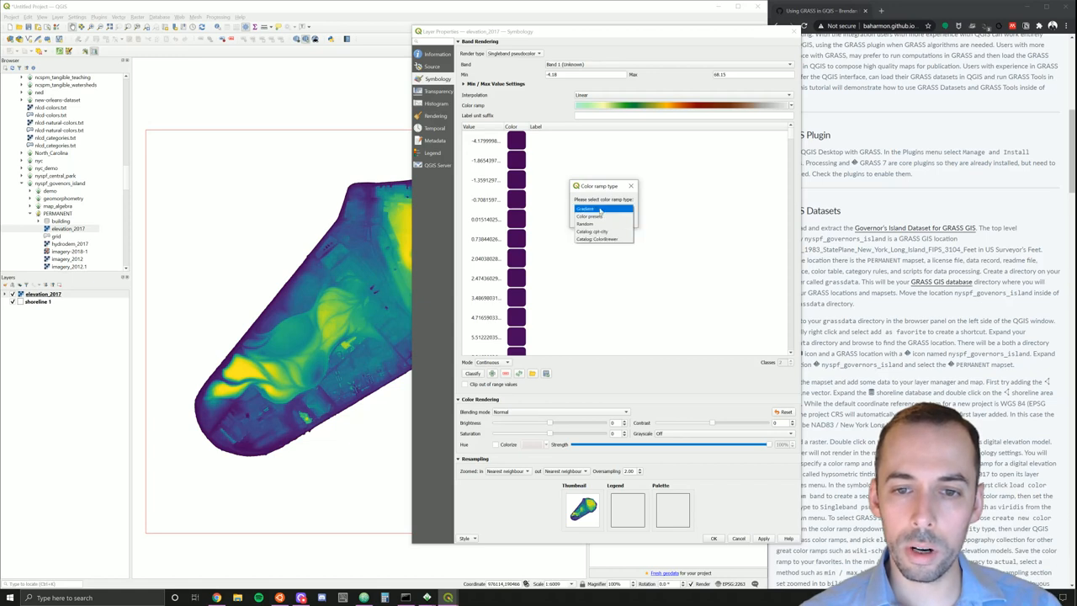
{"action": "mouse_move", "coordinate": [597, 233]}
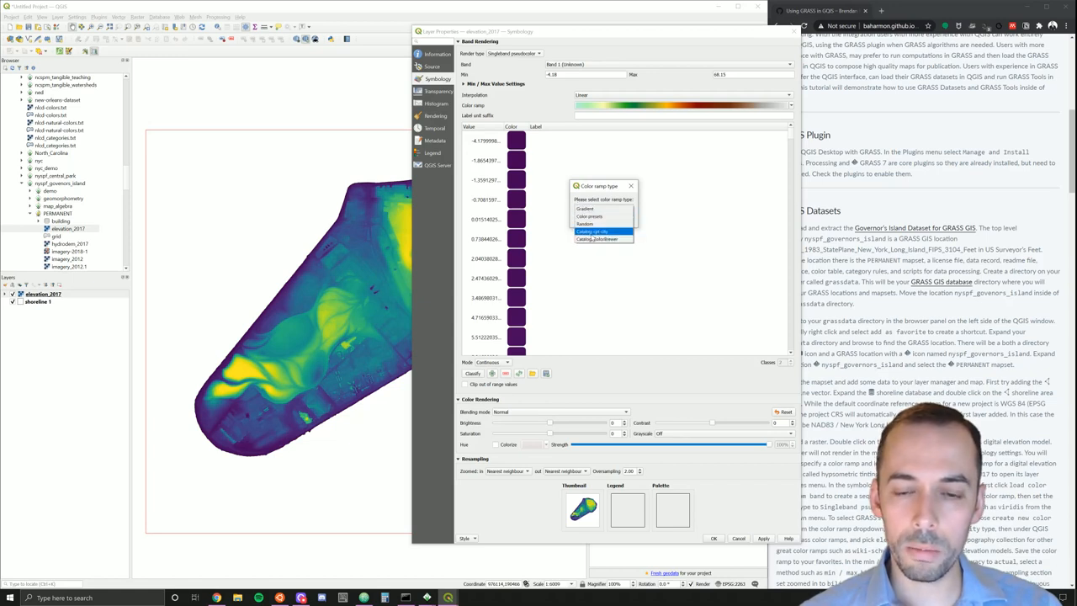
{"action": "mouse_move", "coordinate": [602, 239]}
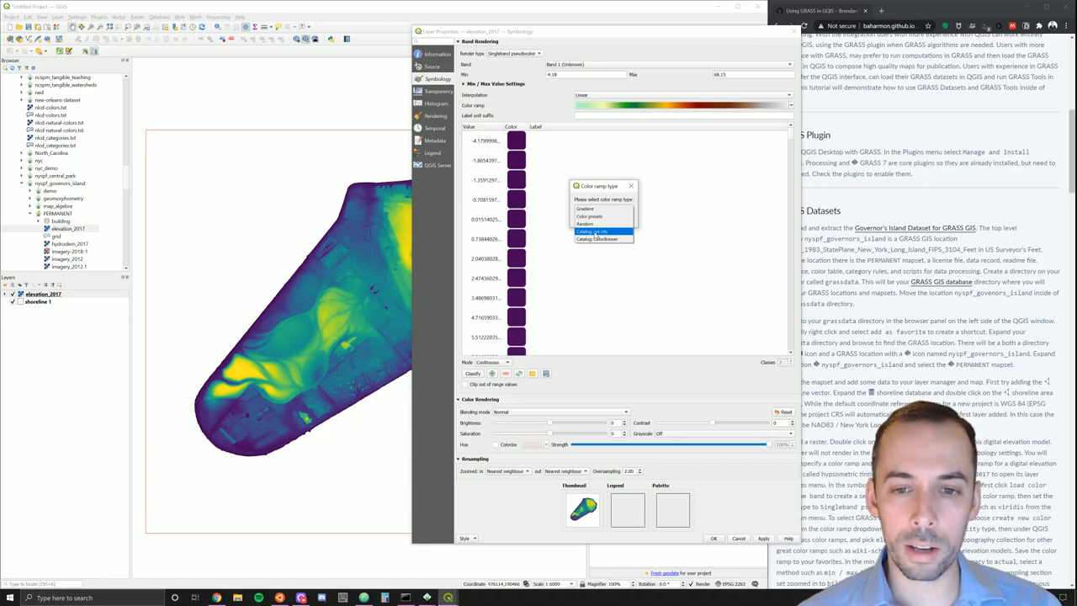
{"action": "left_click", "coordinate": [592, 231]}
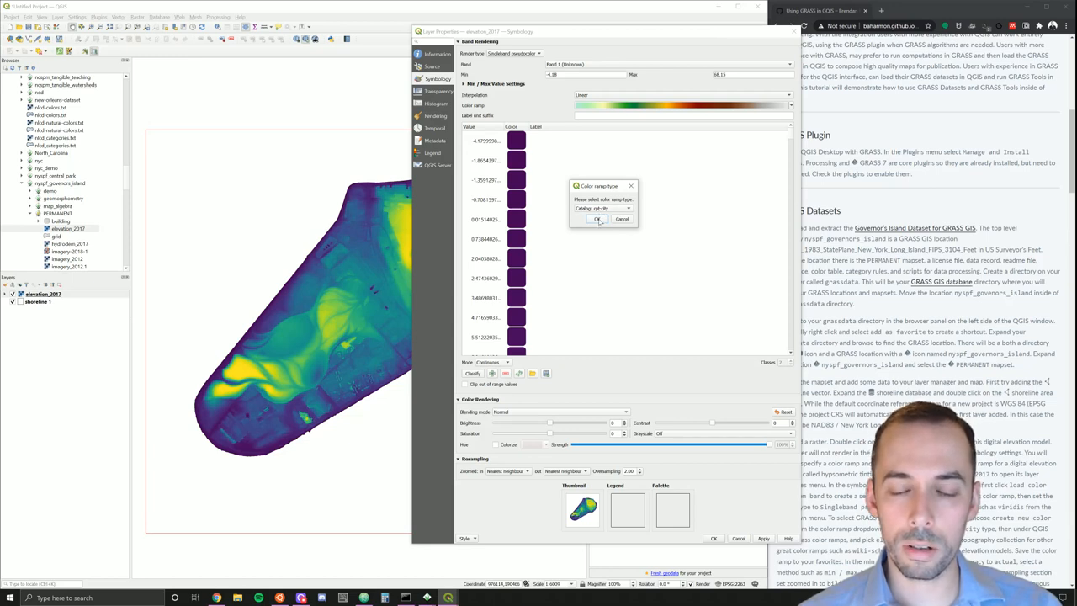
{"action": "left_click", "coordinate": [598, 218]}
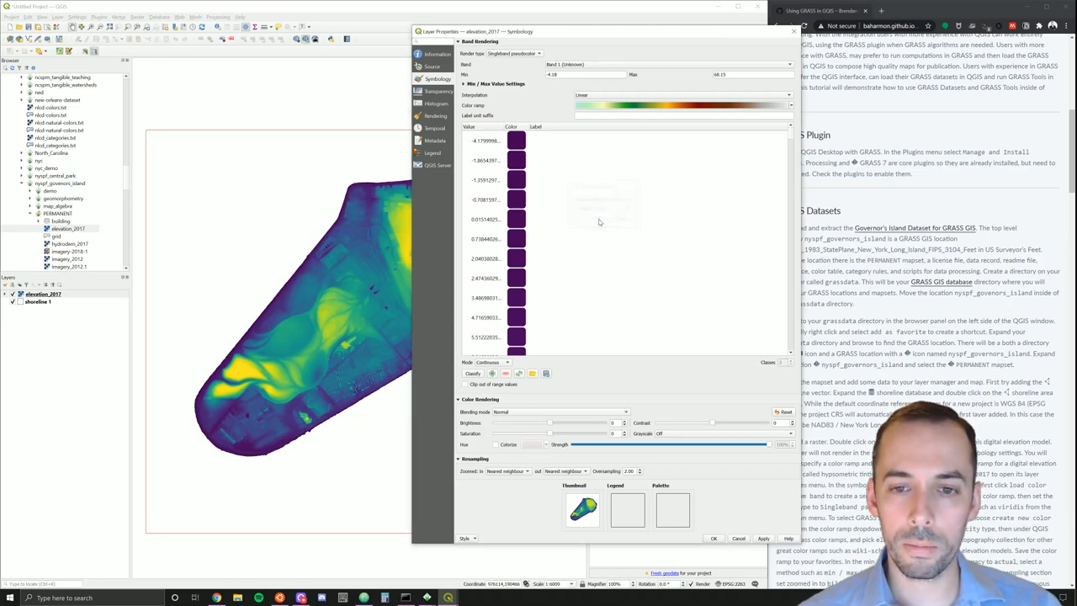
{"action": "left_click", "coordinate": [517, 220]}
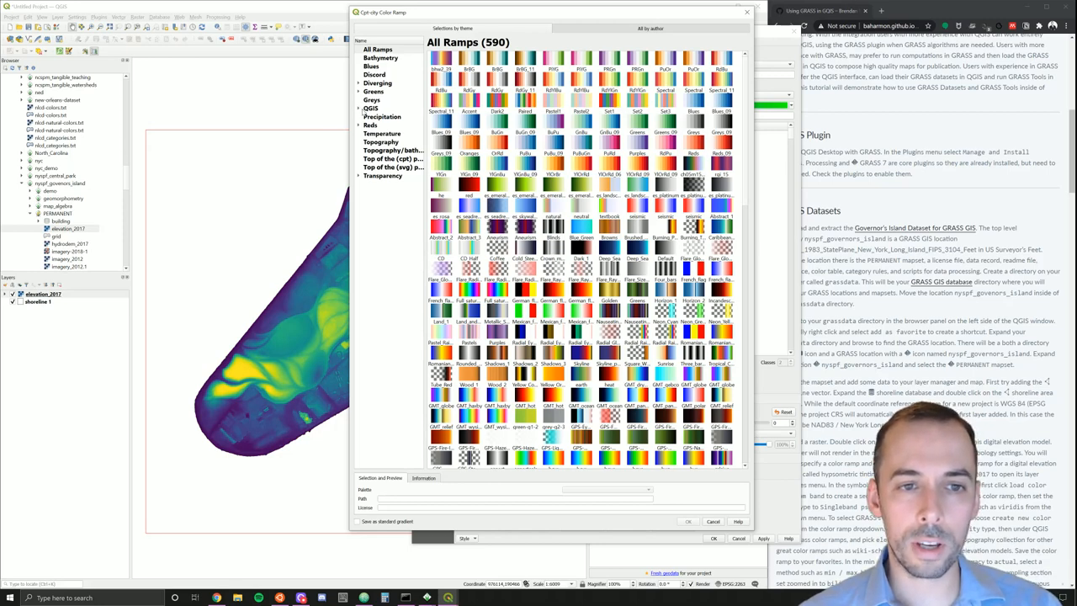
Step: Browse the cpt-city catalog and choose a Topography palette as elevation_2017's colour ramp
{"action": "left_click", "coordinate": [379, 124]}
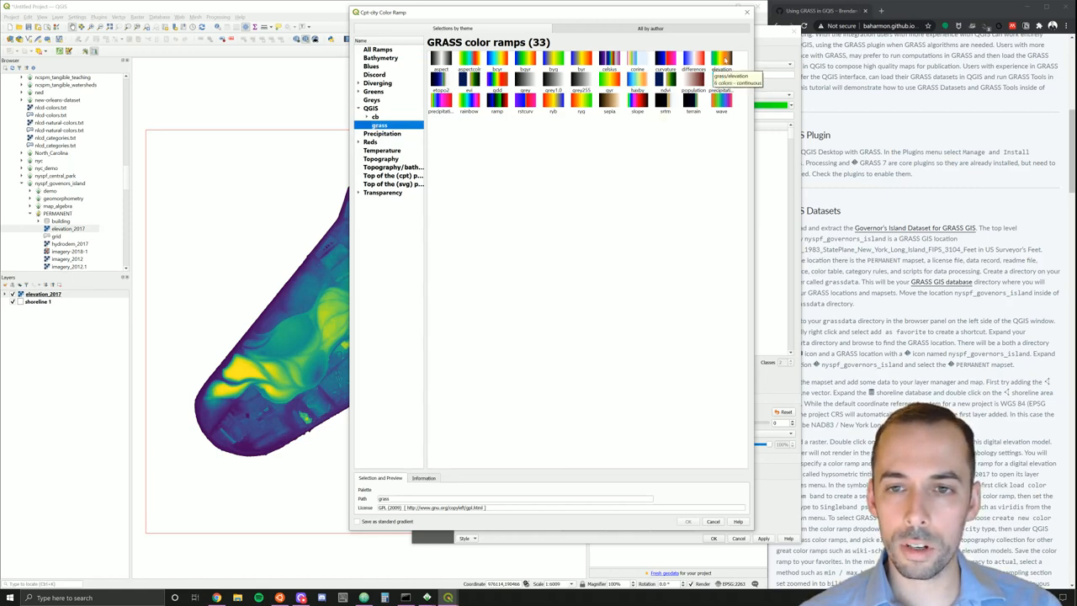
{"action": "left_click", "coordinate": [720, 59]}
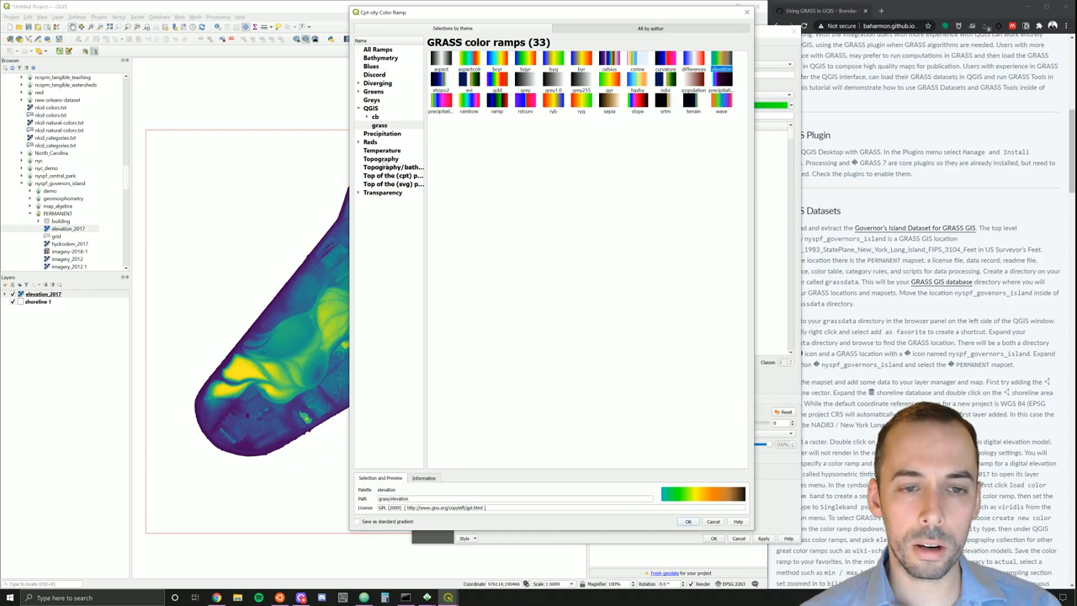
{"action": "left_click", "coordinate": [381, 158]}
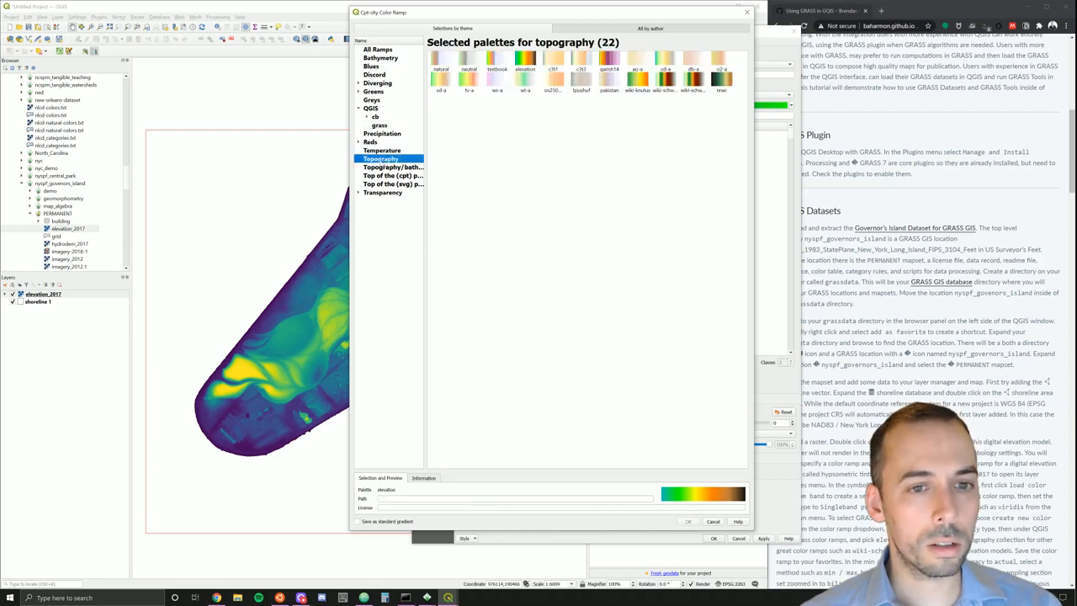
{"action": "mouse_move", "coordinate": [659, 91]}
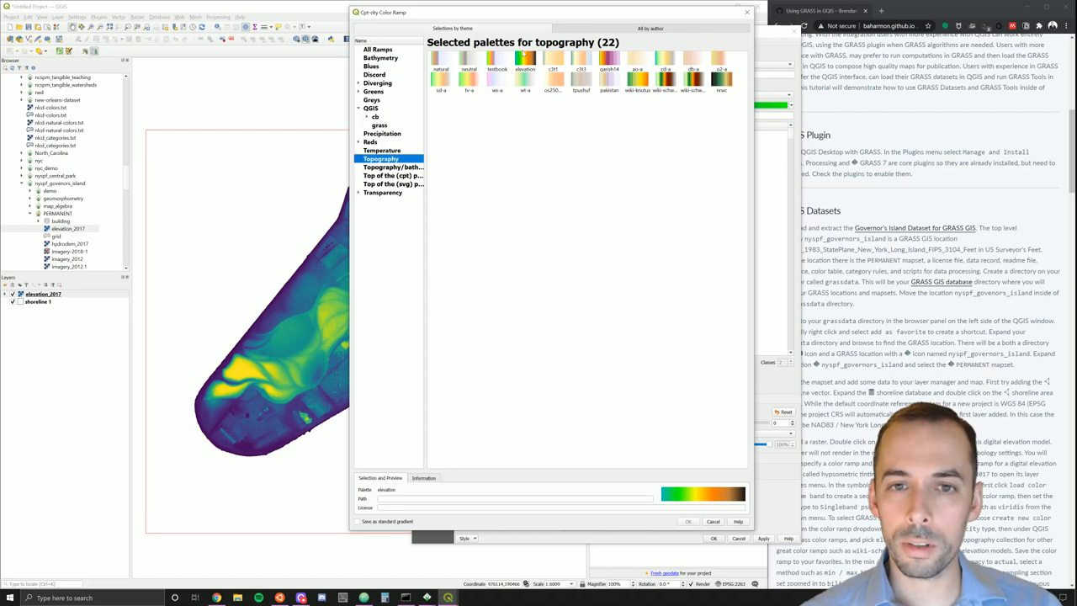
{"action": "left_click", "coordinate": [525, 74]}
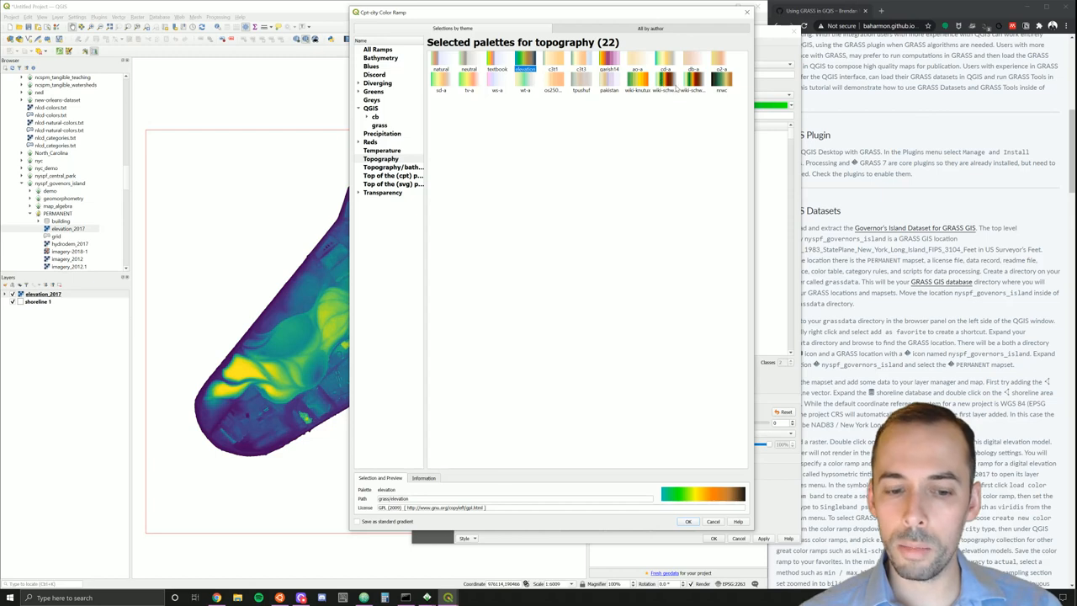
{"action": "left_click", "coordinate": [667, 81]}
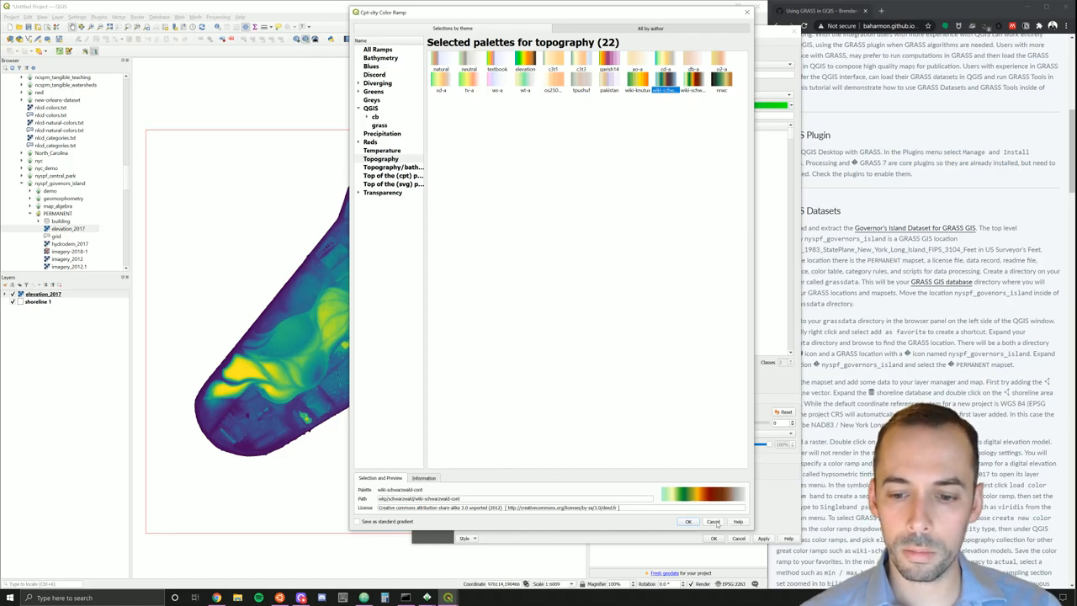
{"action": "left_click", "coordinate": [687, 522]}
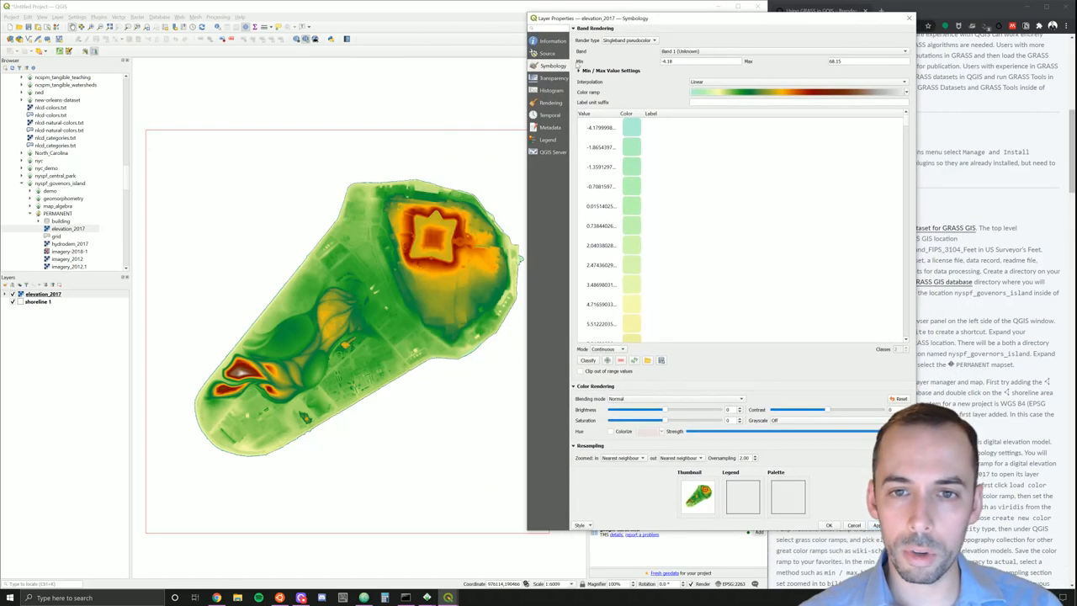
{"action": "mouse_move", "coordinate": [366, 342]}
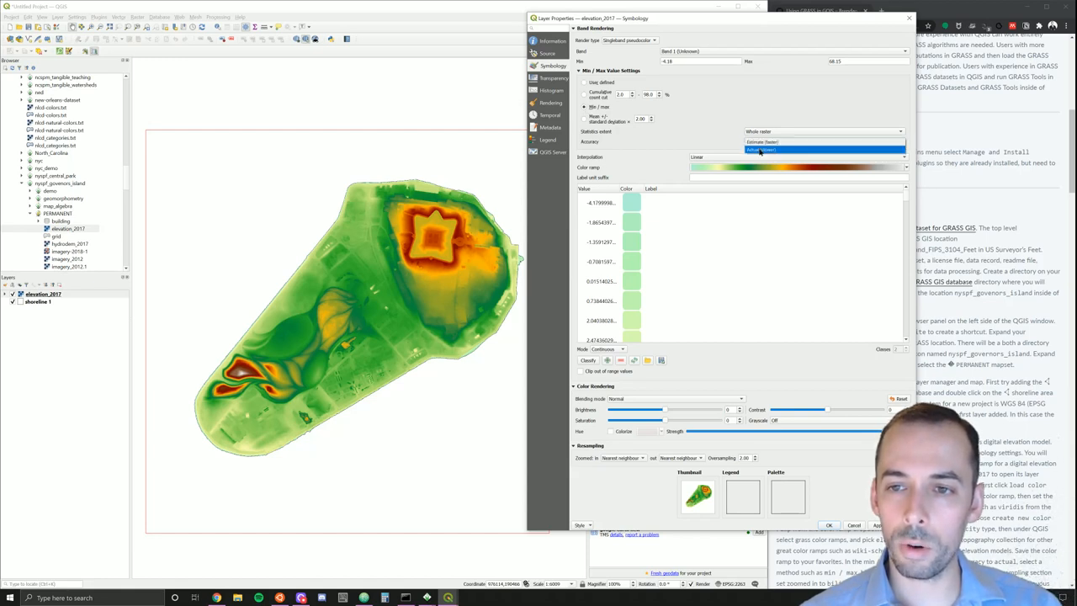
Step: Set Min/Max accuracy to Actual (slower), apply the stretch and keep the changes
{"action": "left_click", "coordinate": [760, 141]}
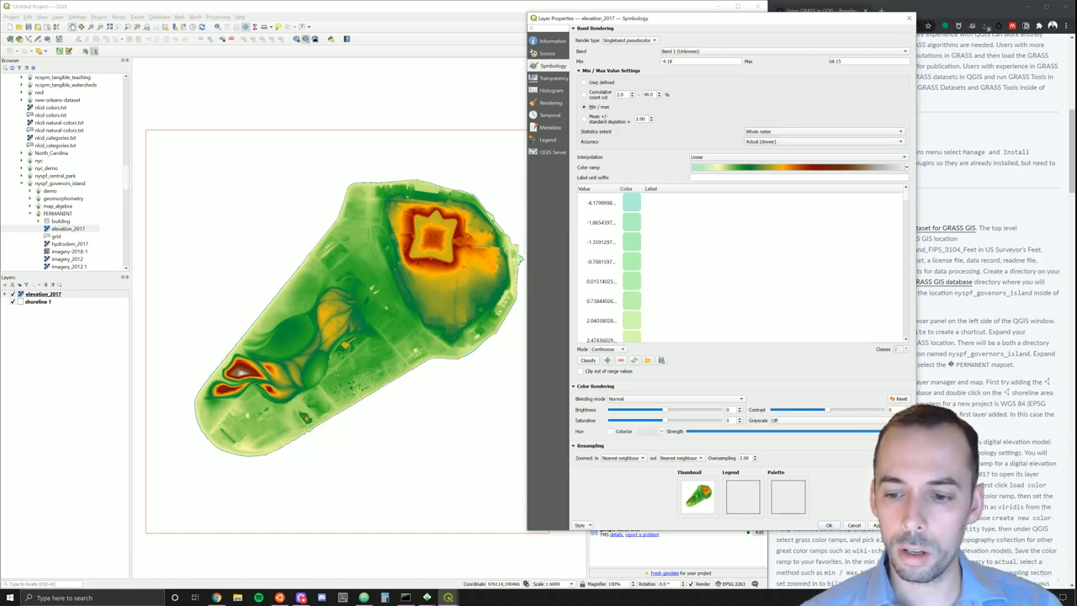
{"action": "left_click", "coordinate": [589, 360]}
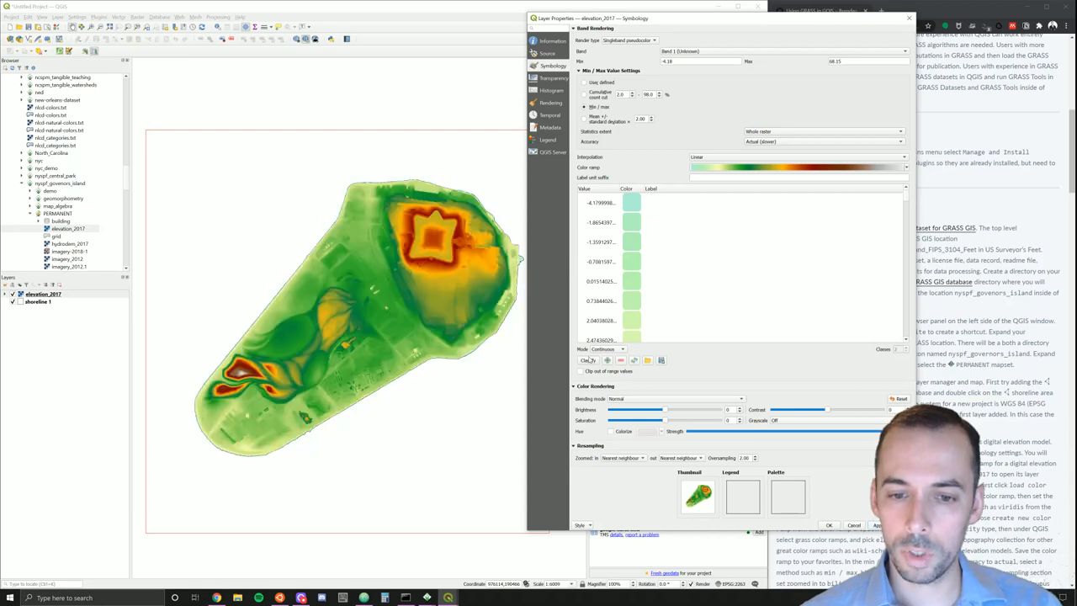
{"action": "left_click", "coordinate": [587, 360]}
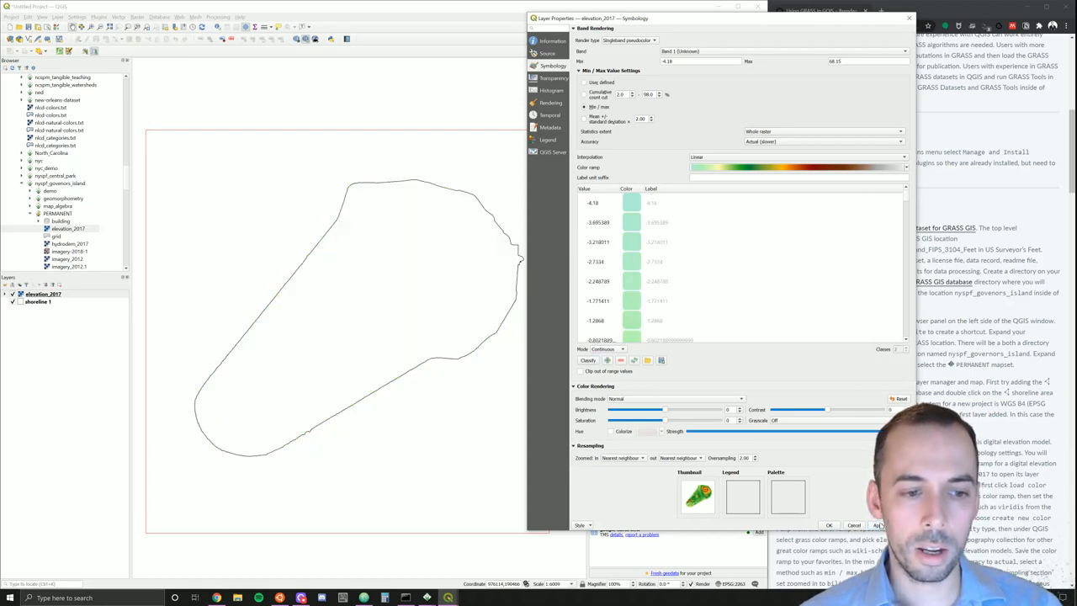
{"action": "left_click", "coordinate": [878, 525]}
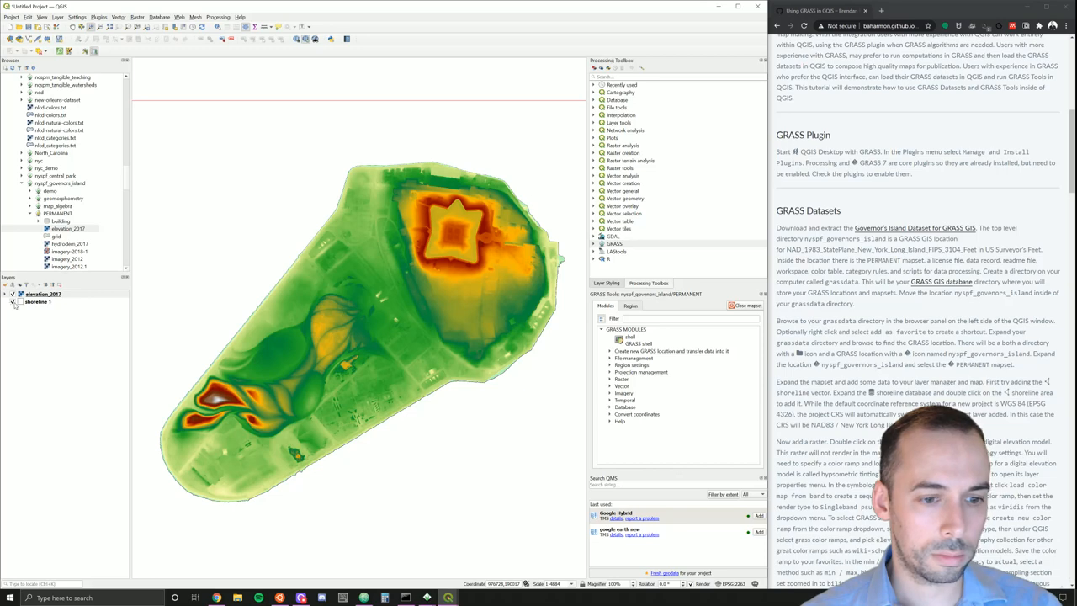
{"action": "left_click", "coordinate": [44, 293]}
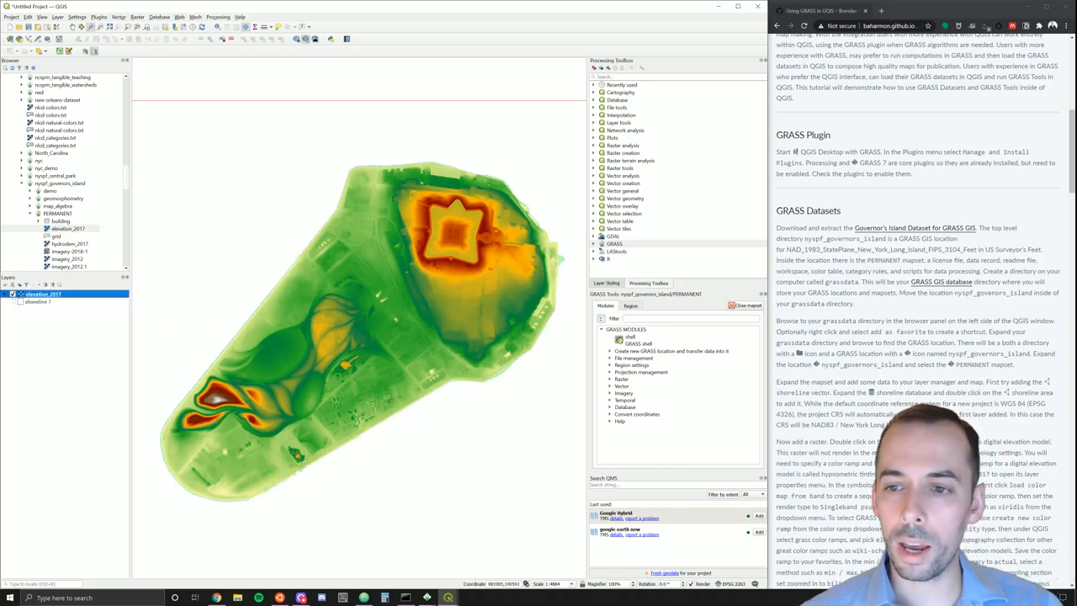
Step: Duplicate elevation_2017, rename the copy hillshade_2017 and move it to the top of the layers
{"action": "scroll", "scroll_direction": "down", "scroll_amount": 3}
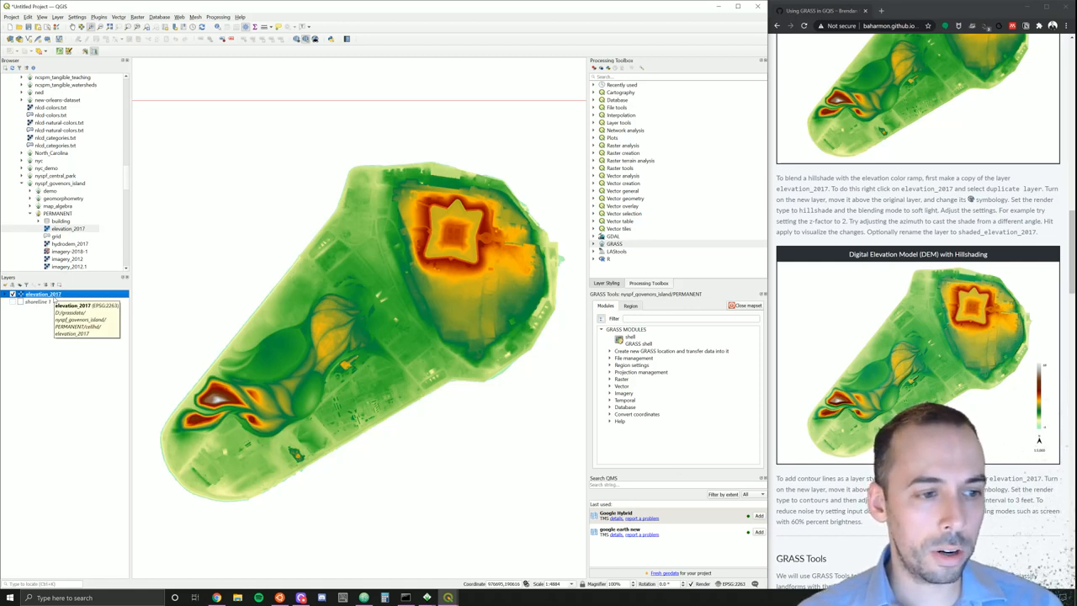
{"action": "right_click", "coordinate": [44, 293]}
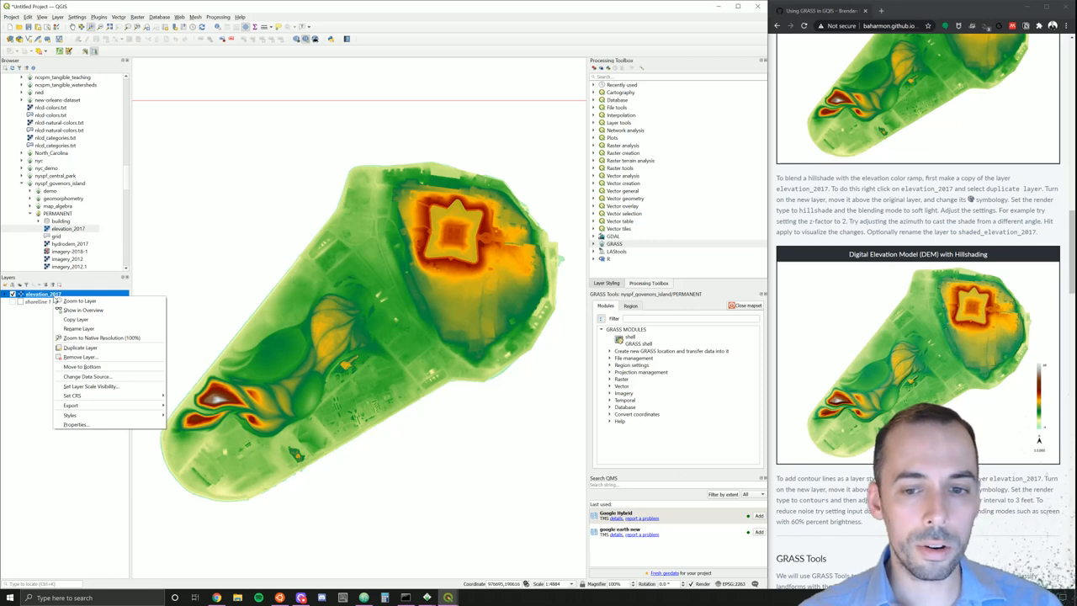
{"action": "mouse_move", "coordinate": [81, 301]}
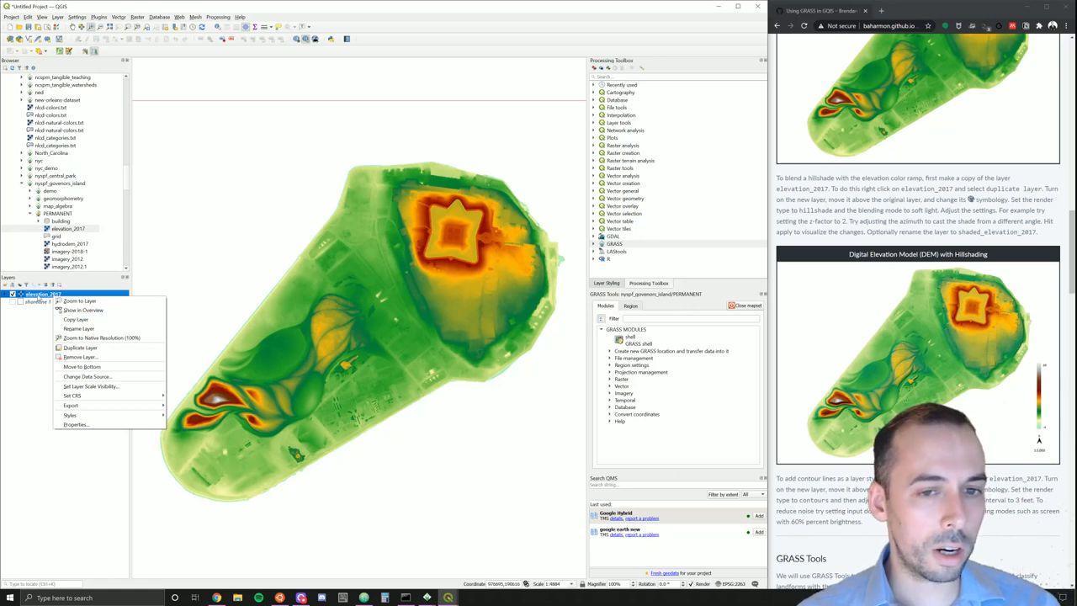
{"action": "mouse_move", "coordinate": [81, 347]}
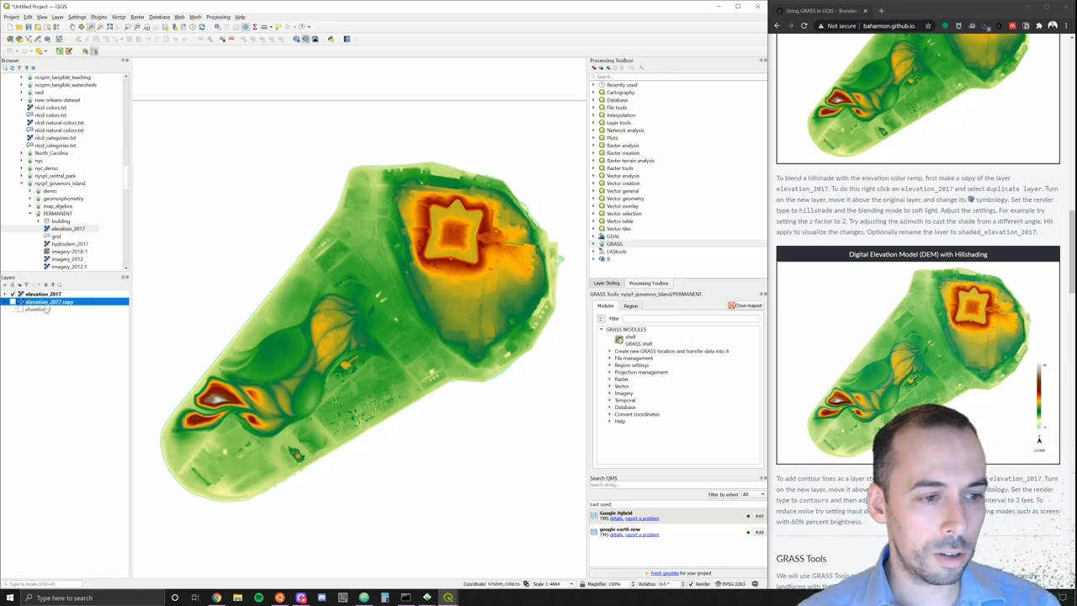
{"action": "right_click", "coordinate": [49, 301]}
{"action": "type", "text": "hillshade_201"}
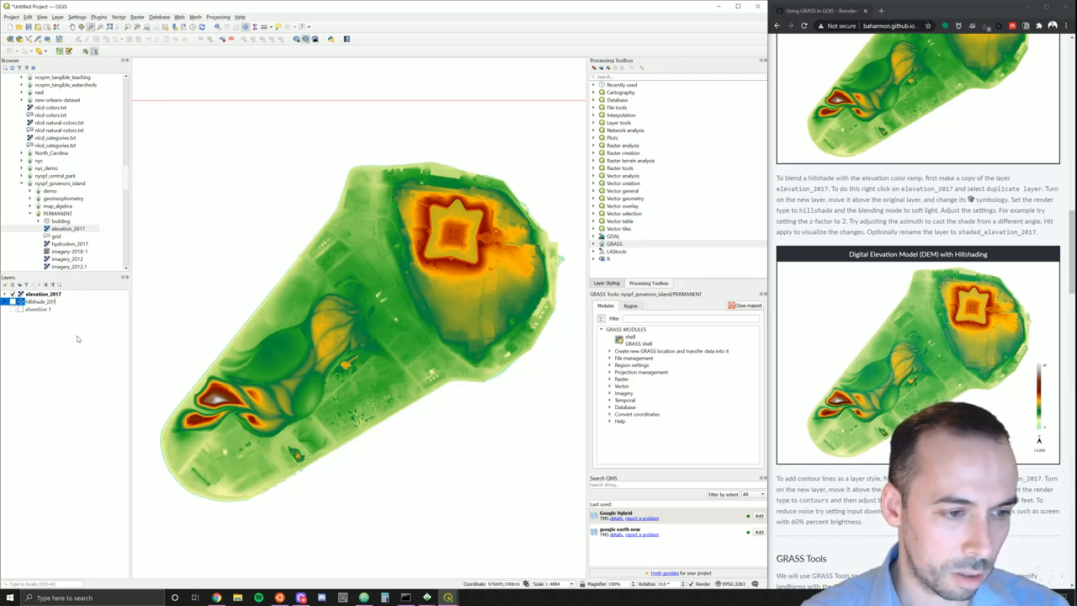
{"action": "left_click", "coordinate": [42, 301]}
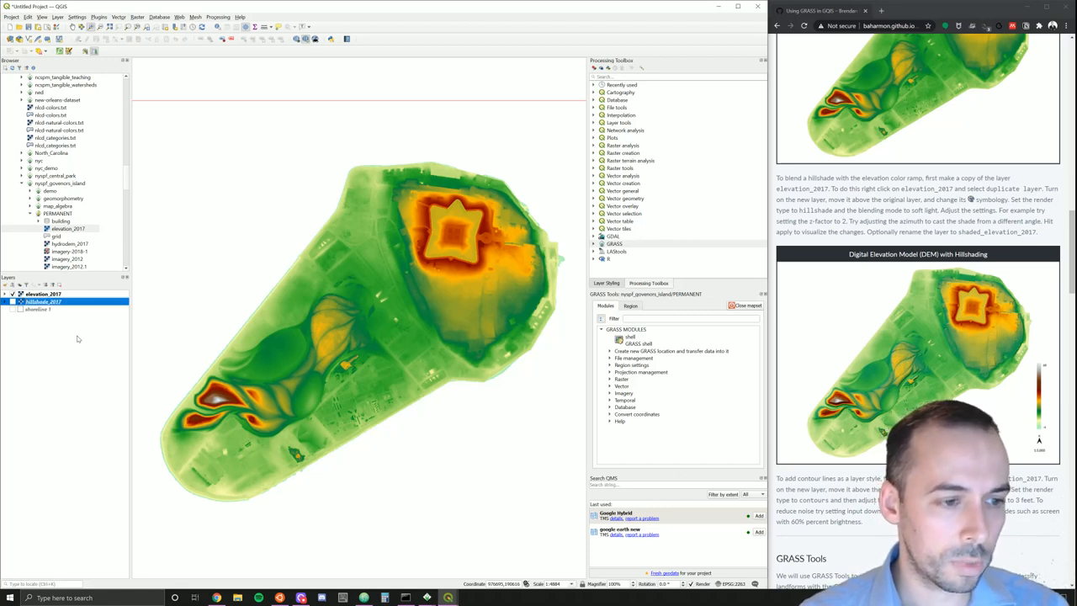
{"action": "left_click", "coordinate": [43, 293]}
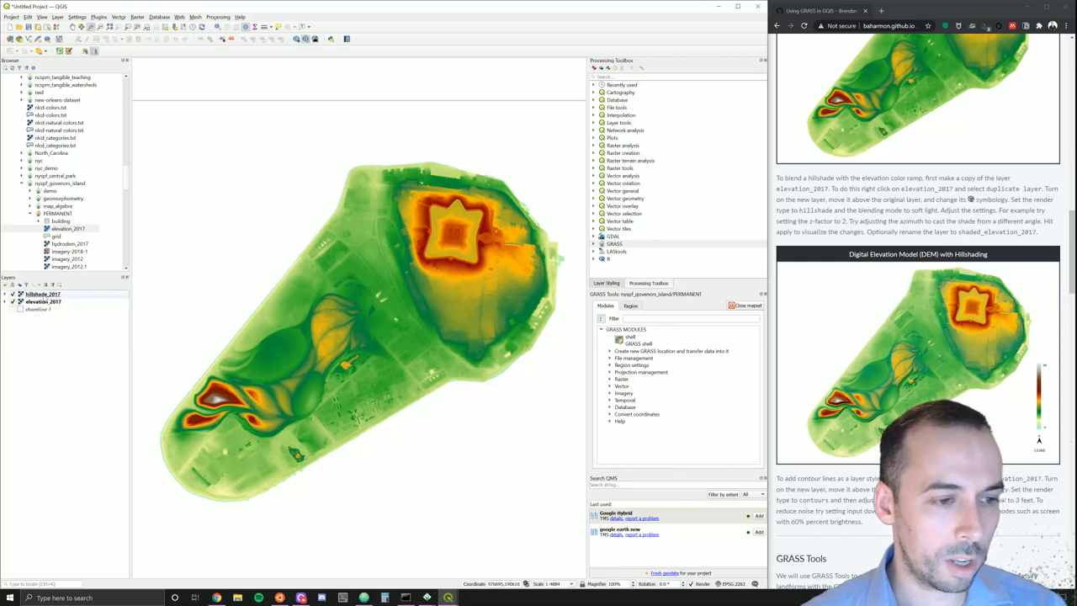
Step: Change hillshade_2017's render type to Hillshade in its Symbology properties
{"action": "double_click", "coordinate": [44, 293]}
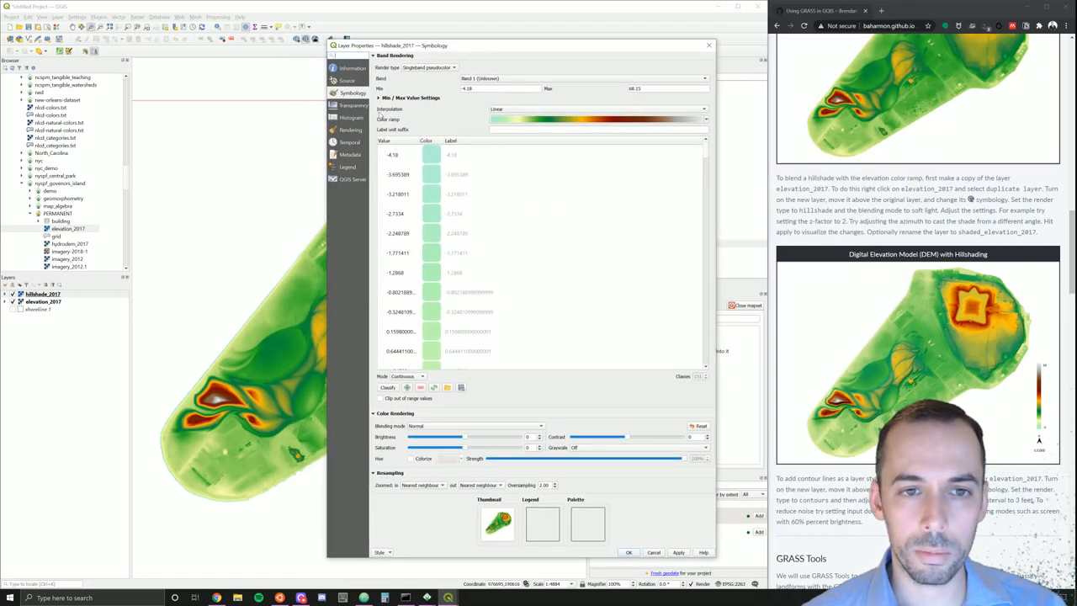
{"action": "mouse_move", "coordinate": [383, 74]}
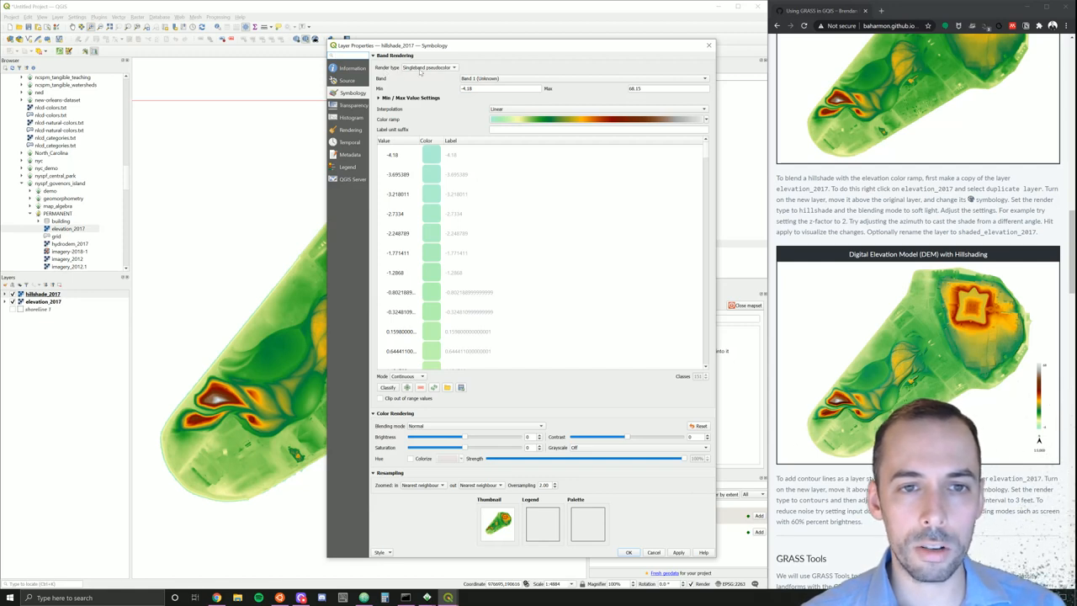
{"action": "left_click", "coordinate": [455, 68]}
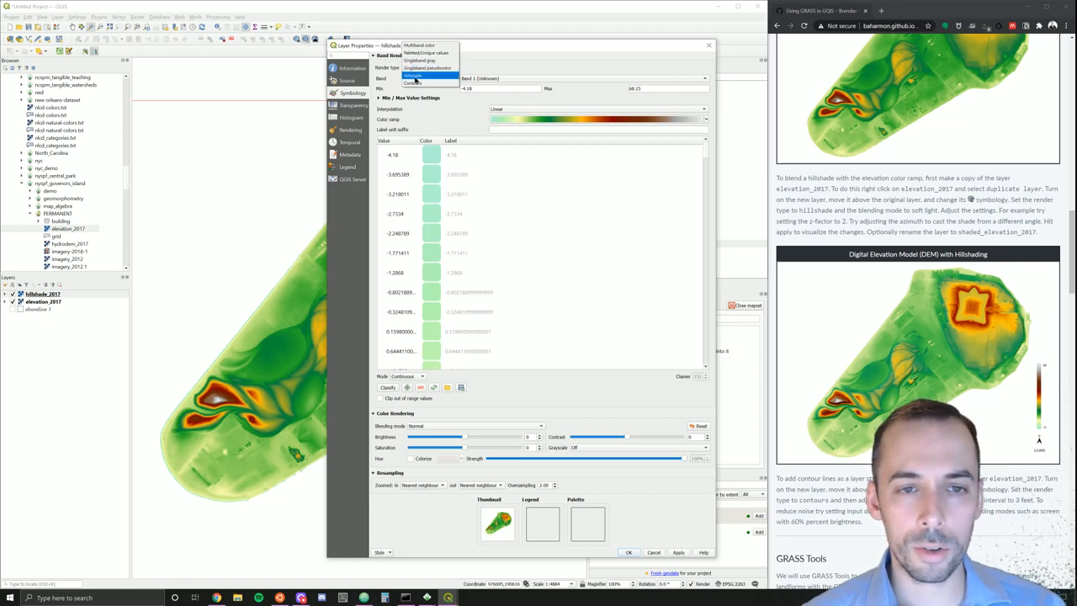
{"action": "left_click", "coordinate": [414, 74]}
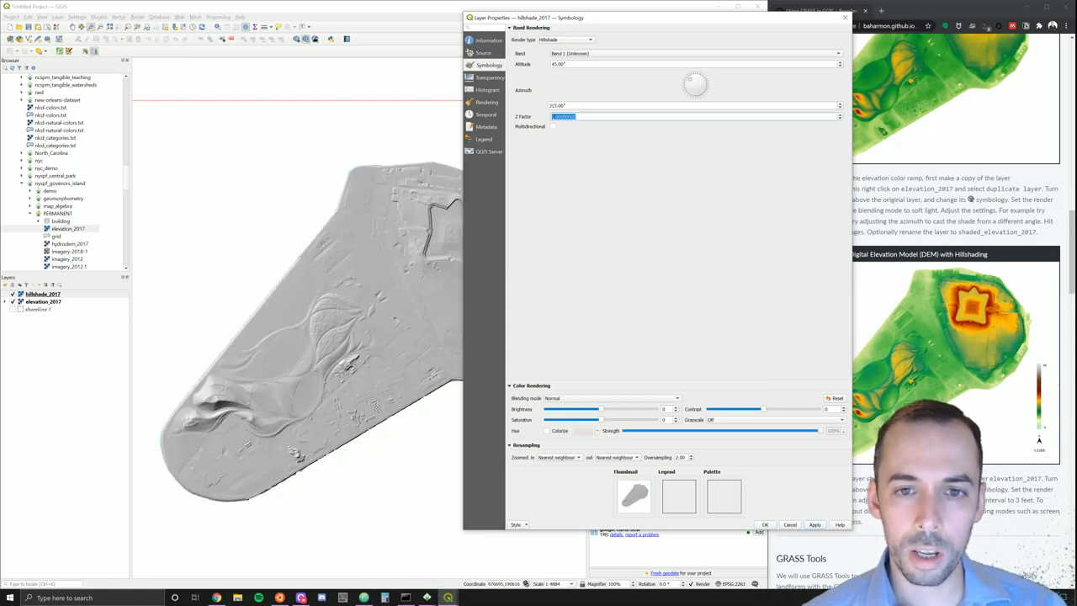
Step: Raise the hillshade vertical exaggeration to 2 and enable multidirectional shading
{"action": "type", "text": "2"}
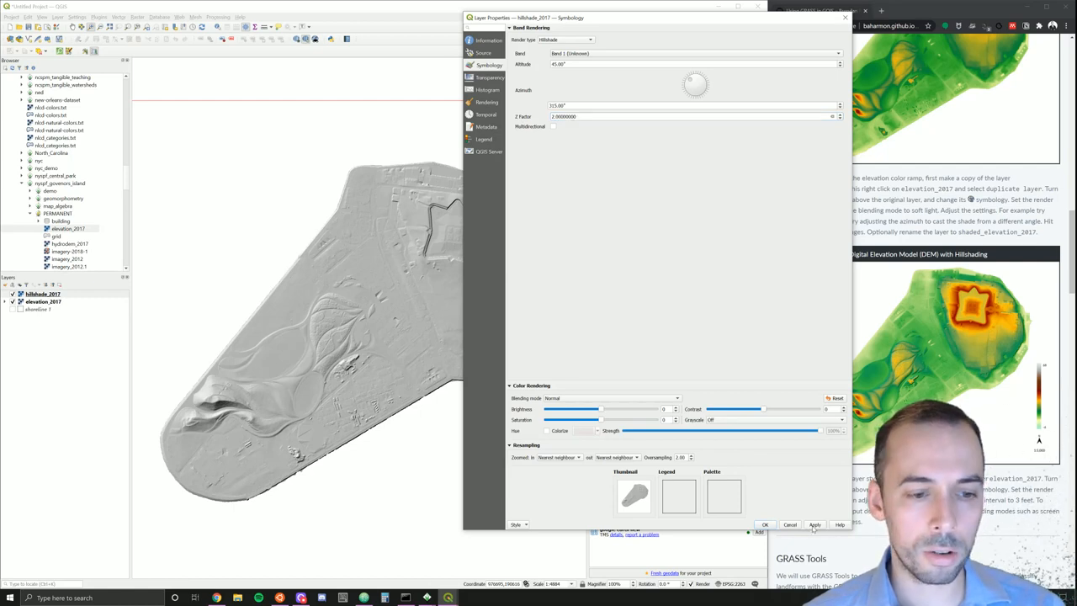
{"action": "left_click", "coordinate": [814, 525]}
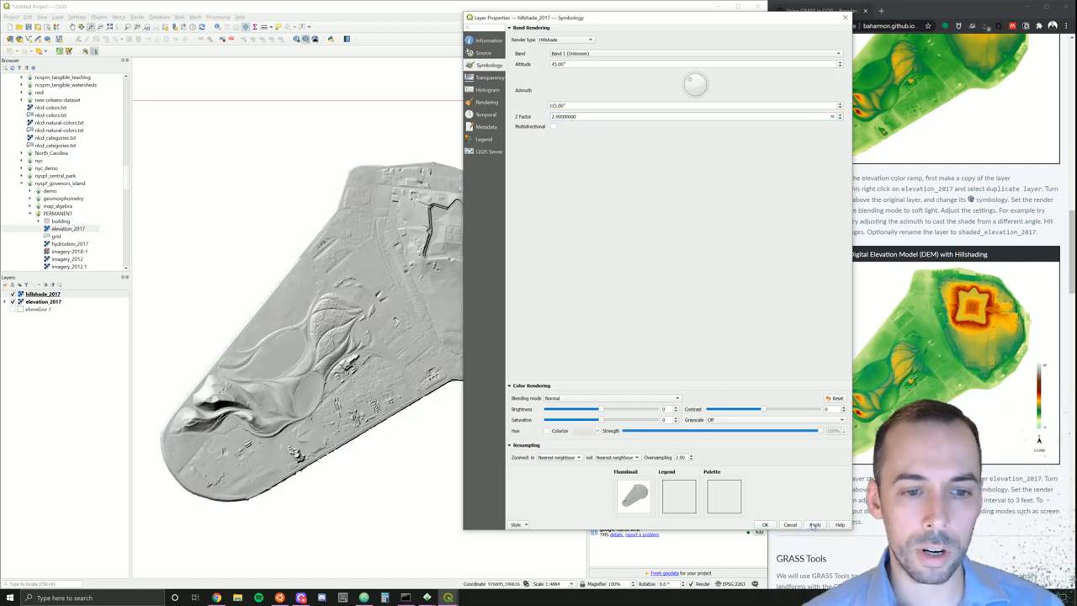
{"action": "left_click", "coordinate": [815, 525]}
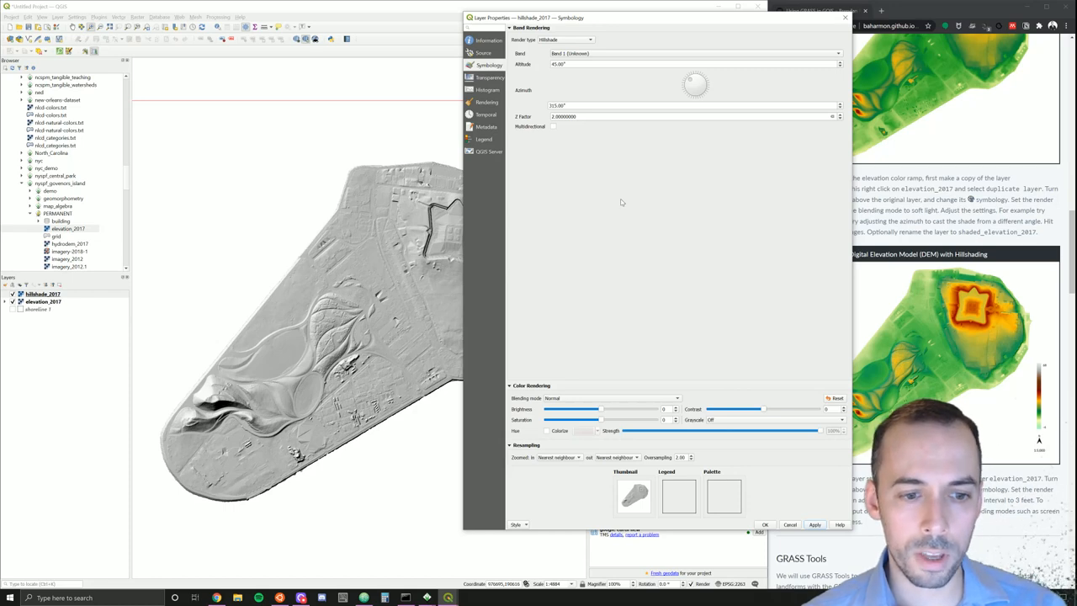
{"action": "mouse_move", "coordinate": [565, 135]}
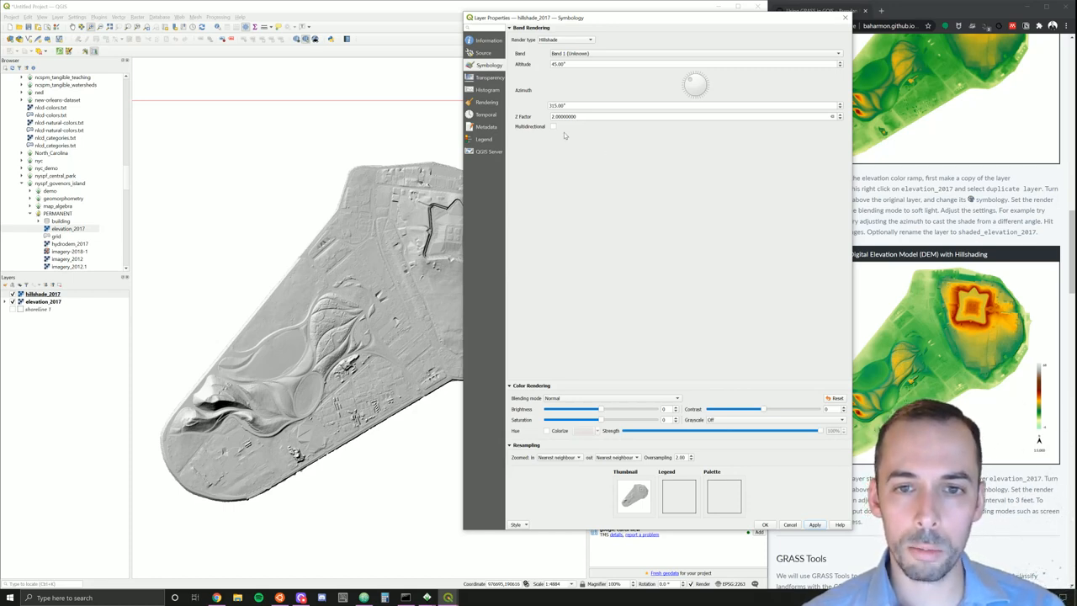
{"action": "left_click", "coordinate": [552, 126]}
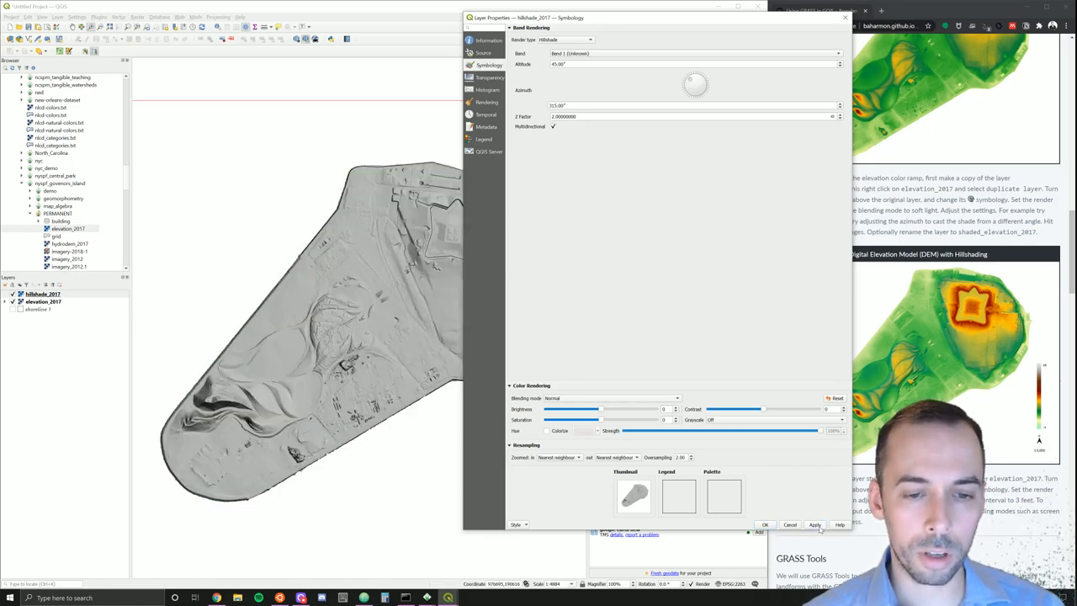
{"action": "mouse_move", "coordinate": [525, 293]}
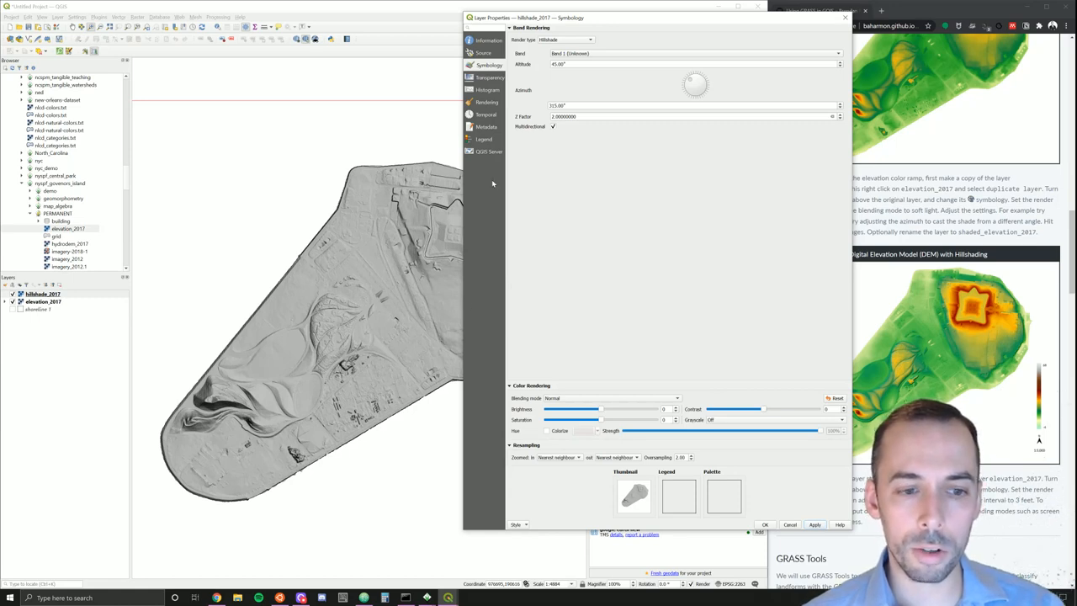
{"action": "mouse_move", "coordinate": [554, 133]}
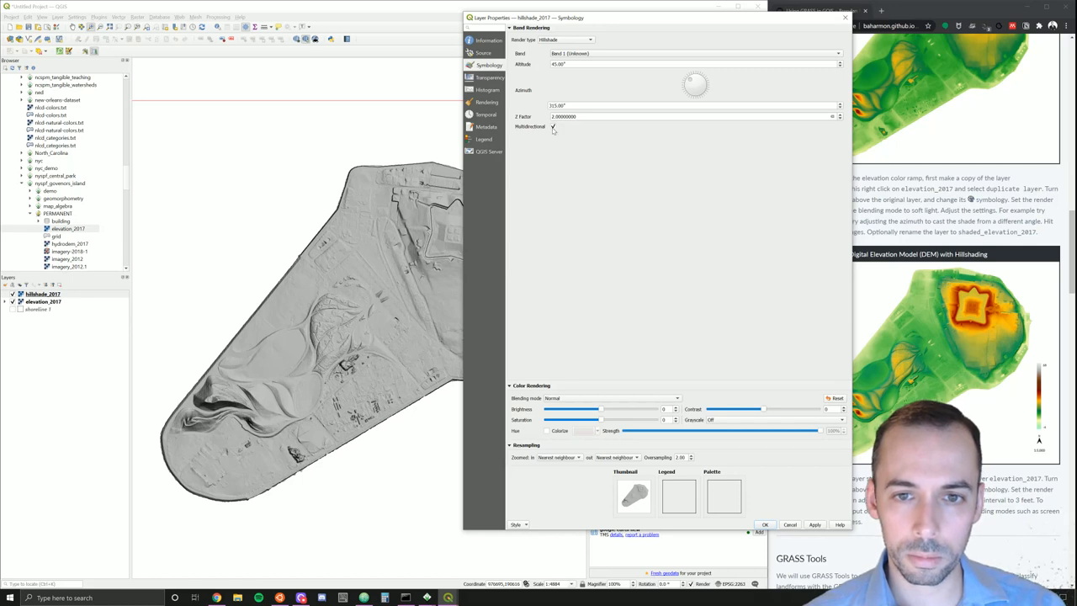
Step: Switch back to single-direction lighting, rotate the azimuth dial and apply the new shading
{"action": "left_click", "coordinate": [552, 128]}
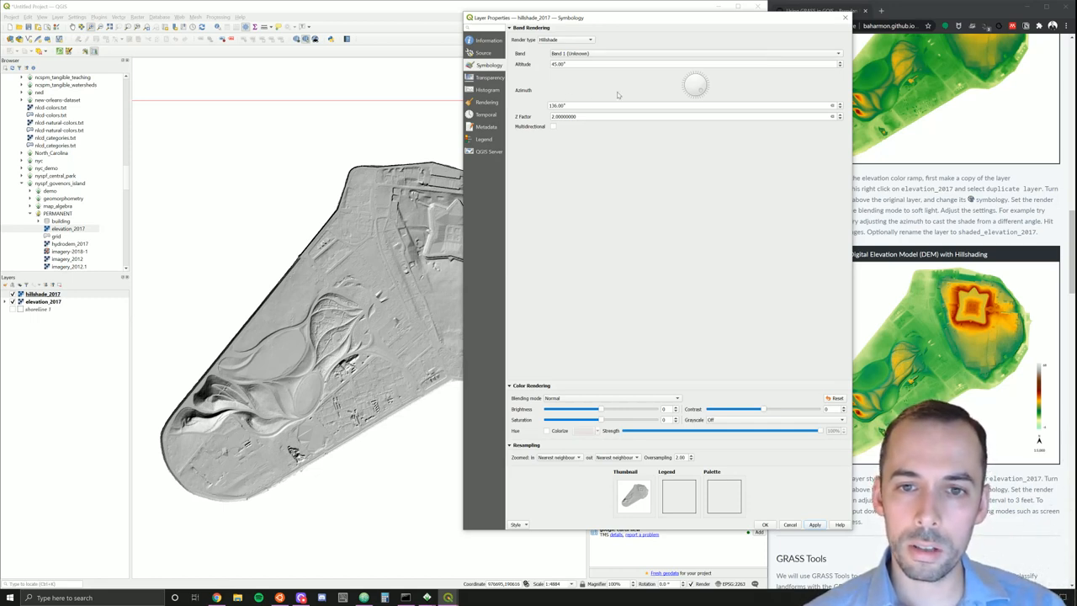
{"action": "left_click_drag", "start_coordinate": [695, 84], "coordinate": [695, 93]}
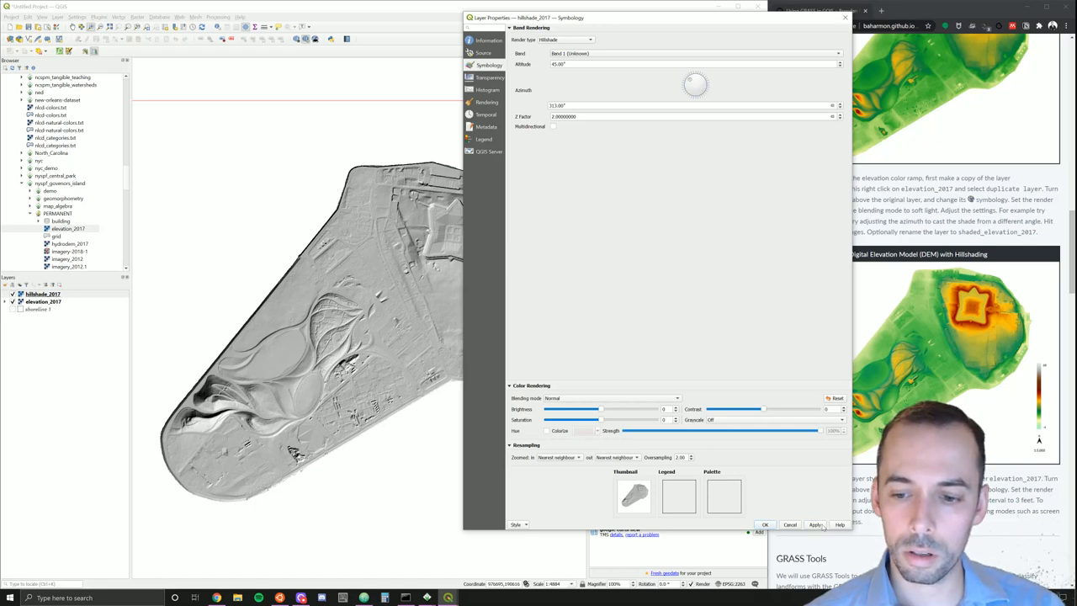
{"action": "left_click", "coordinate": [814, 525]}
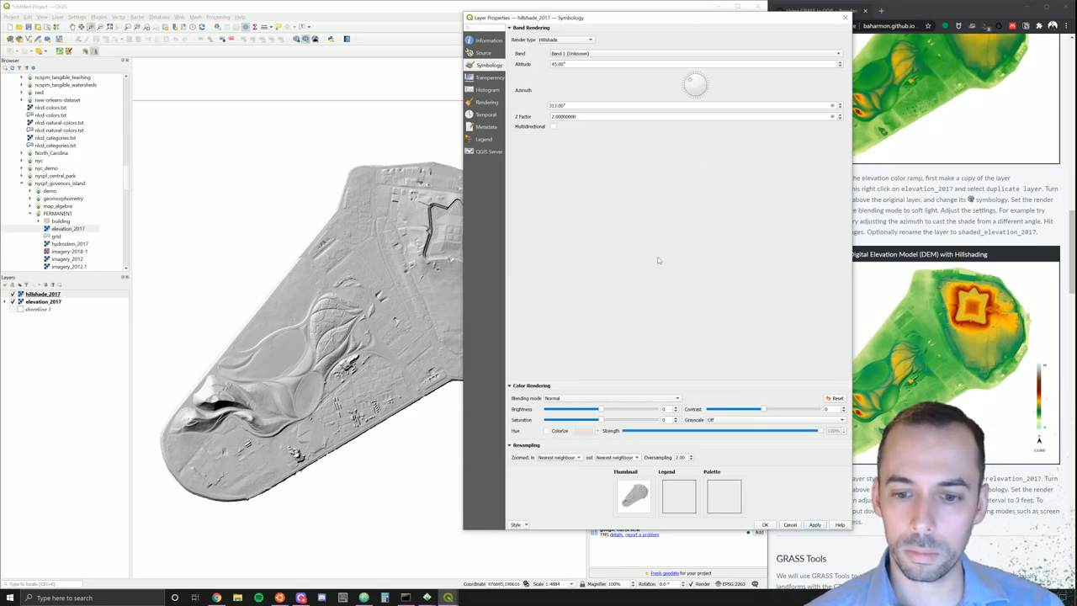
{"action": "mouse_move", "coordinate": [731, 180]}
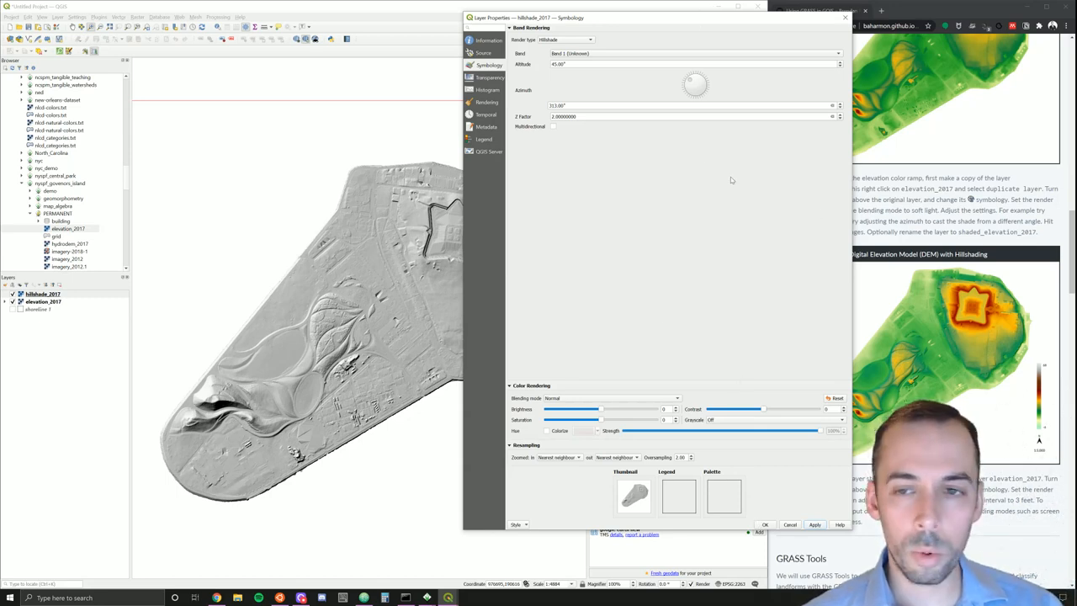
{"action": "mouse_move", "coordinate": [579, 404]}
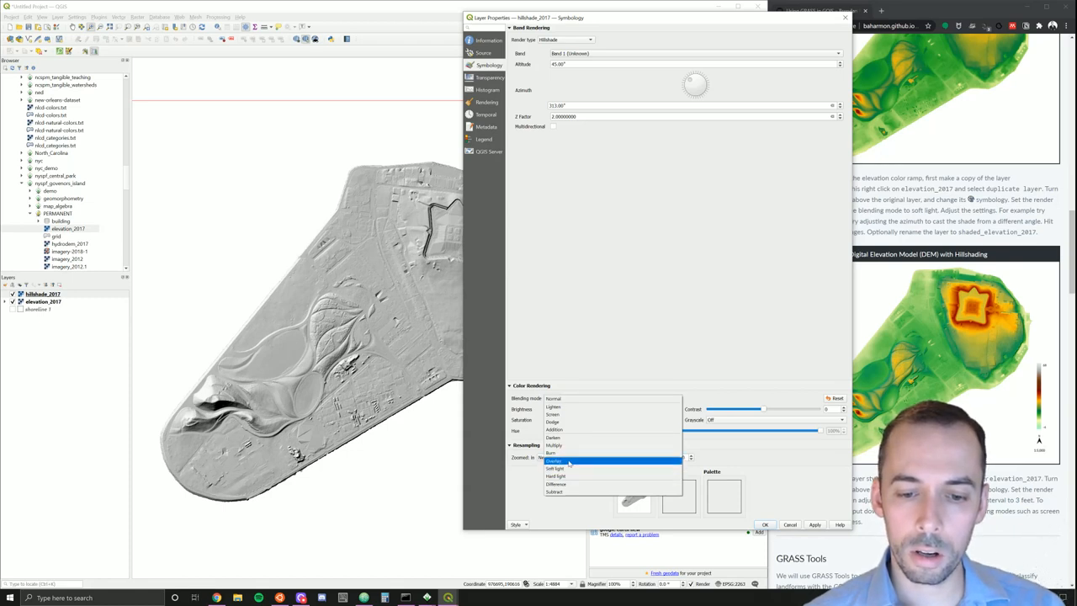
{"action": "mouse_move", "coordinate": [569, 468]}
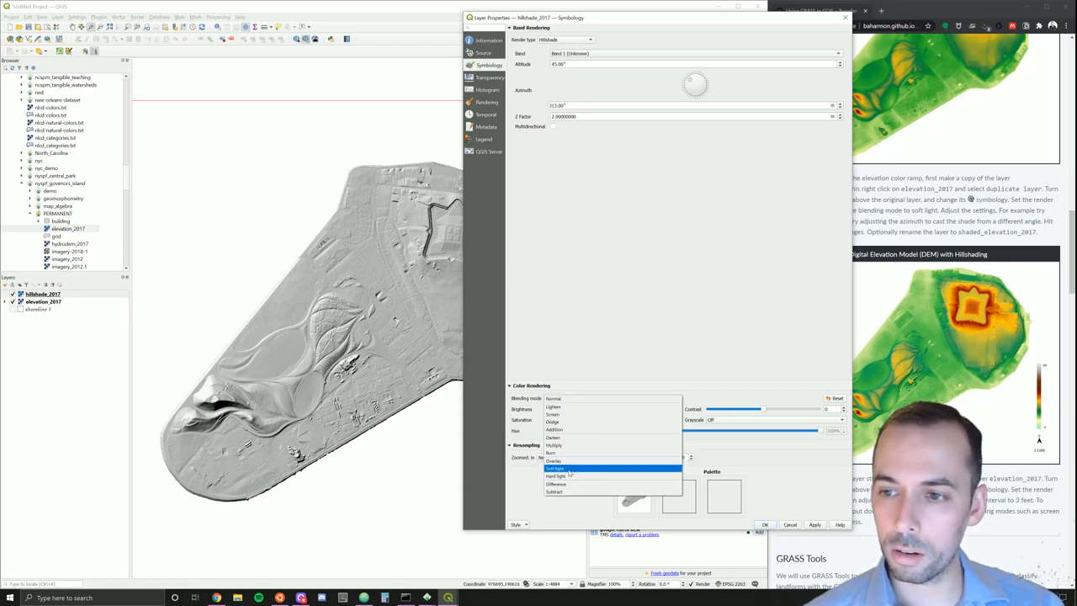
Step: Blend hillshade_2017 in Soft light over the coloured elevation and move the properties window aside
{"action": "left_click", "coordinate": [555, 468]}
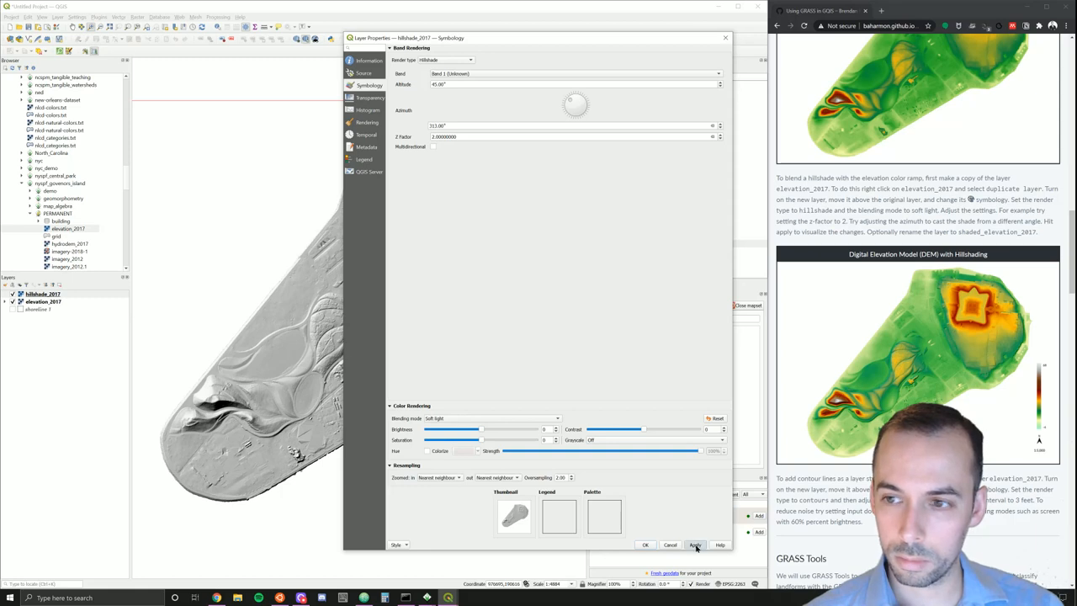
{"action": "left_click", "coordinate": [695, 546]}
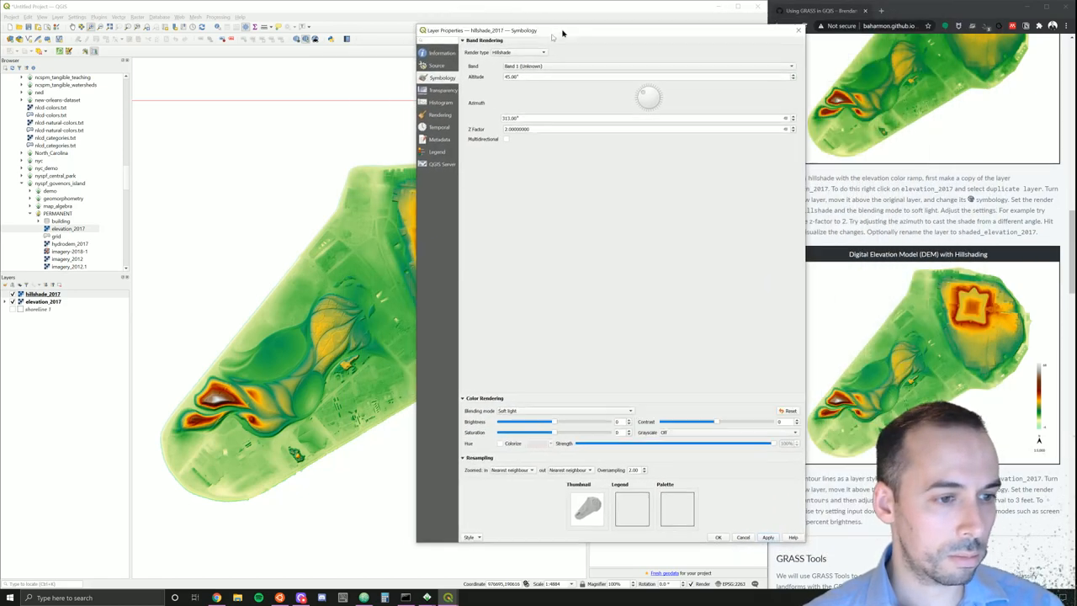
{"action": "left_click_drag", "start_coordinate": [552, 30], "coordinate": [491, 17]}
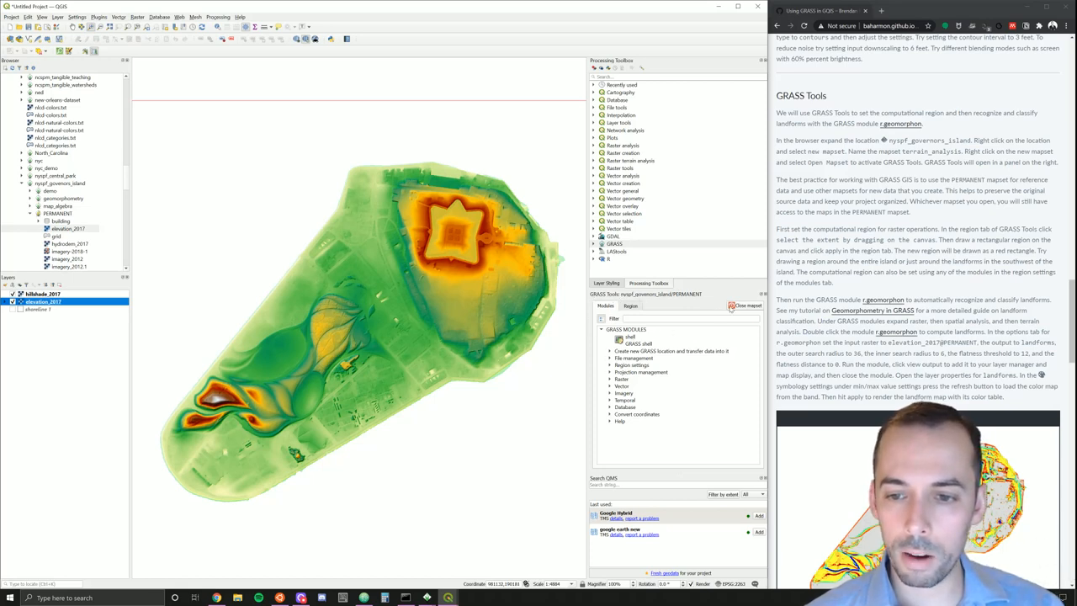
{"action": "mouse_move", "coordinate": [335, 270]}
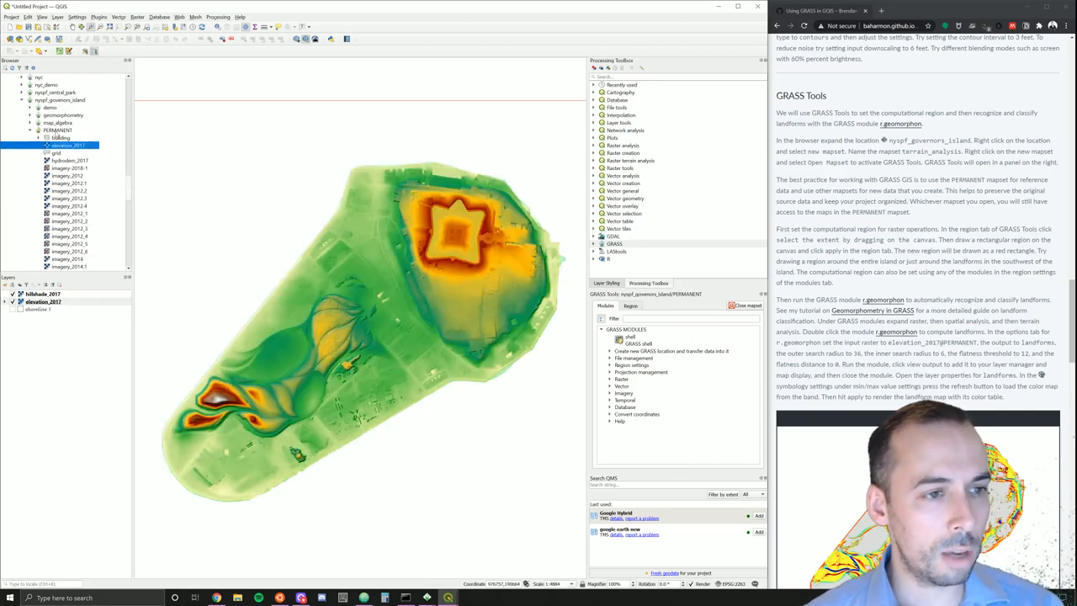
Step: Create a new GRASS mapset named tutorial in the nyspf_governors_island location
{"action": "left_click", "coordinate": [58, 129]}
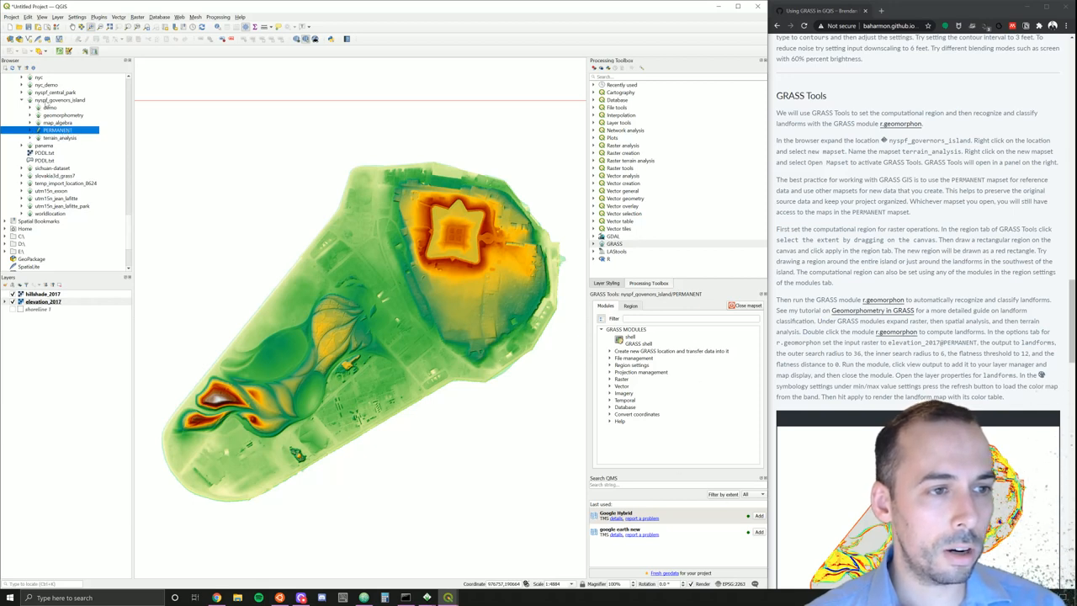
{"action": "left_click", "coordinate": [58, 99]}
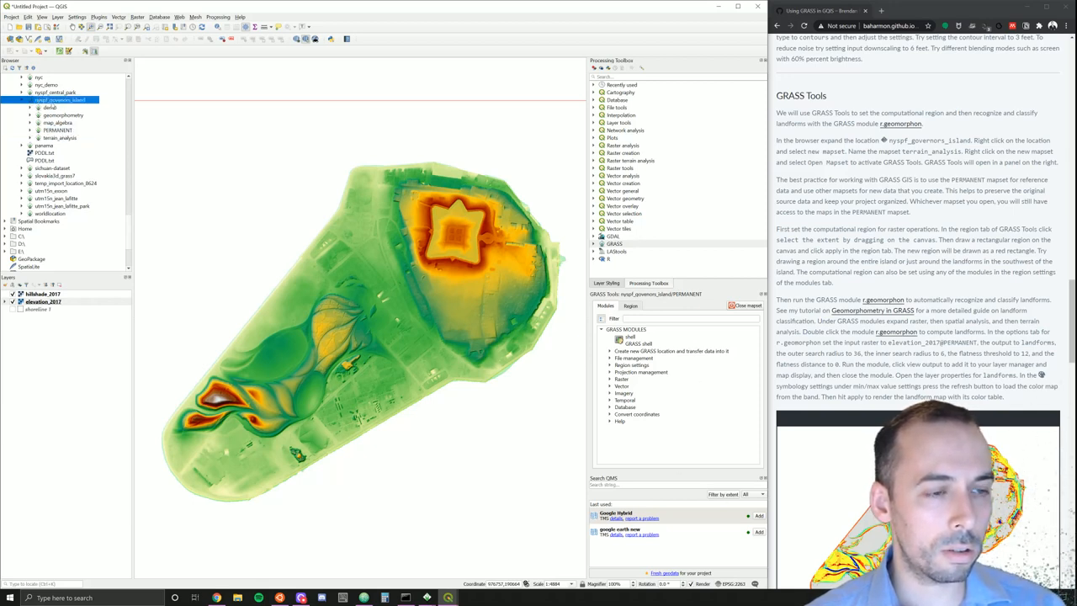
{"action": "right_click", "coordinate": [58, 99]}
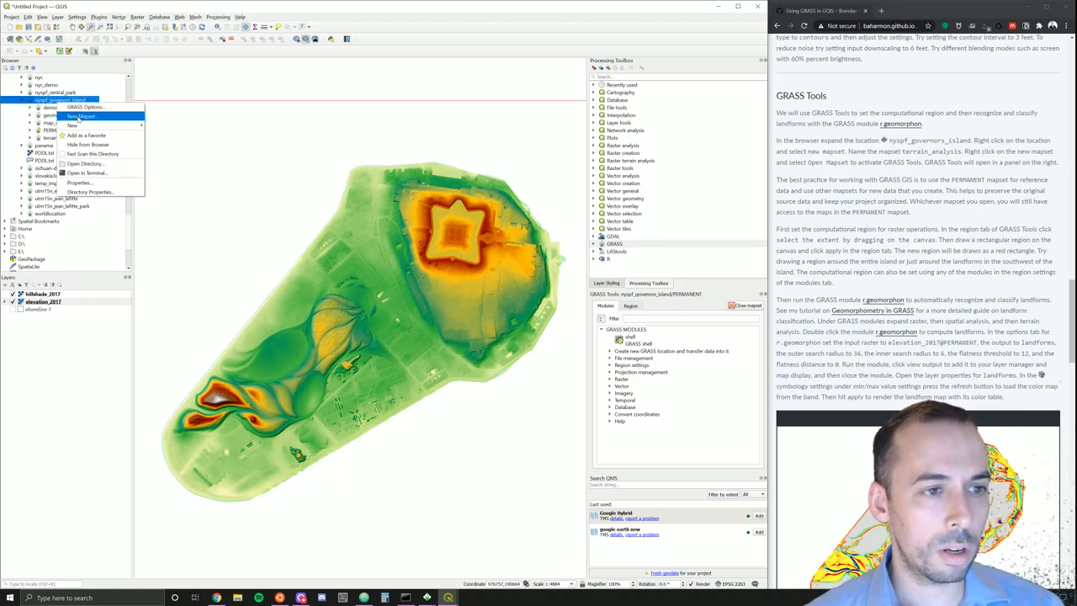
{"action": "left_click", "coordinate": [82, 114]}
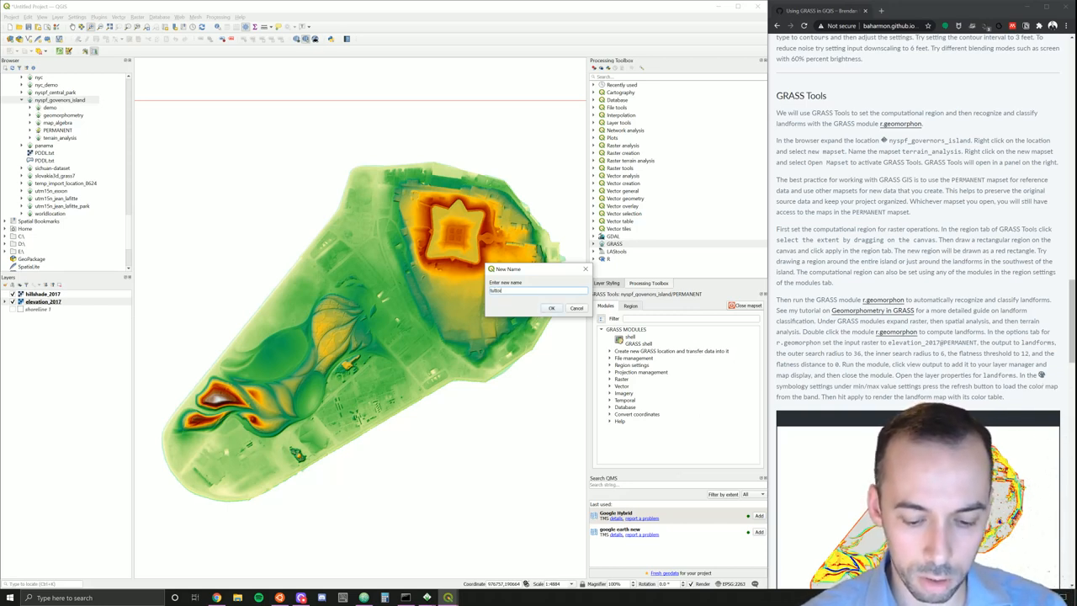
{"action": "type", "text": "tutorial"}
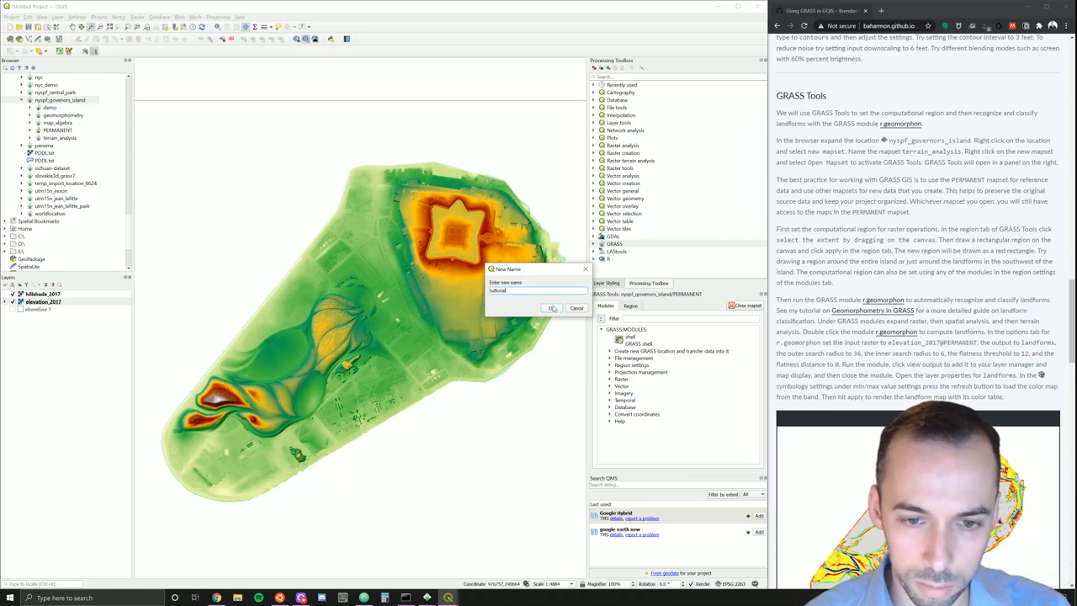
{"action": "left_click", "coordinate": [552, 308]}
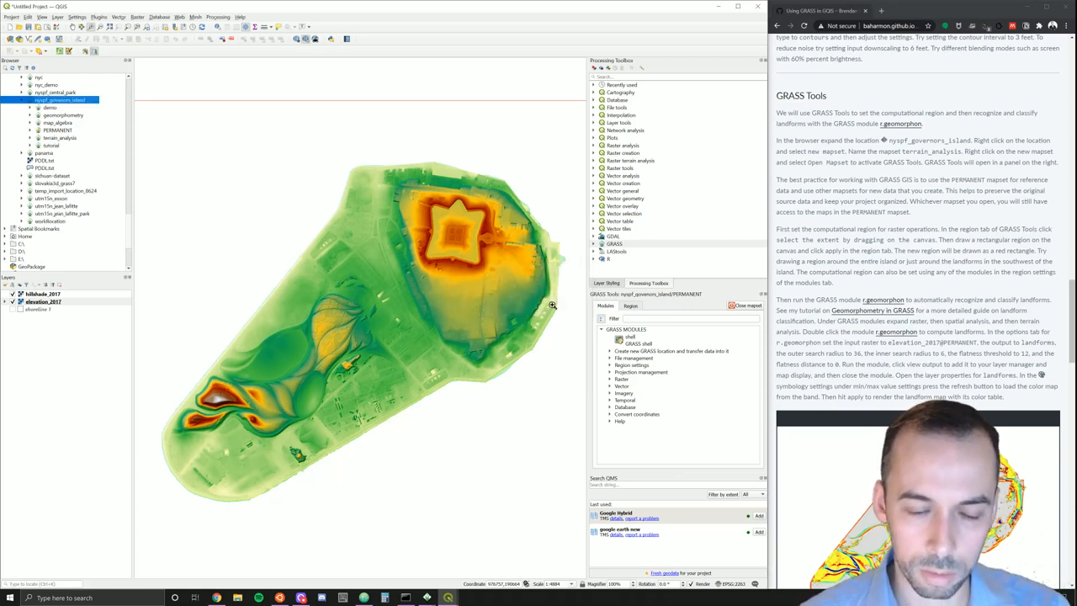
{"action": "mouse_move", "coordinate": [552, 304]}
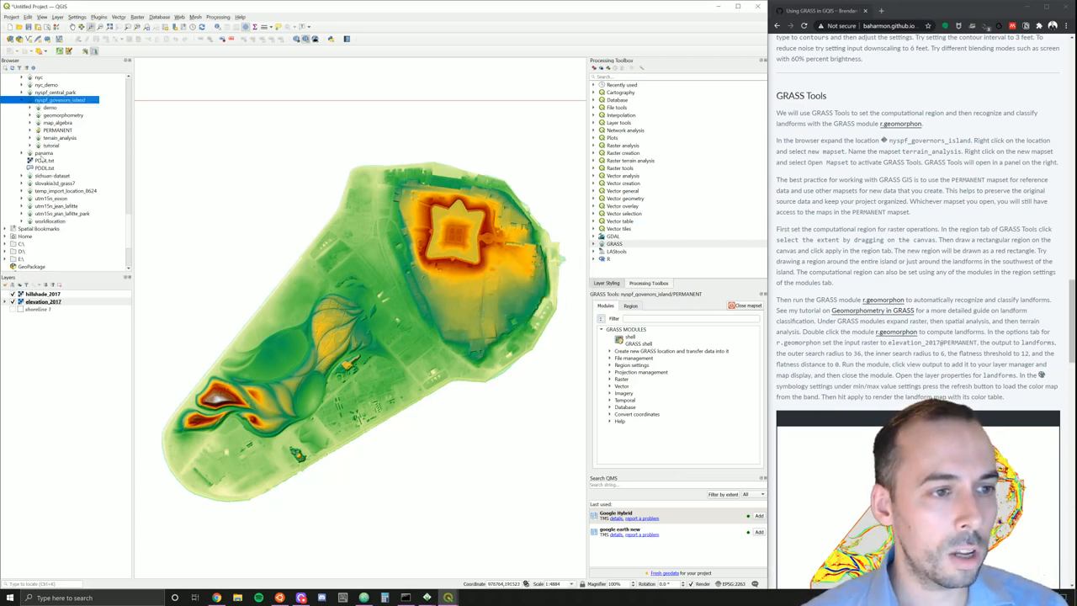
Step: Make tutorial the active GRASS mapset from the Browser
{"action": "left_click", "coordinate": [51, 144]}
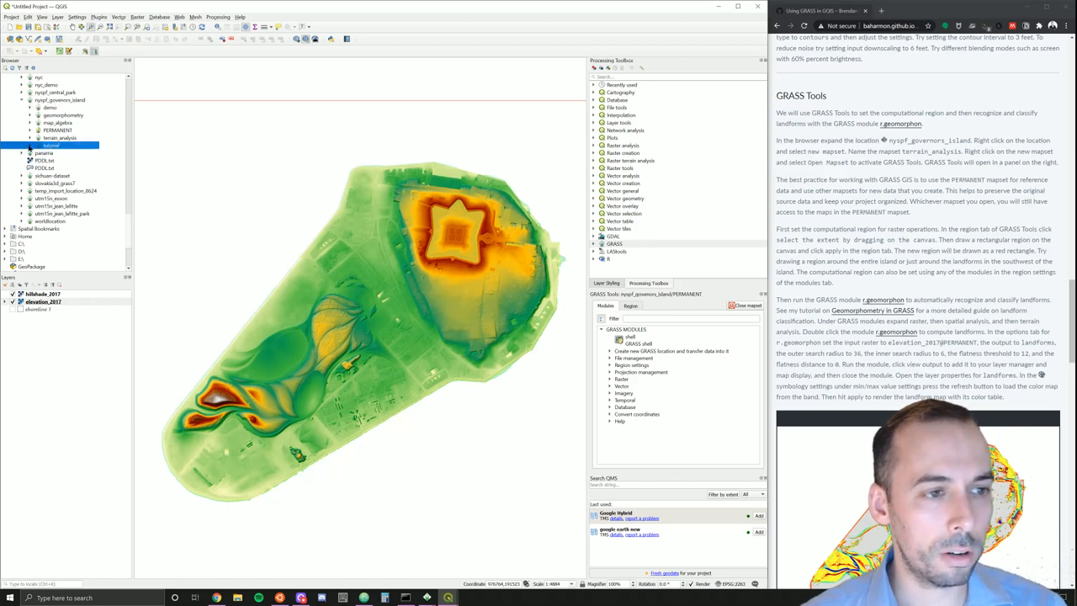
{"action": "right_click", "coordinate": [50, 145]}
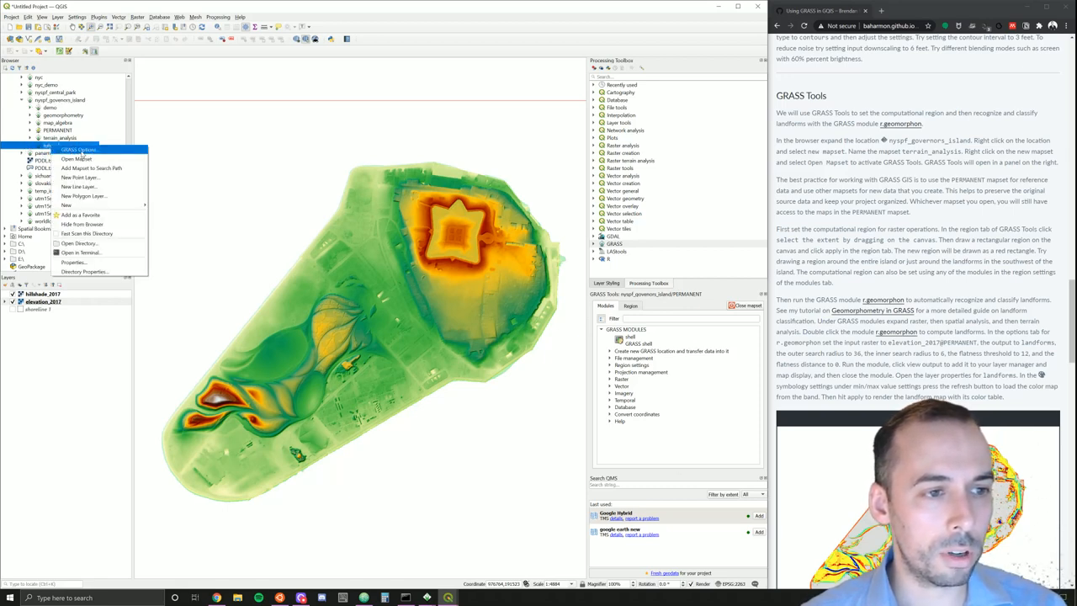
{"action": "mouse_move", "coordinate": [78, 159]}
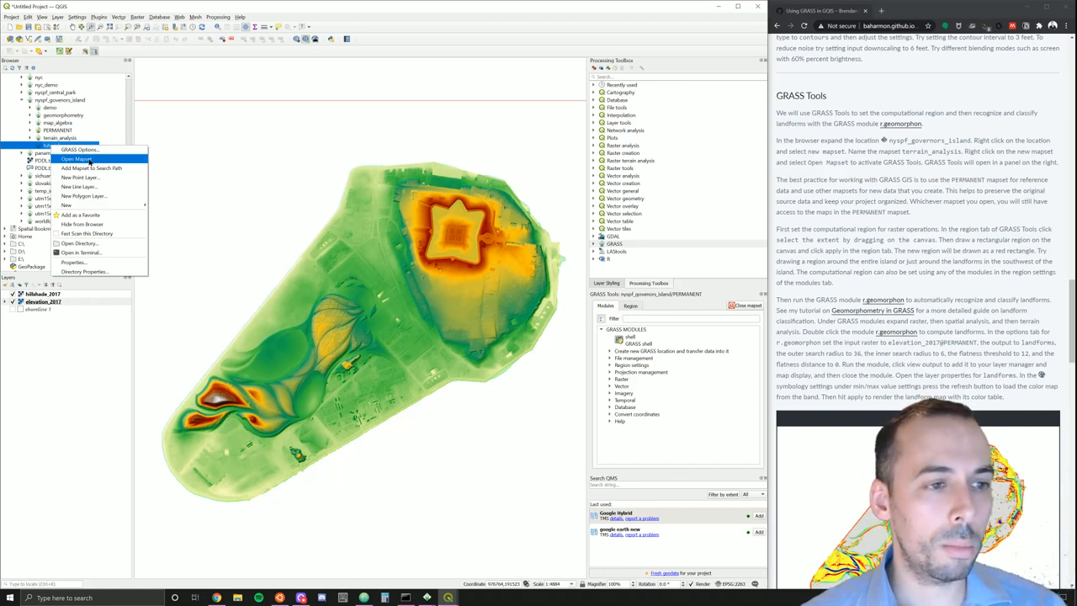
{"action": "left_click", "coordinate": [77, 158]}
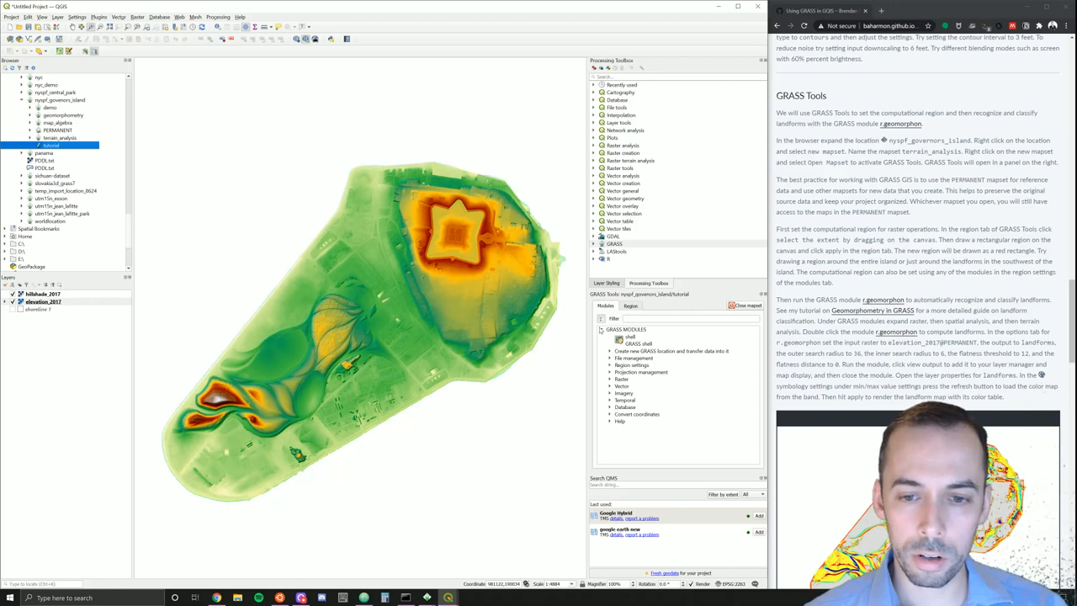
Step: Run the region-to-raster GRASS module with elevation_2017@PERMANENT as the reference raster
{"action": "left_click", "coordinate": [611, 365]}
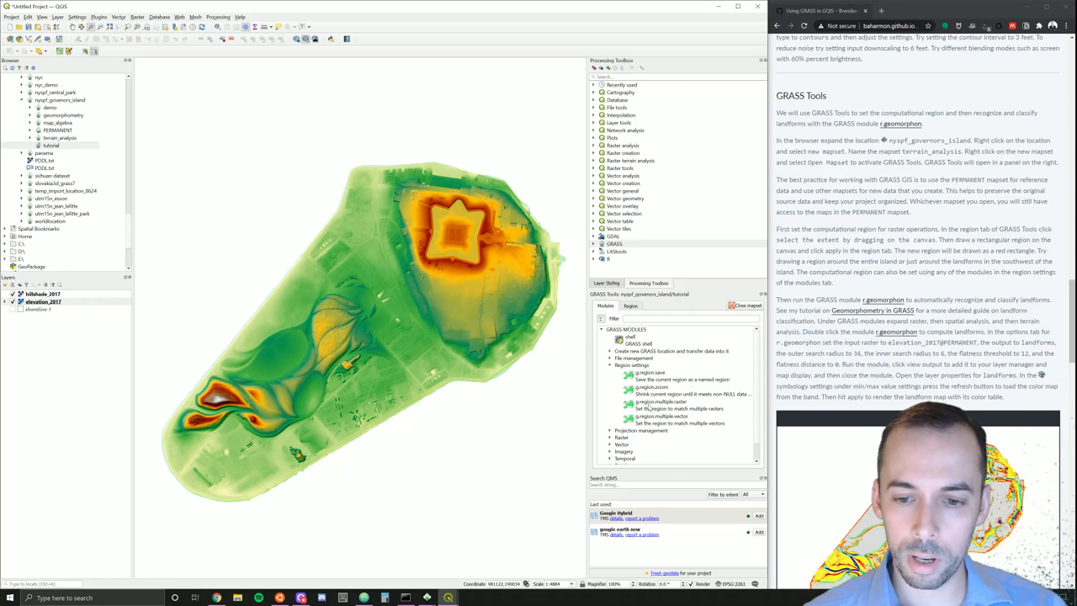
{"action": "left_click", "coordinate": [665, 401]}
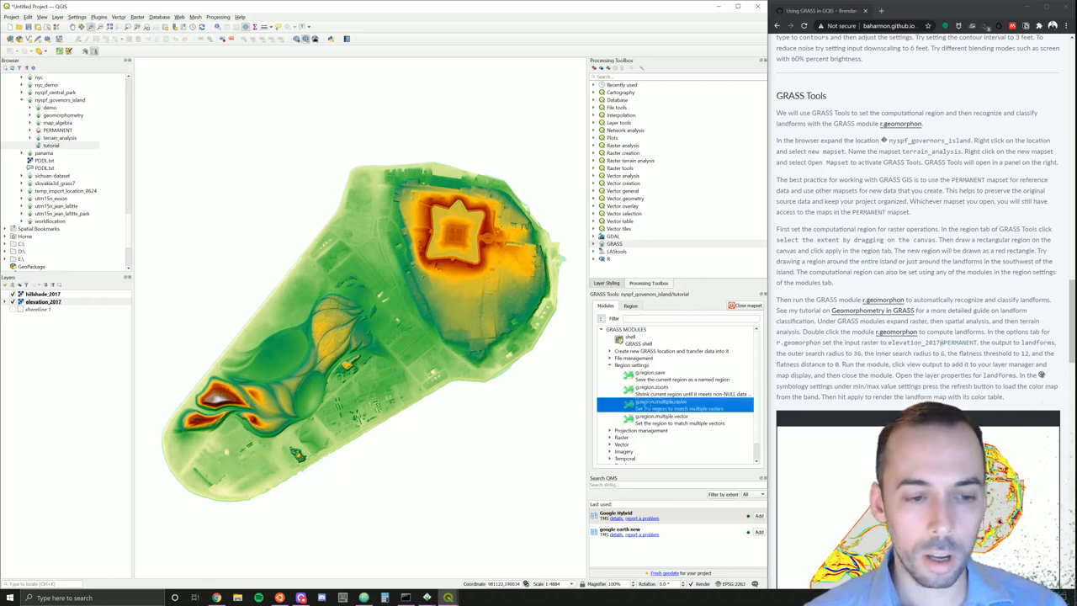
{"action": "double_click", "coordinate": [664, 400]}
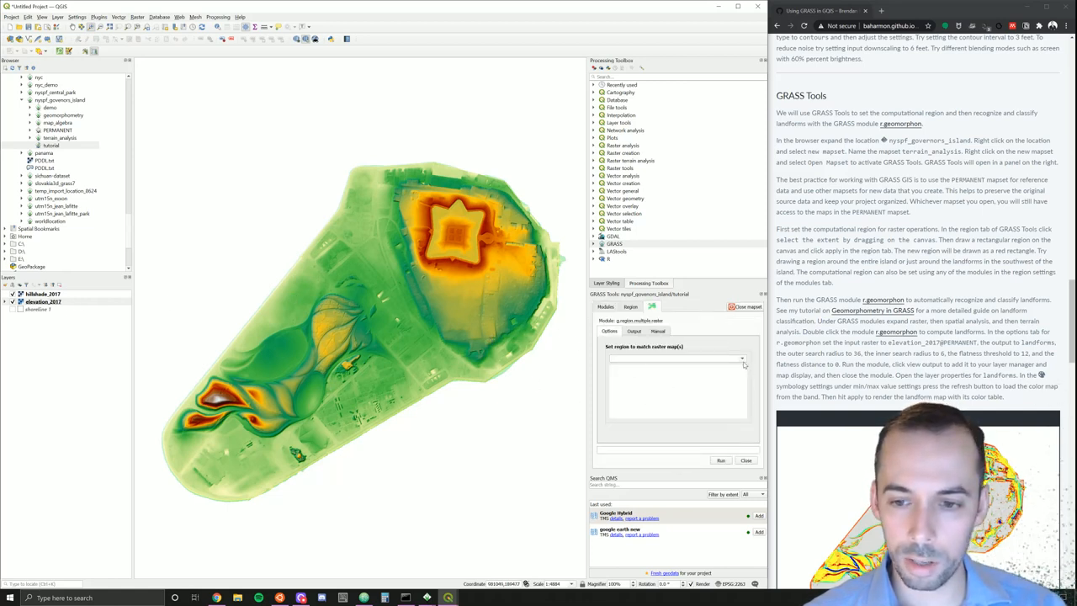
{"action": "left_click", "coordinate": [741, 359]}
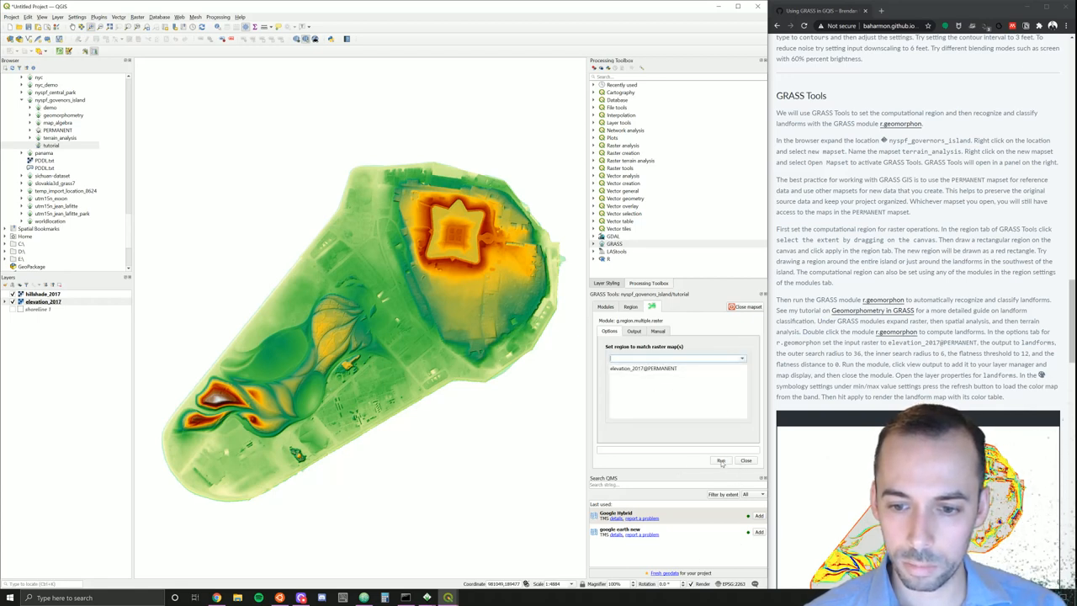
{"action": "left_click", "coordinate": [720, 461]}
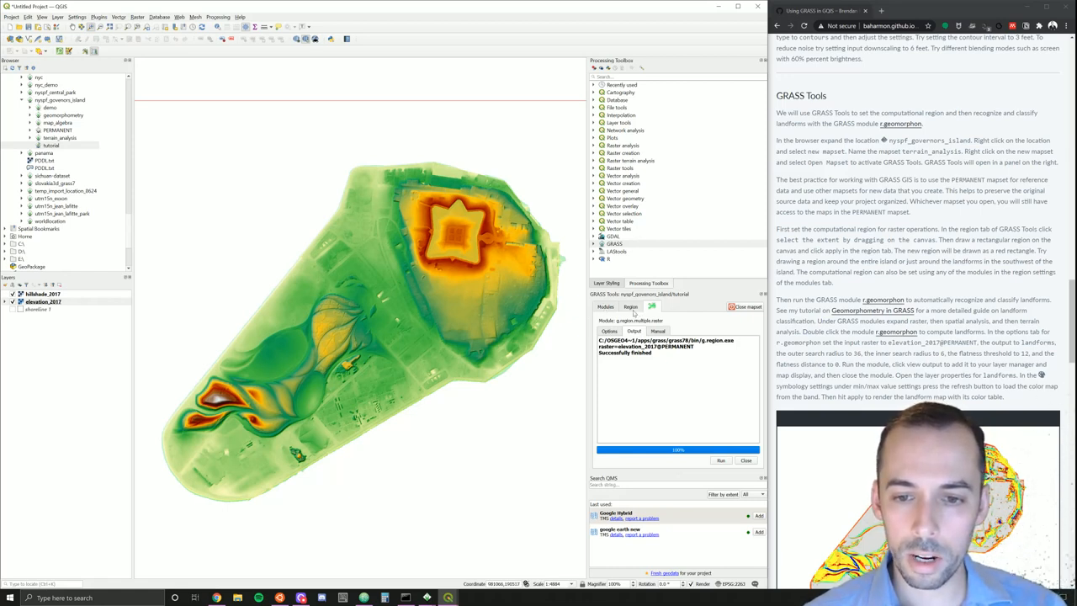
Step: View the GRASS Region tab listing the region's bounds and cell resolution
{"action": "left_click", "coordinate": [631, 307]}
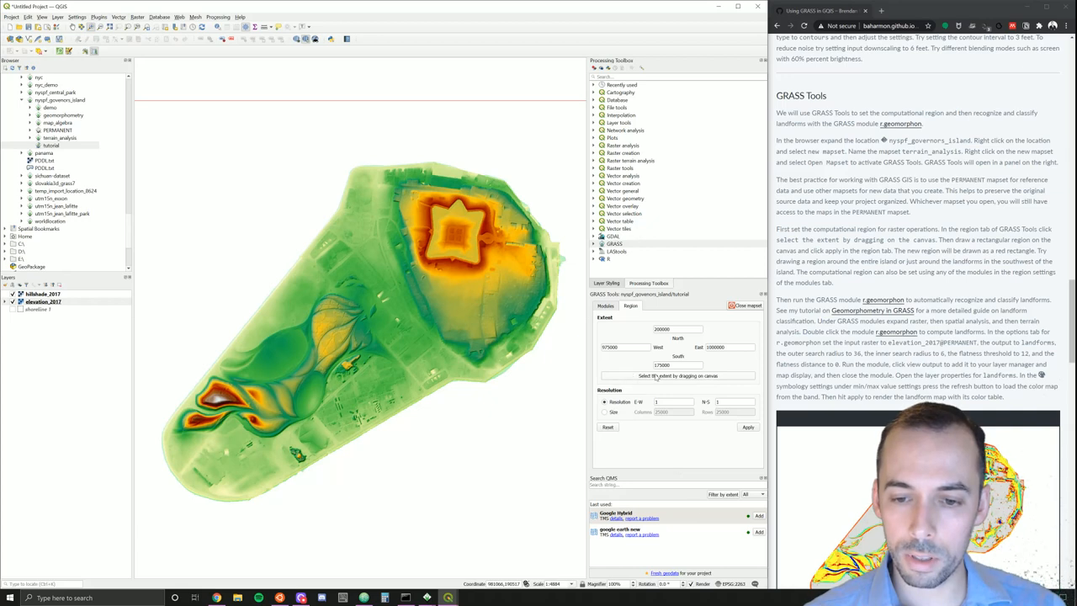
{"action": "mouse_move", "coordinate": [161, 348]}
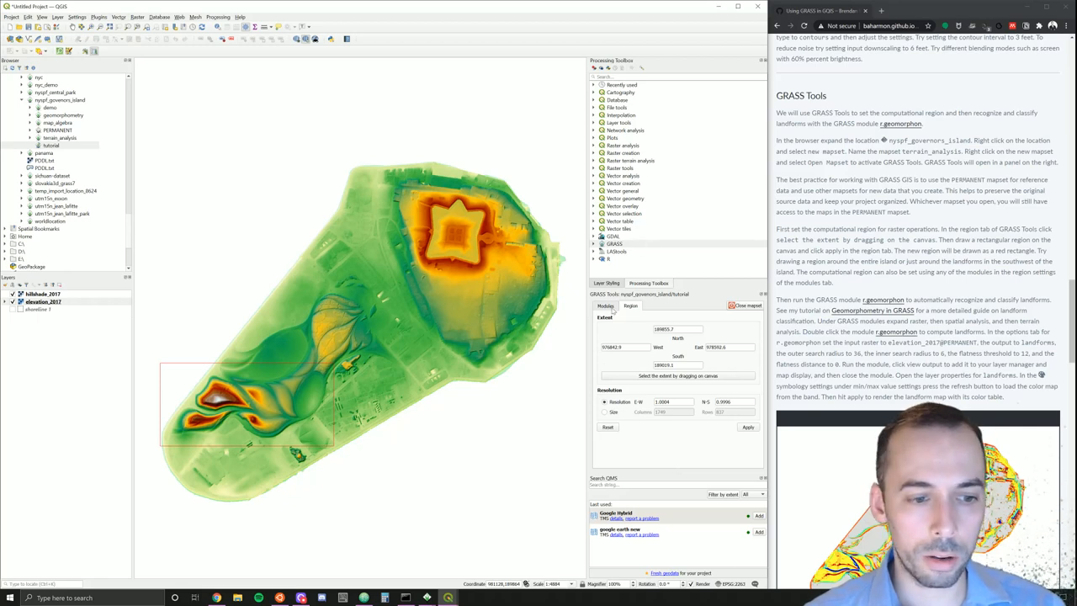
Step: Expand the Raster > Terrain analysis modules to reach r.geomorphon
{"action": "left_click", "coordinate": [606, 306]}
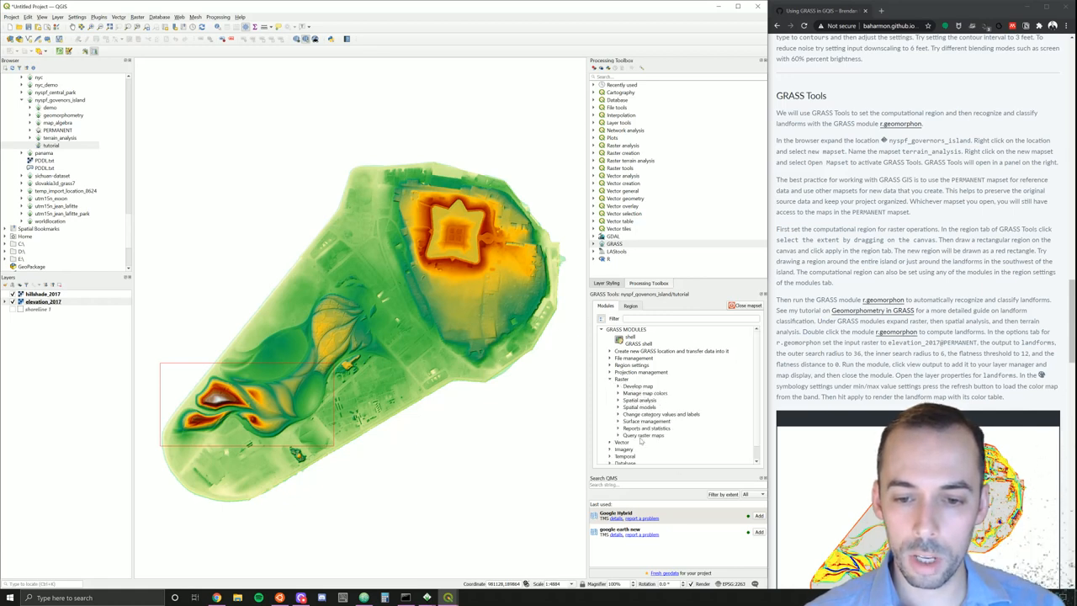
{"action": "left_click", "coordinate": [639, 400]}
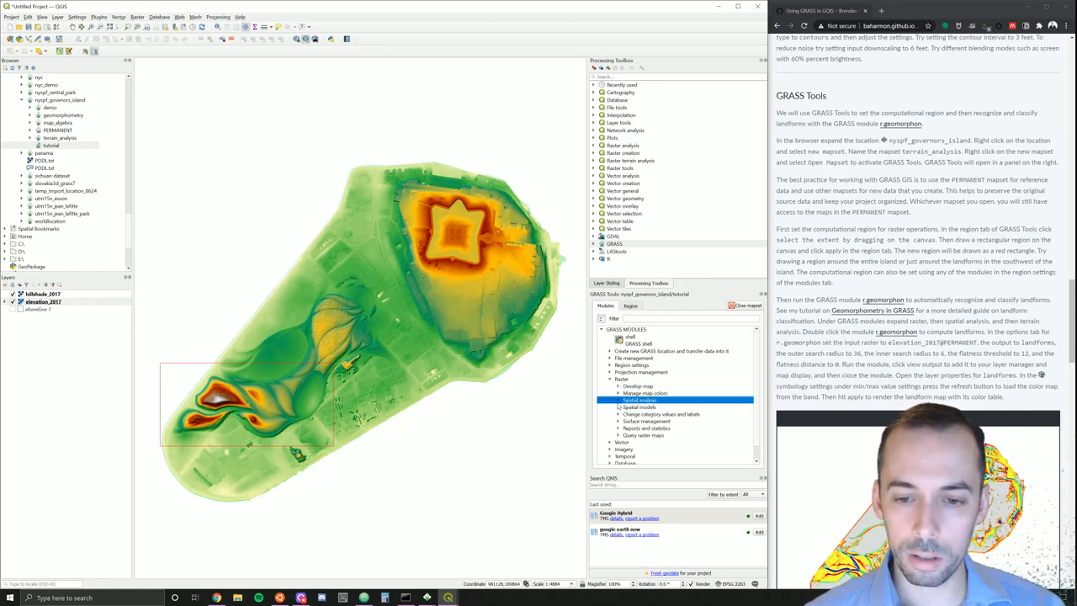
{"action": "left_click", "coordinate": [611, 400]}
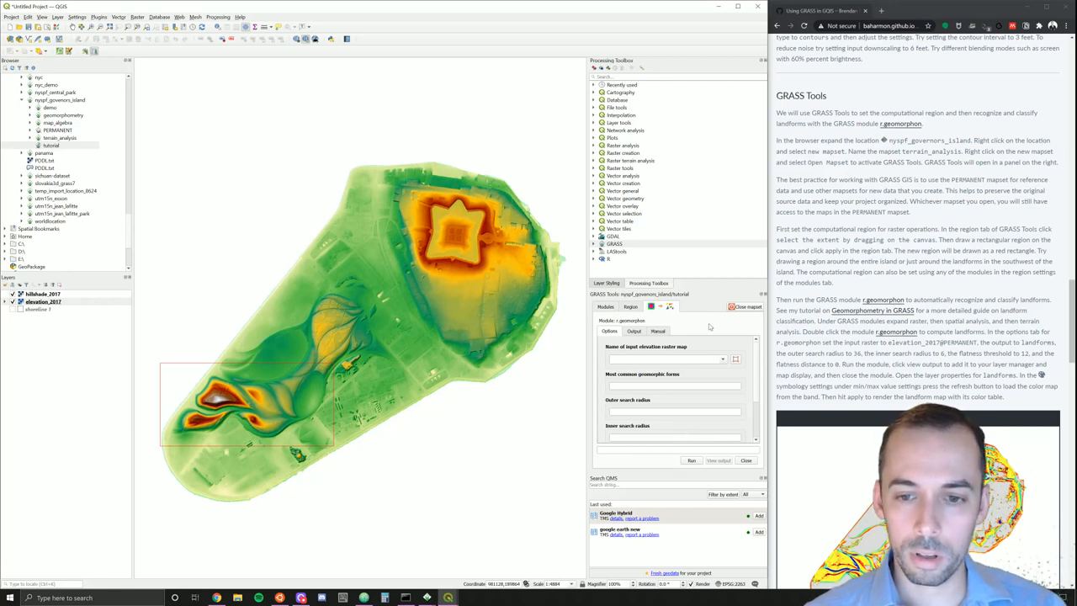
{"action": "mouse_move", "coordinate": [727, 349]}
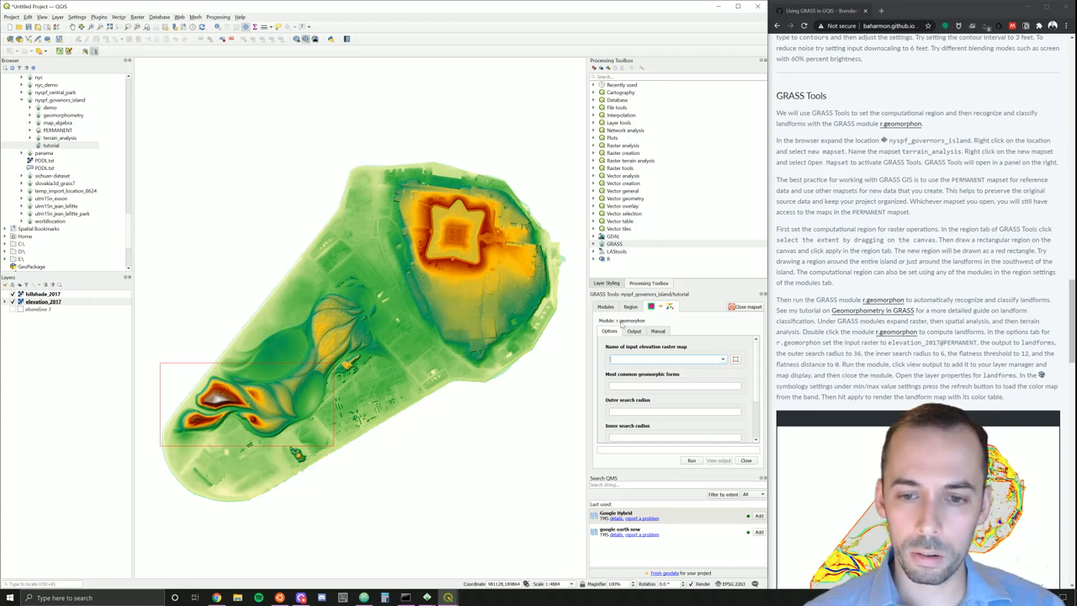
{"action": "mouse_move", "coordinate": [670, 317]}
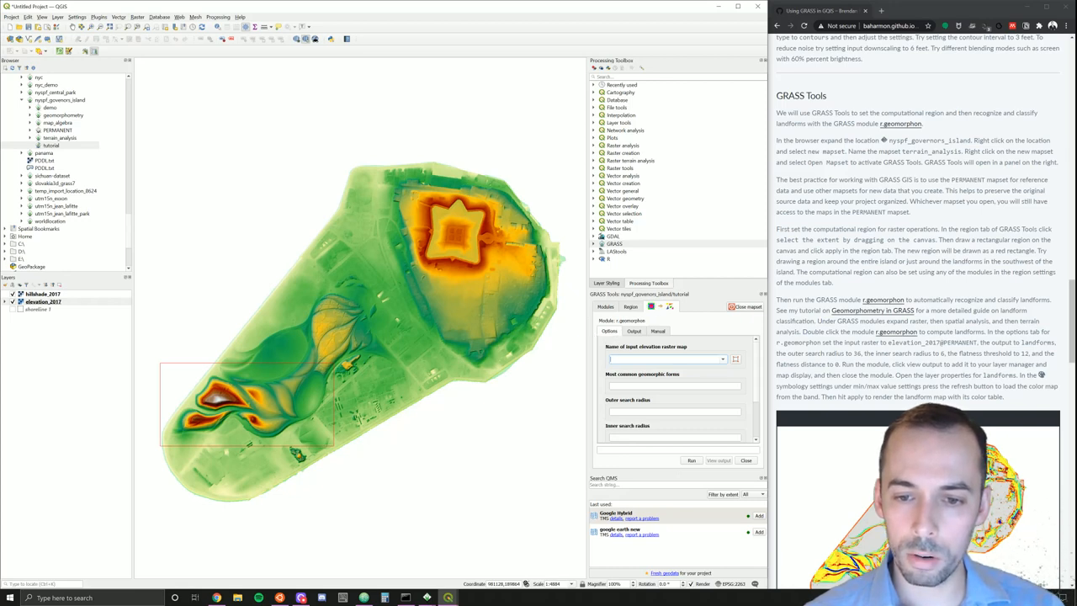
Step: Set elevation_2017 as the geomorphon input, name the output landforms_2017 and adjust the search parameters
{"action": "left_click", "coordinate": [722, 360]}
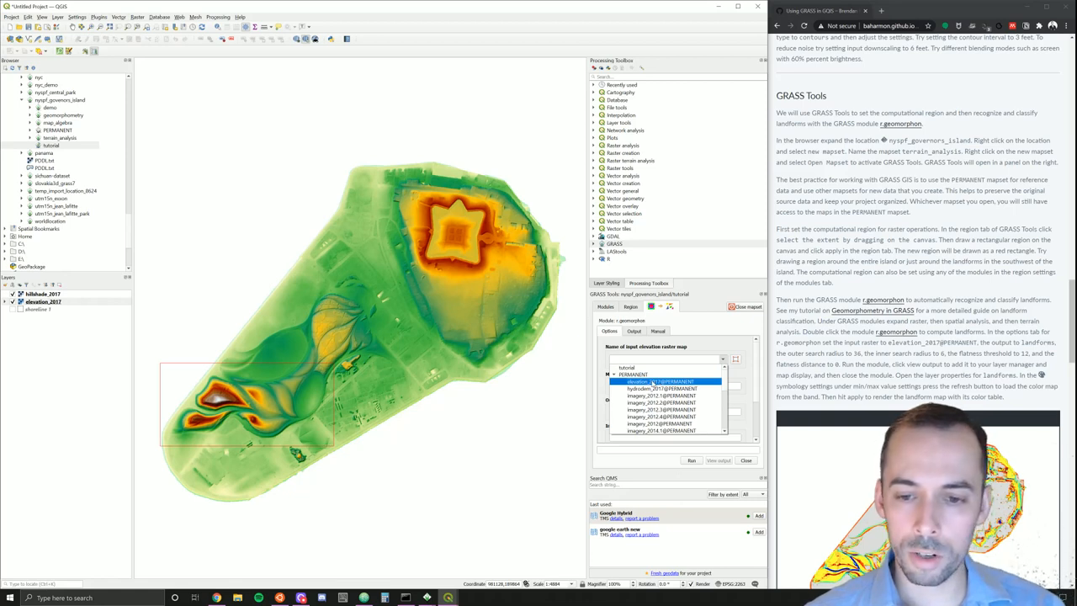
{"action": "left_click", "coordinate": [665, 380]}
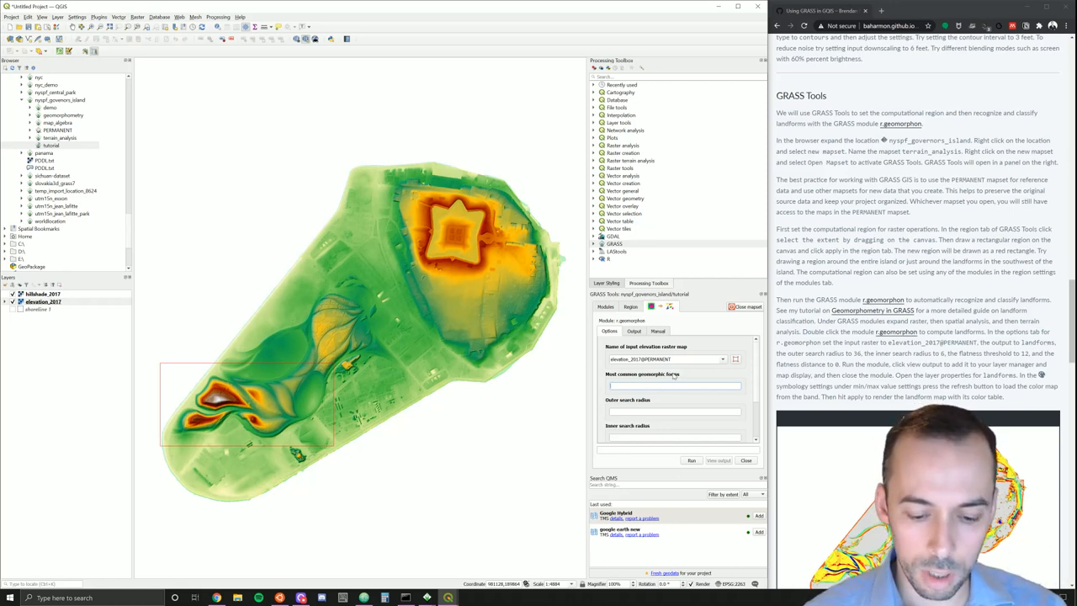
{"action": "type", "text": "landfd"}
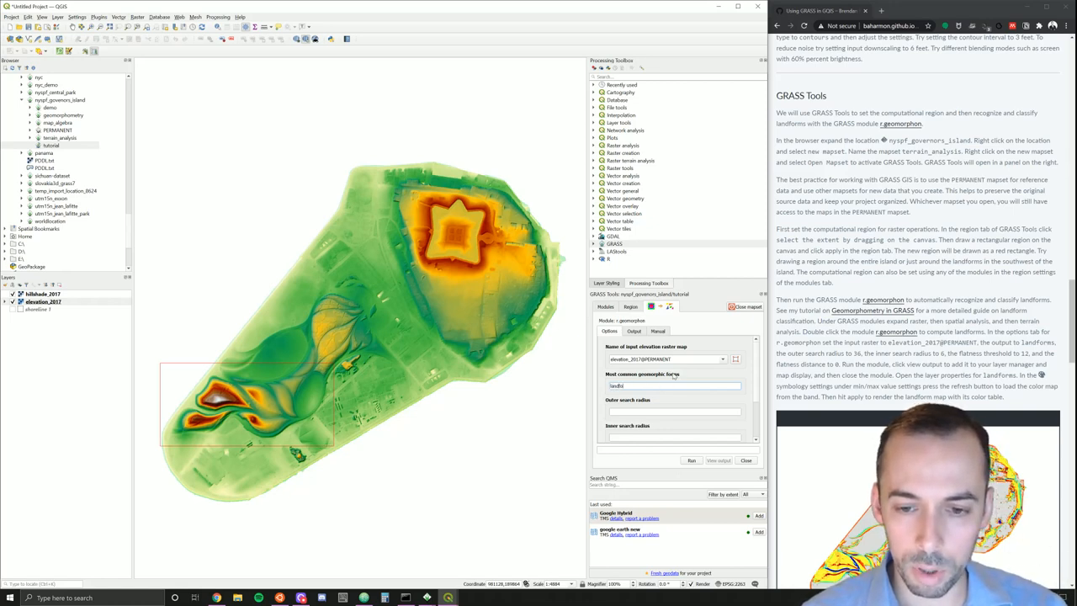
{"action": "type", "text": "landforms_2017"}
{"action": "left_click", "coordinate": [675, 410]}
{"action": "type", "text": "36"}
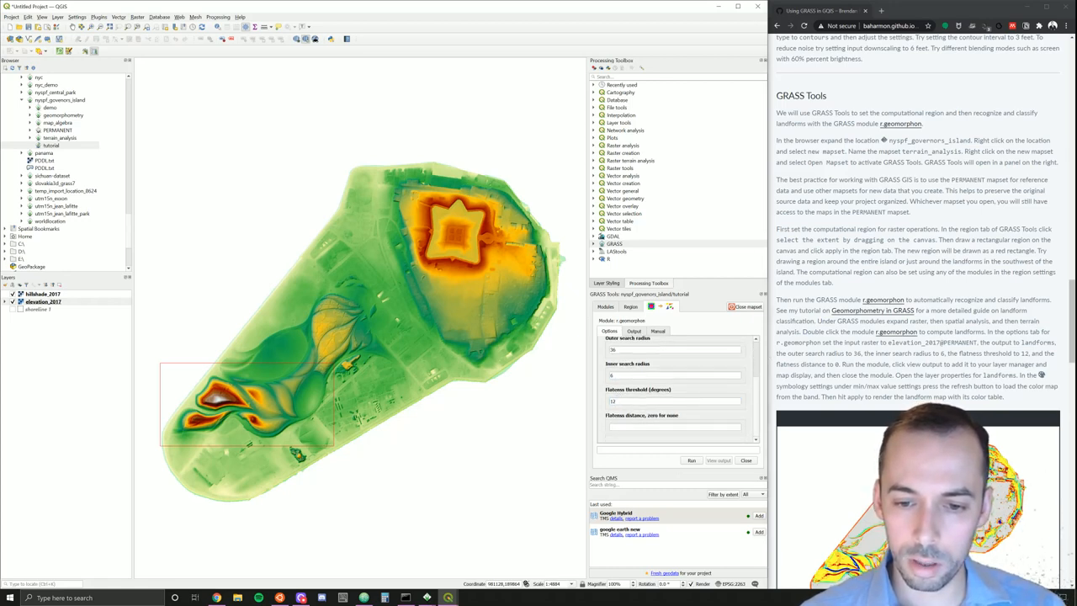
{"action": "left_click", "coordinate": [673, 427]}
{"action": "type", "text": "0"}
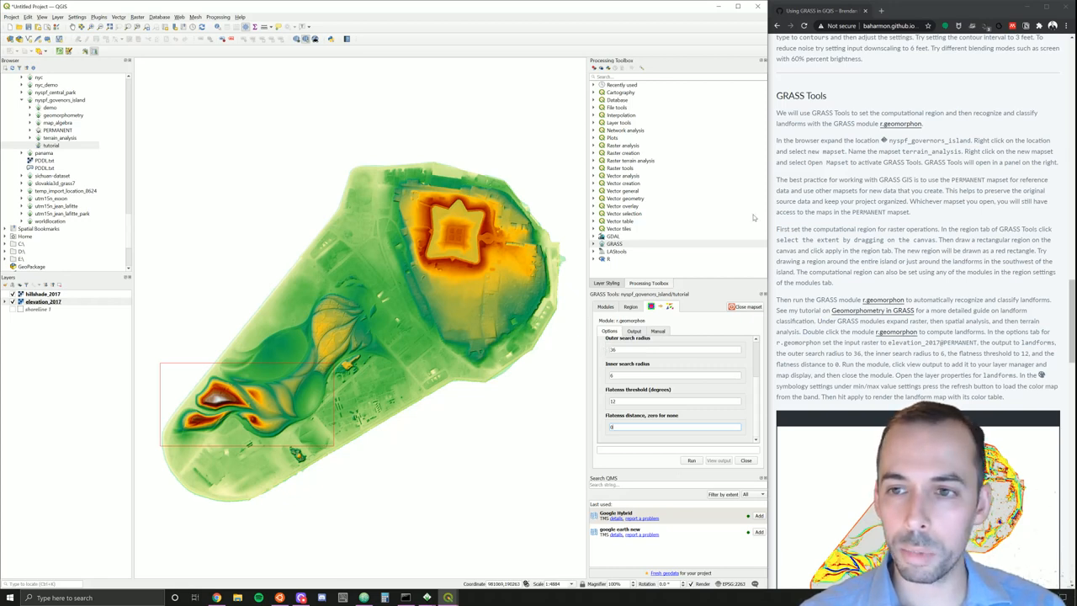
{"action": "mouse_move", "coordinate": [722, 336]}
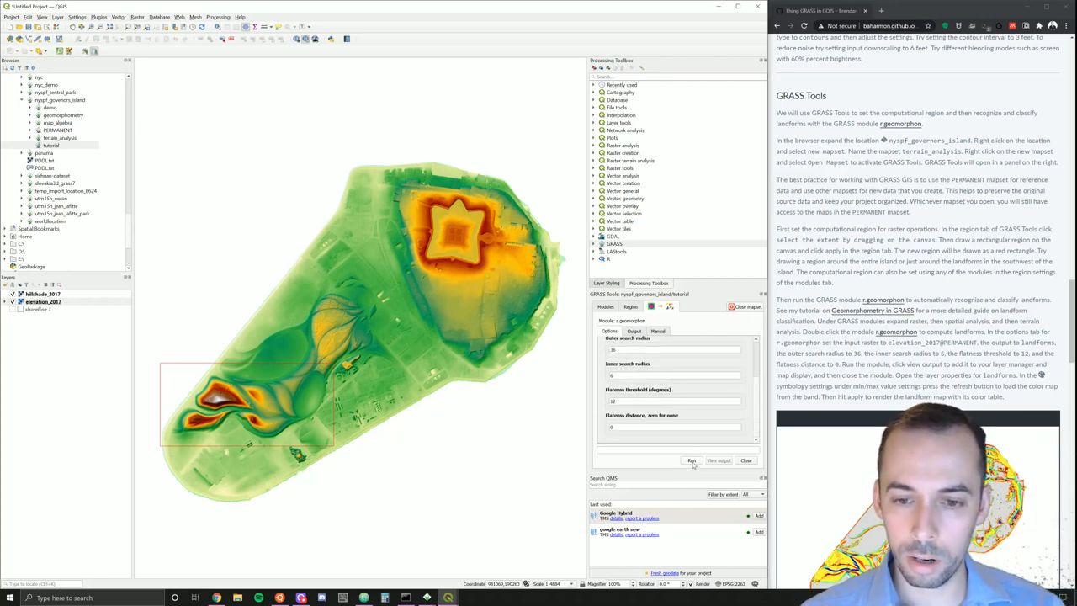
Step: Run the geomorphon module and open the new landforms_2017 layer's properties
{"action": "left_click", "coordinate": [691, 461]}
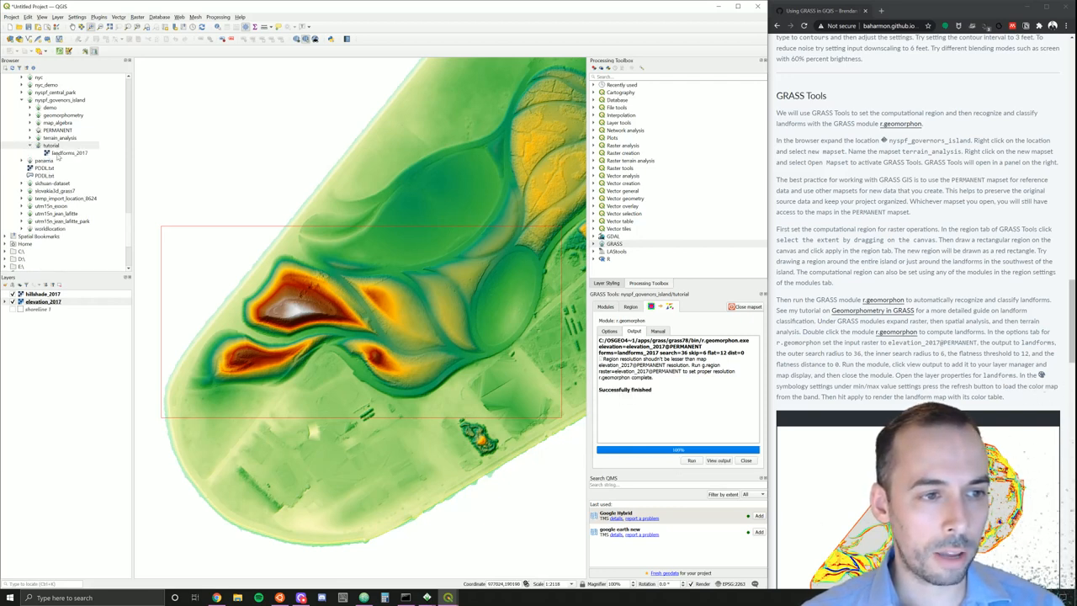
{"action": "left_click", "coordinate": [69, 151]}
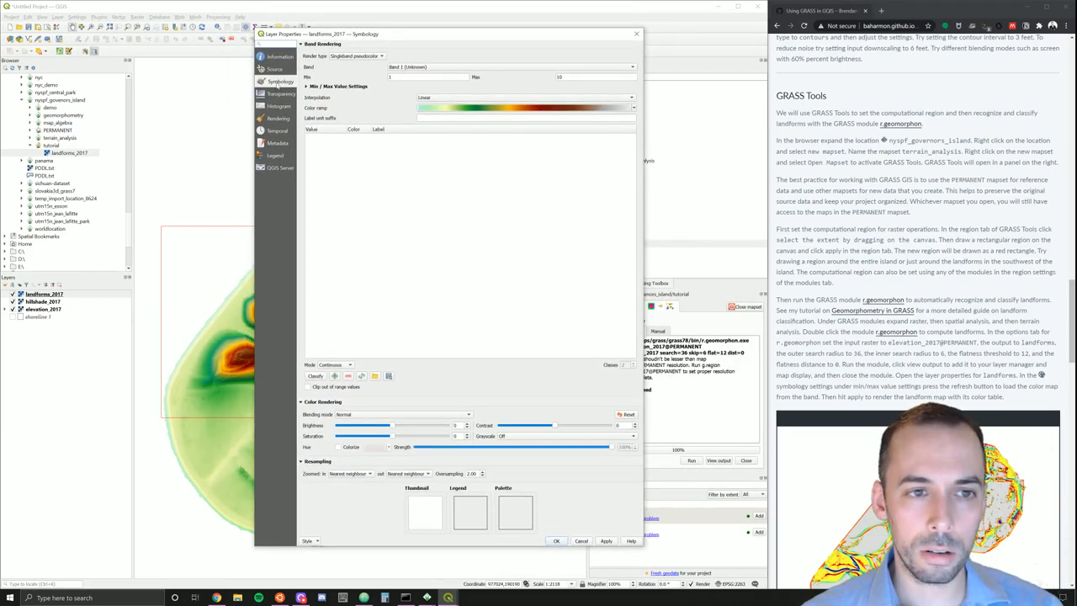
Step: Render landforms_2017 as Paletted/Unique values with the landform colour map loaded from file and apply it
{"action": "left_click", "coordinate": [279, 91]}
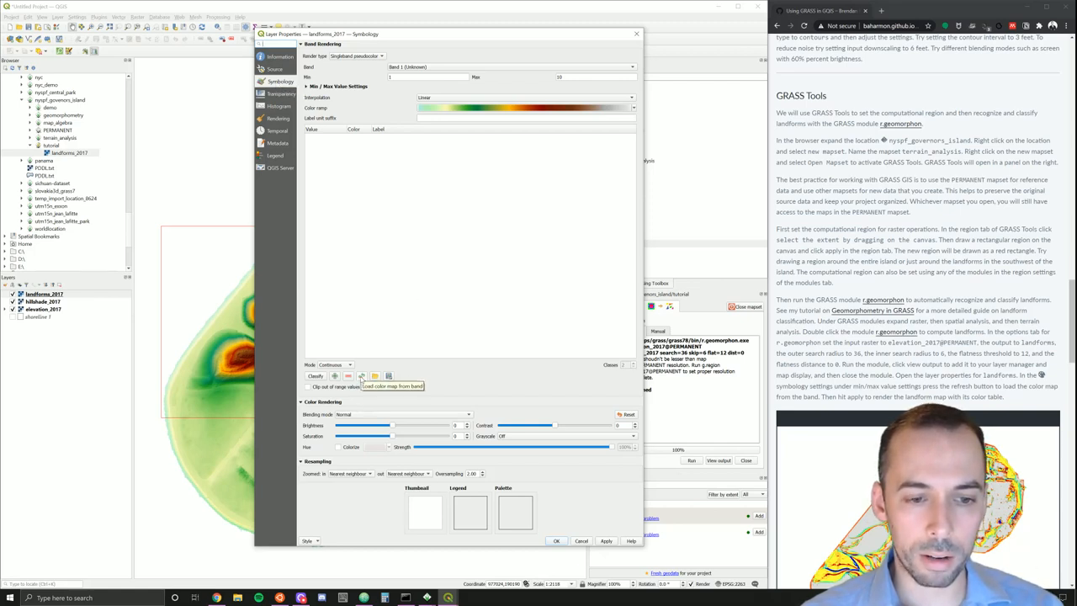
{"action": "left_click", "coordinate": [362, 375]}
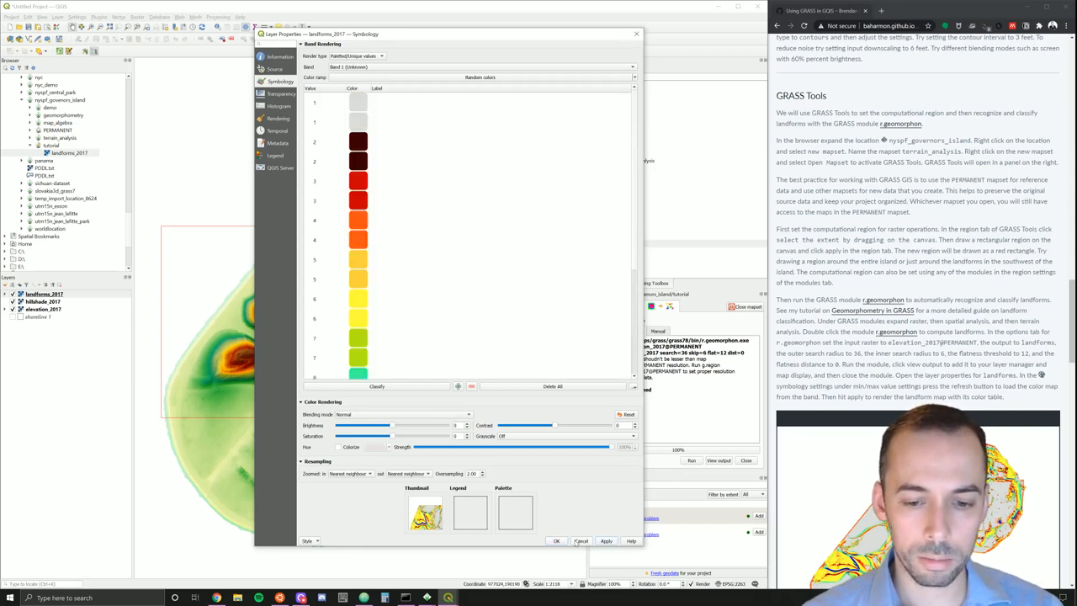
{"action": "left_click", "coordinate": [606, 540]}
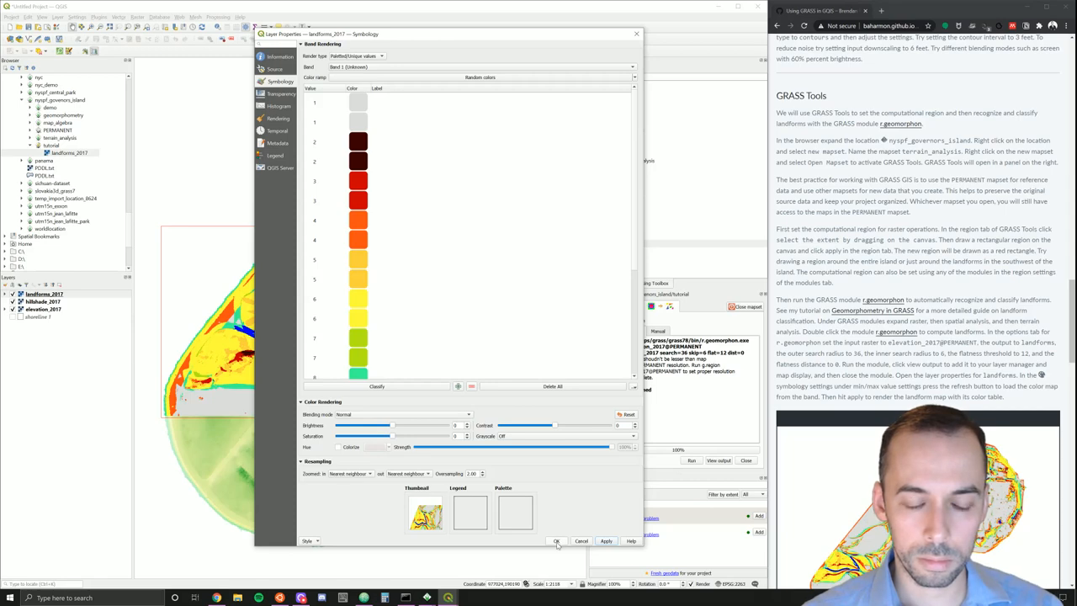
{"action": "left_click", "coordinate": [555, 540]}
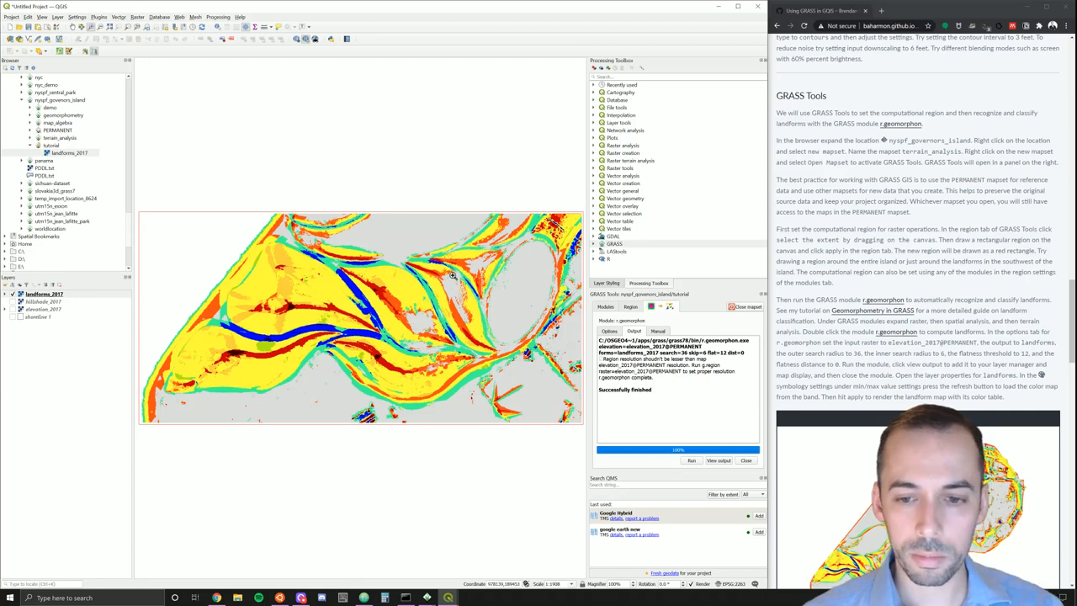
{"action": "mouse_move", "coordinate": [464, 289]}
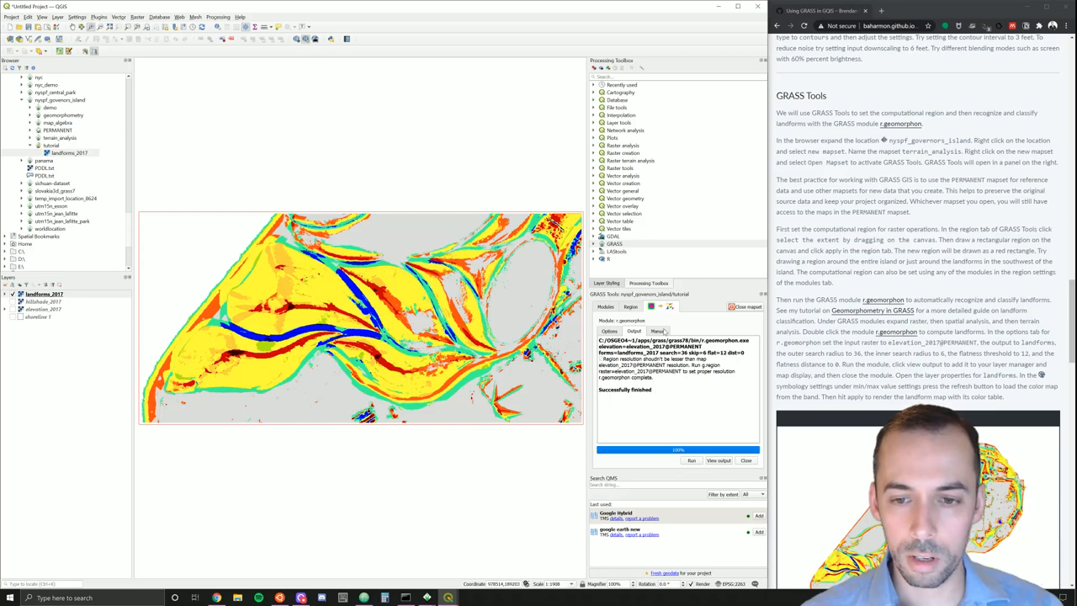
{"action": "mouse_move", "coordinate": [673, 328]}
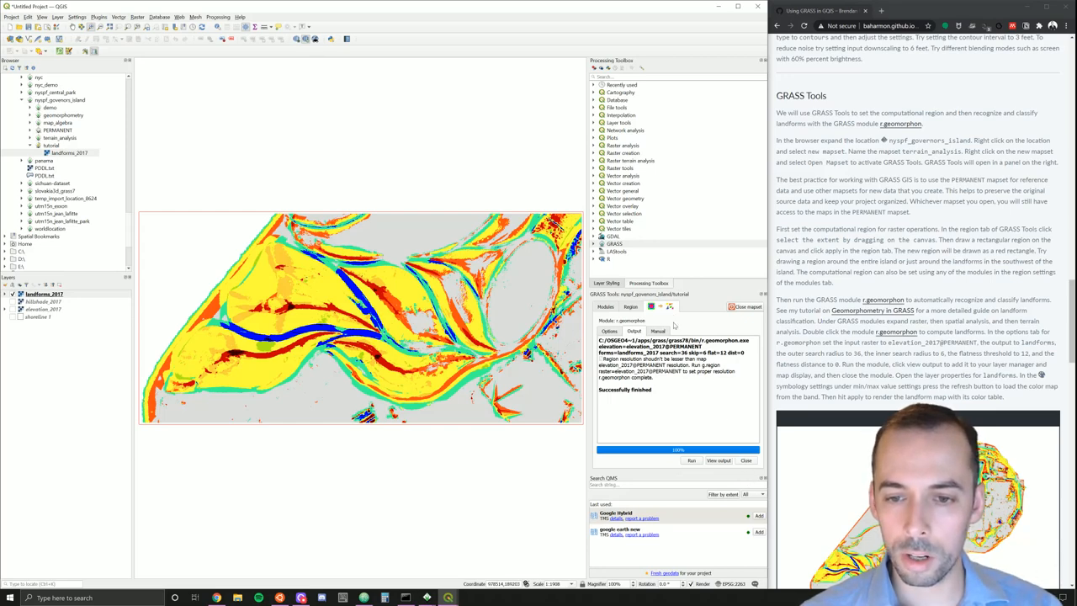
Step: Return to the GRASS Tools module list after reviewing the colour-coded landform map
{"action": "left_click", "coordinate": [631, 306]}
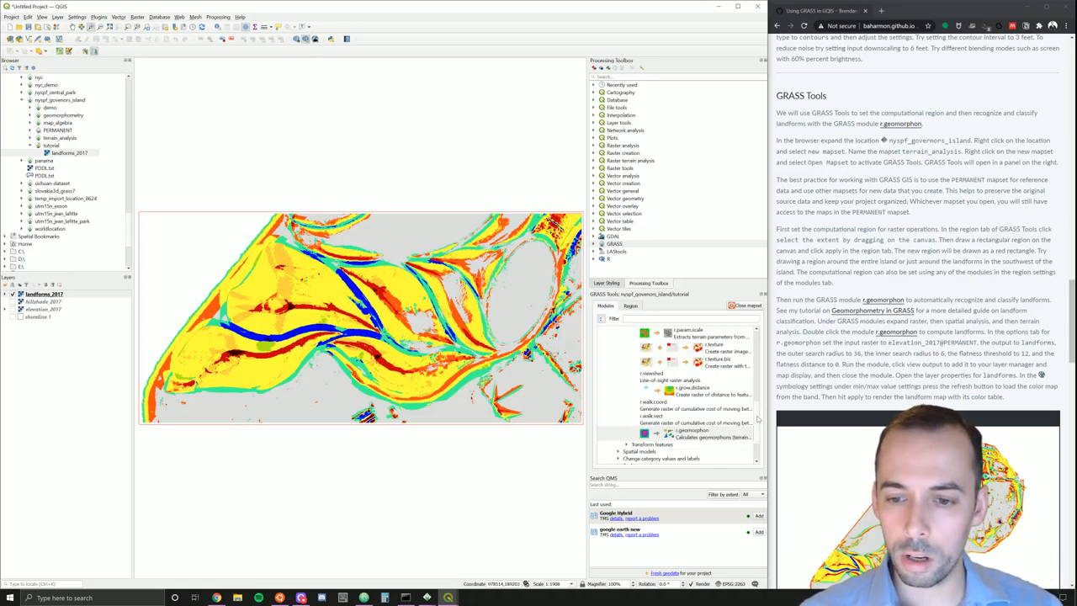
Step: Run r.relief on elevation_2017 with the output named relief_2017
{"action": "scroll", "scroll_direction": "down", "scroll_amount": 3}
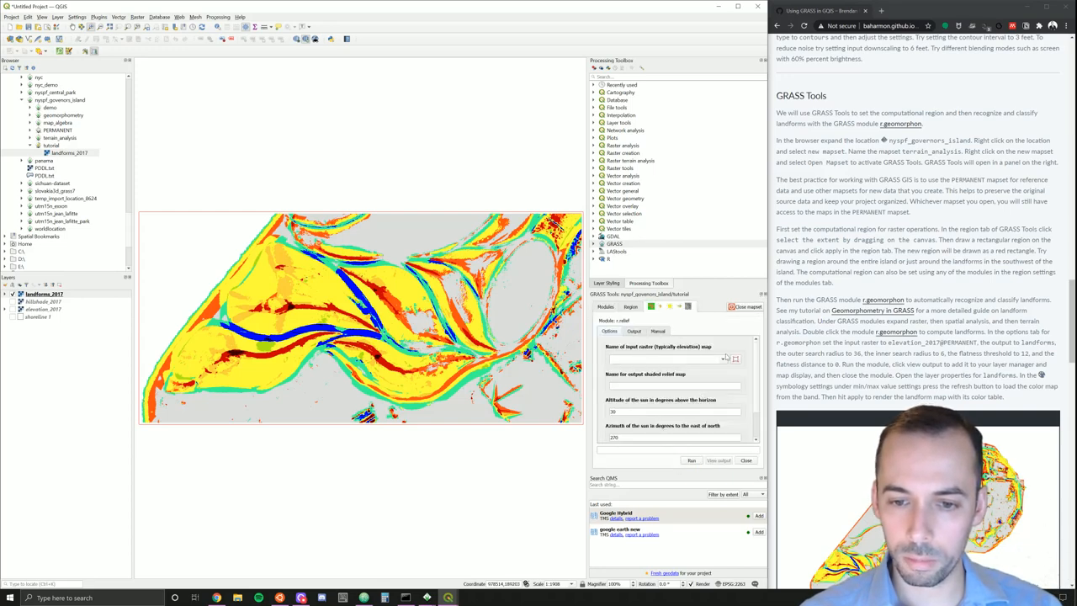
{"action": "left_click", "coordinate": [727, 360]}
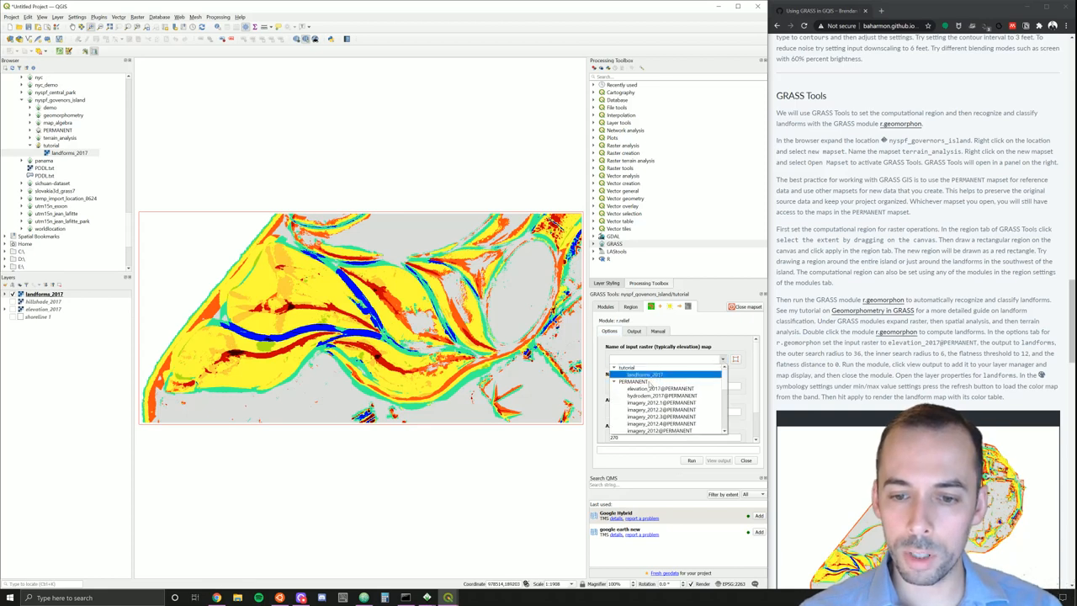
{"action": "left_click", "coordinate": [661, 389]}
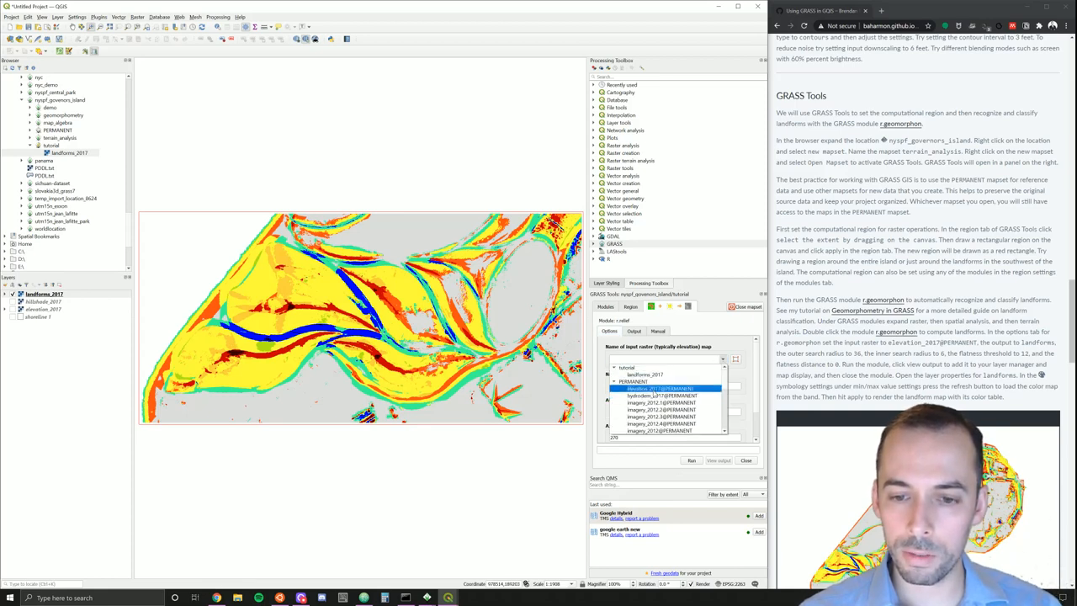
{"action": "left_click", "coordinate": [660, 387]}
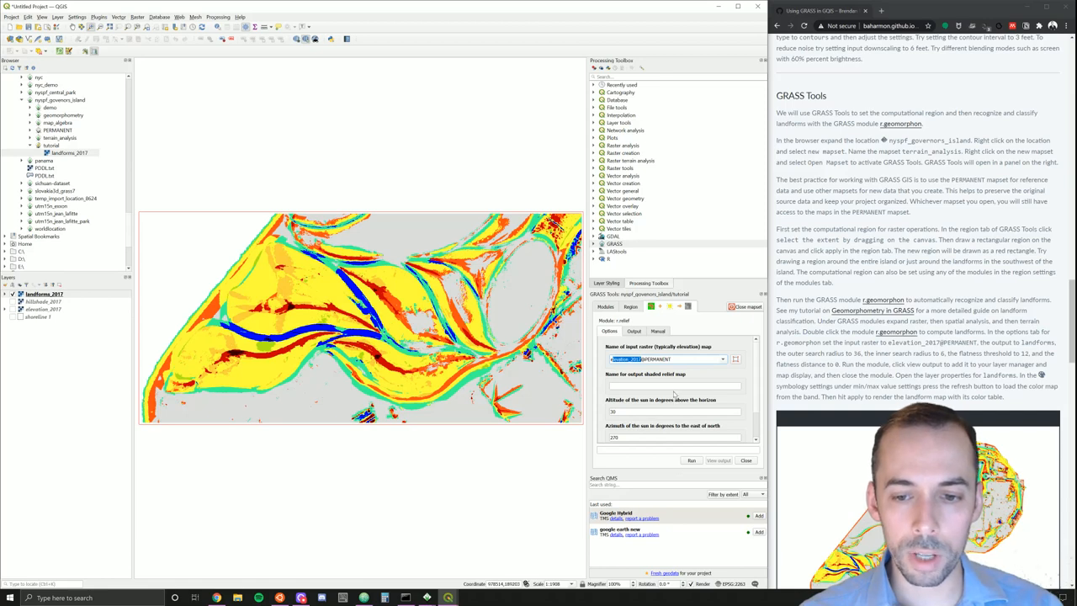
{"action": "left_click", "coordinate": [673, 385]}
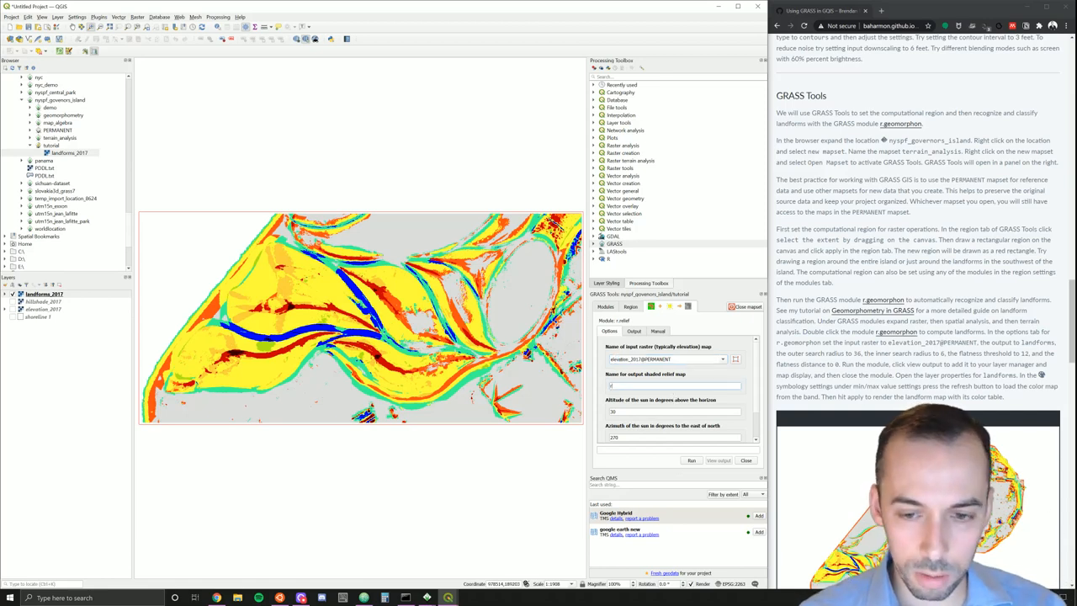
{"action": "type", "text": "relief_2017"}
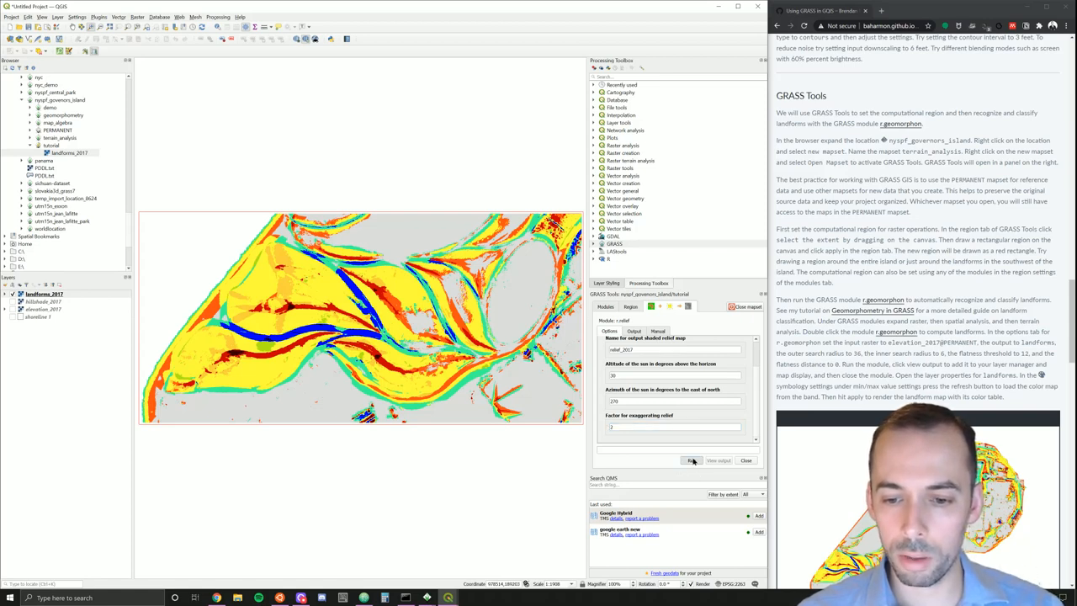
{"action": "left_click", "coordinate": [690, 461]}
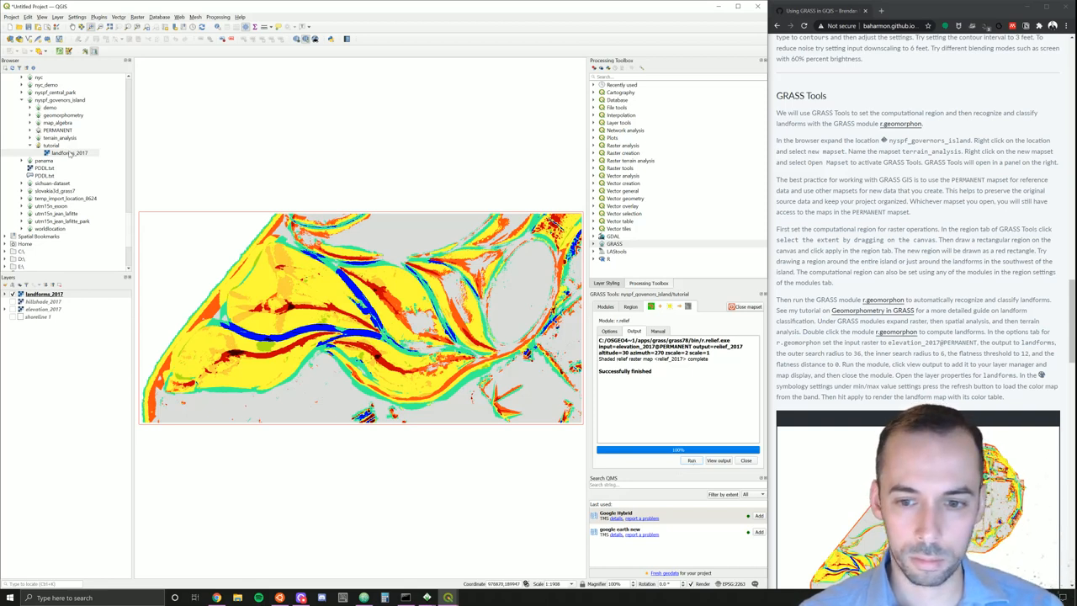
Step: Add the relief_2017 raster from the tutorial data to the map and open its properties
{"action": "left_click", "coordinate": [69, 151]}
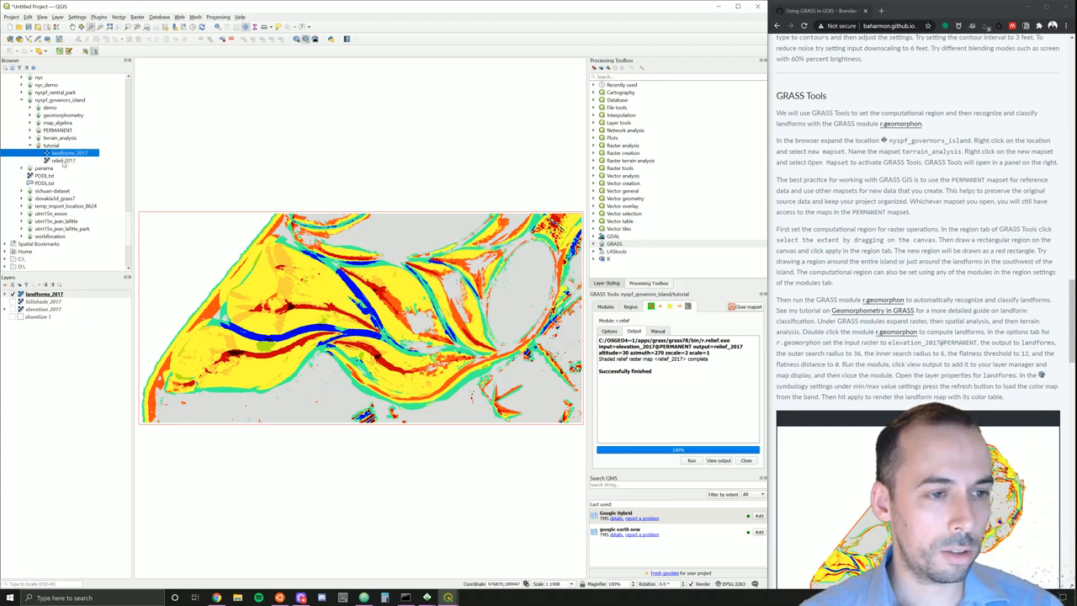
{"action": "left_click", "coordinate": [64, 162]}
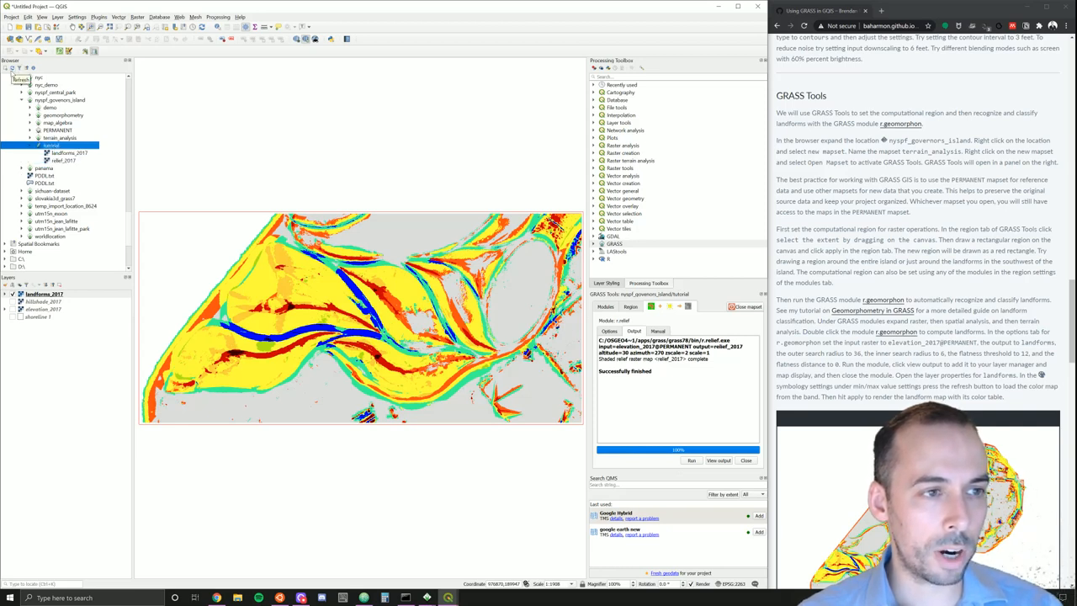
{"action": "left_click", "coordinate": [64, 160]}
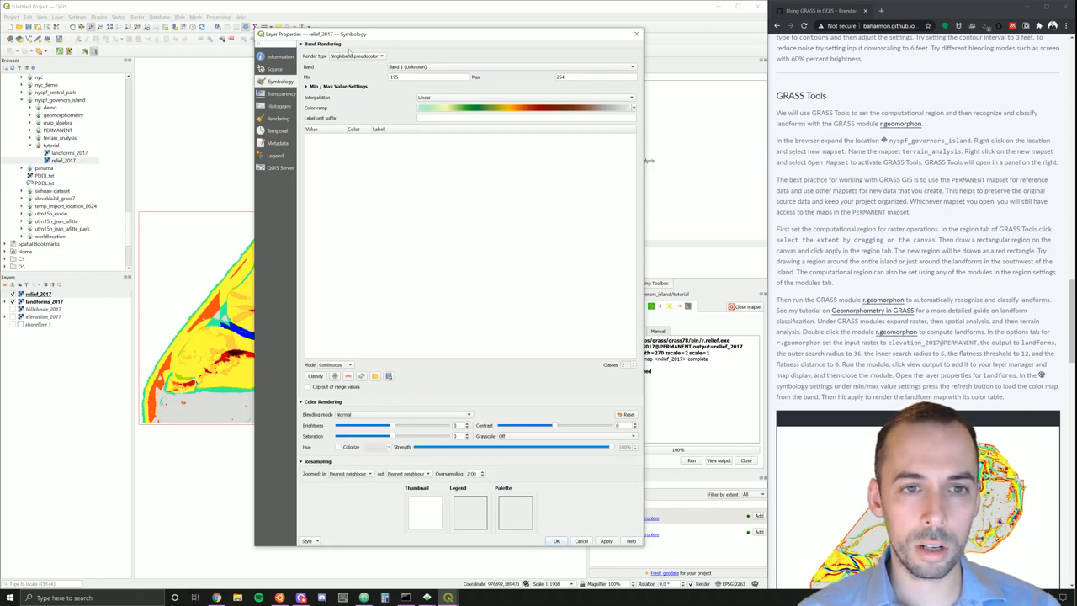
Step: Try several render types for relief_2017 and settle on a grayscale shaded-relief rendering
{"action": "left_click", "coordinate": [379, 56]}
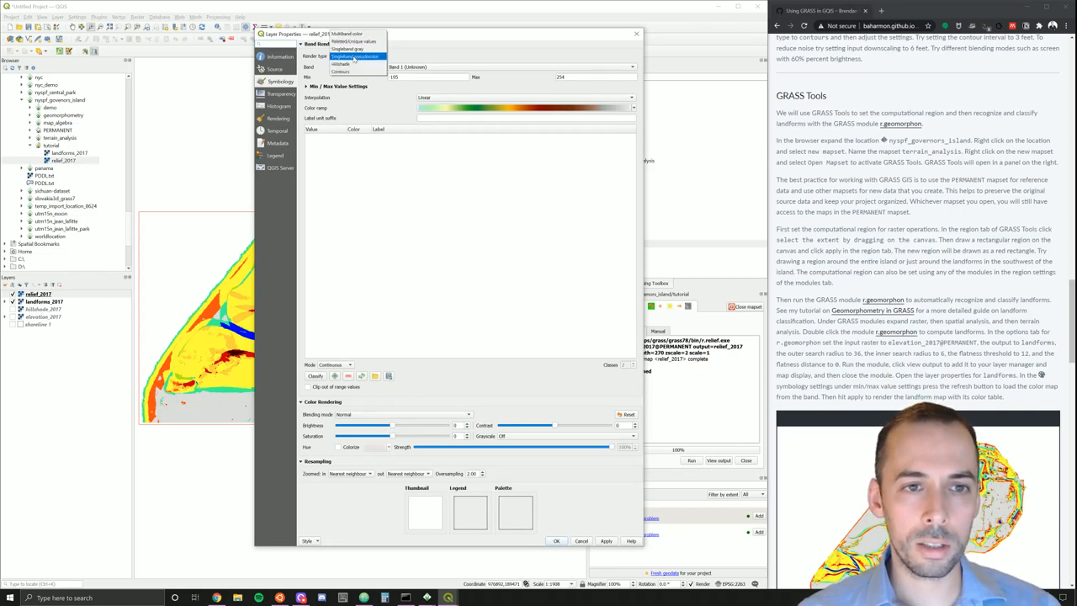
{"action": "left_click", "coordinate": [357, 55]}
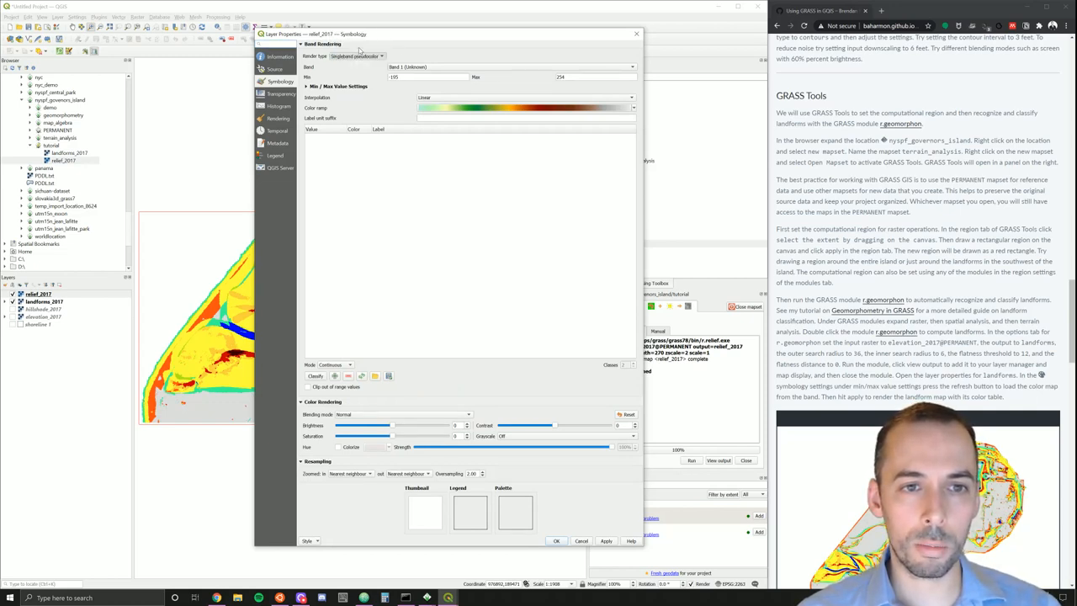
{"action": "left_click", "coordinate": [356, 56]}
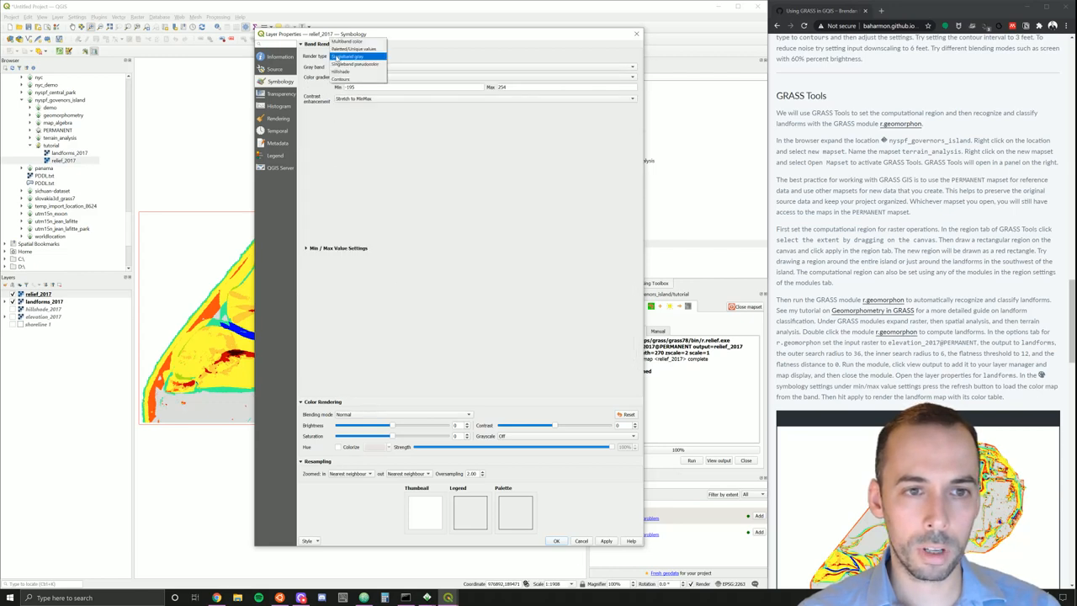
{"action": "left_click", "coordinate": [355, 64]}
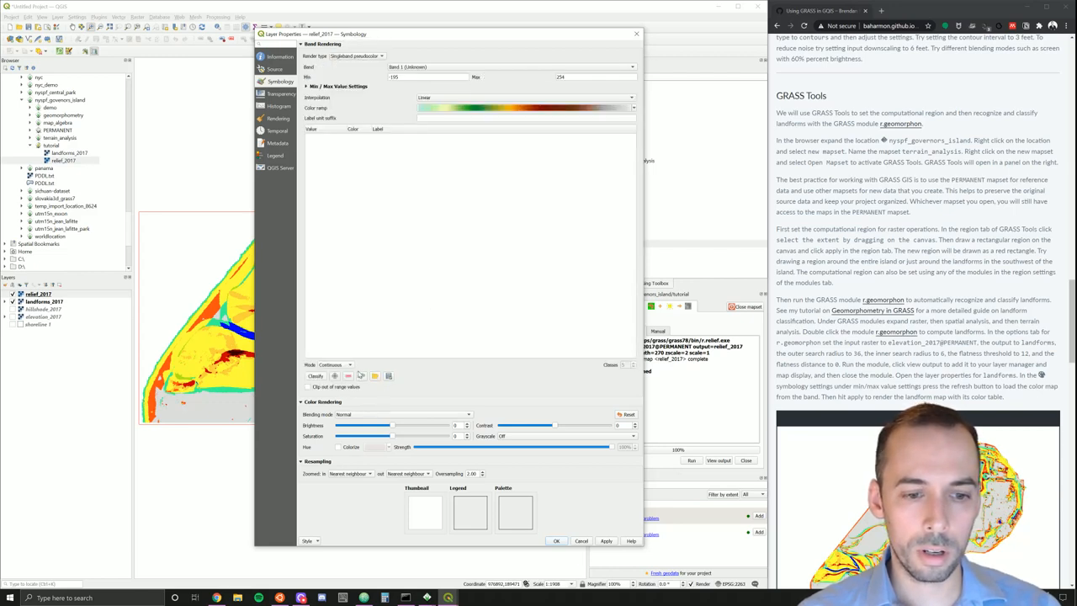
{"action": "mouse_move", "coordinate": [362, 376]}
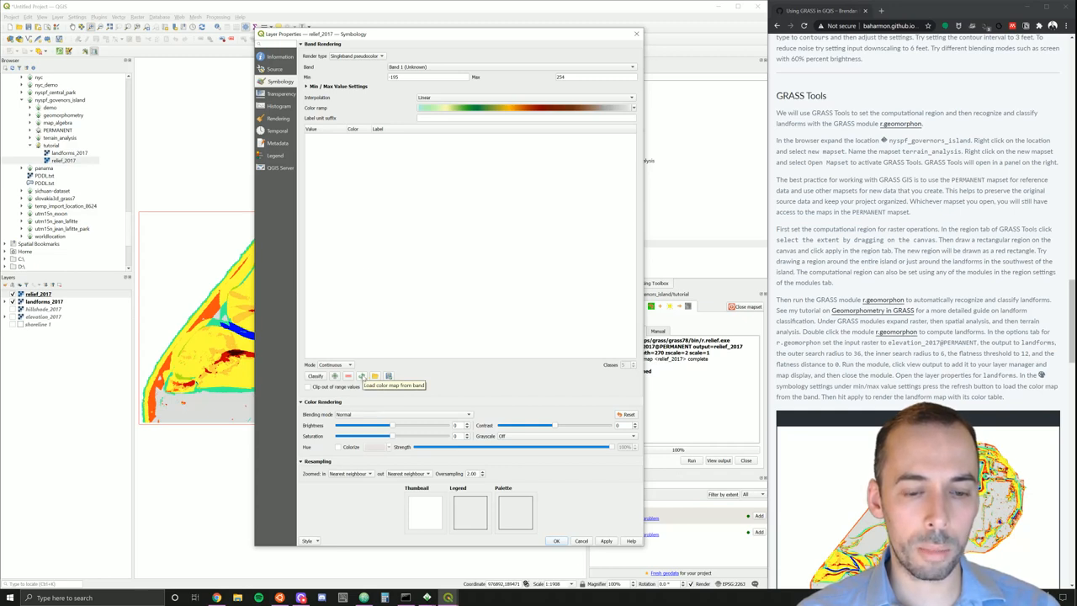
{"action": "left_click", "coordinate": [356, 55]}
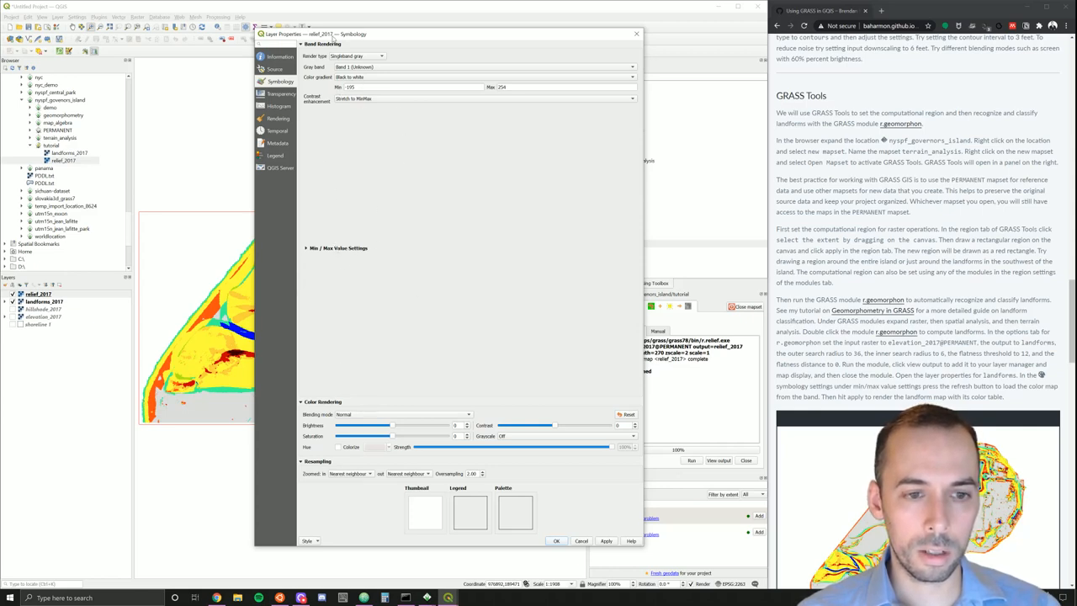
{"action": "left_click", "coordinate": [381, 55]}
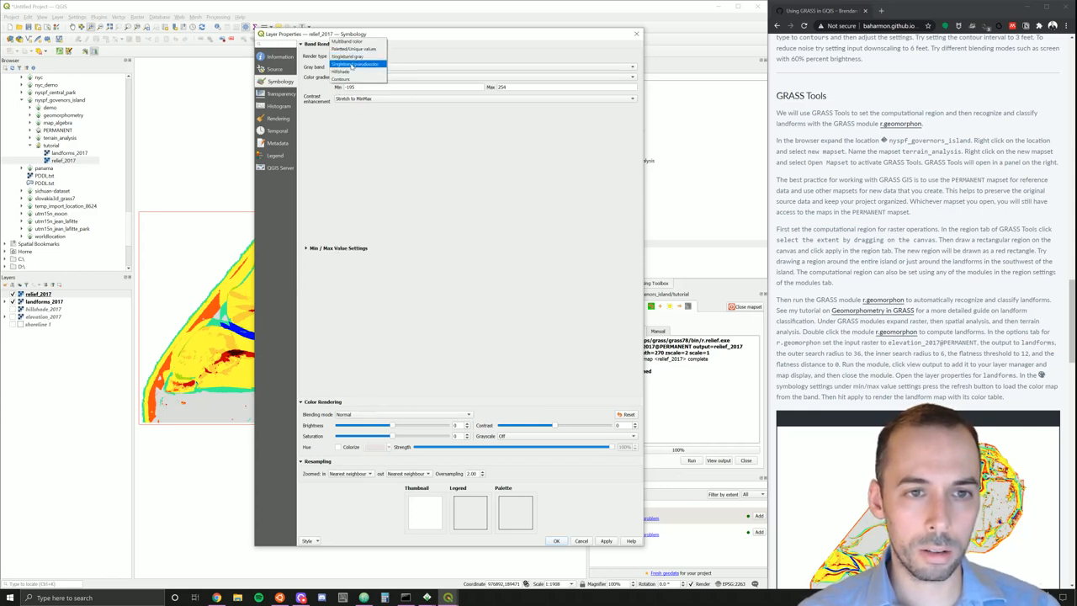
{"action": "left_click", "coordinate": [357, 64]}
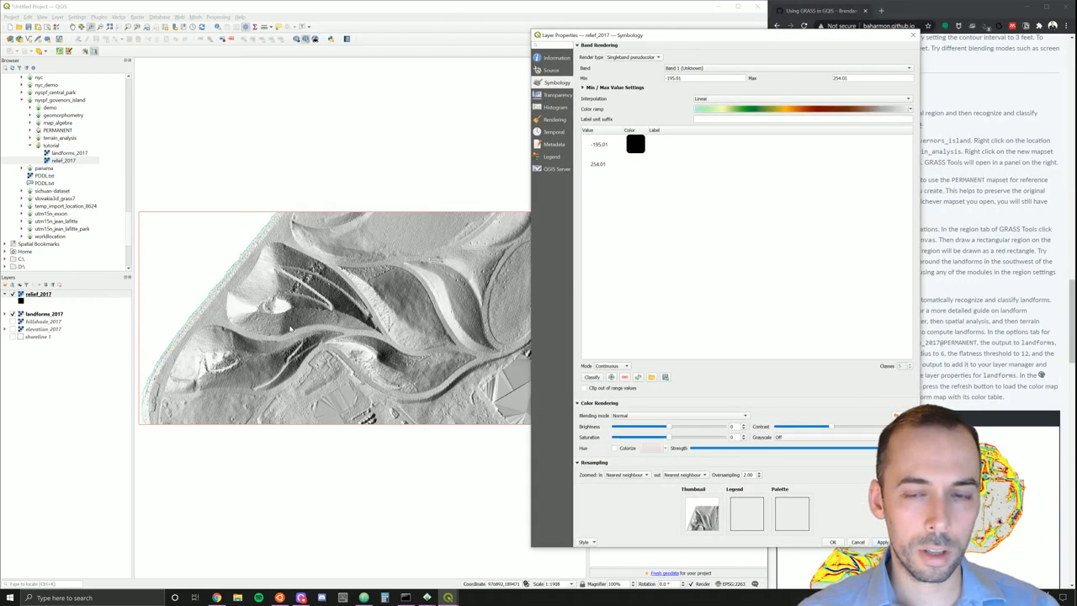
{"action": "left_click", "coordinate": [632, 57]}
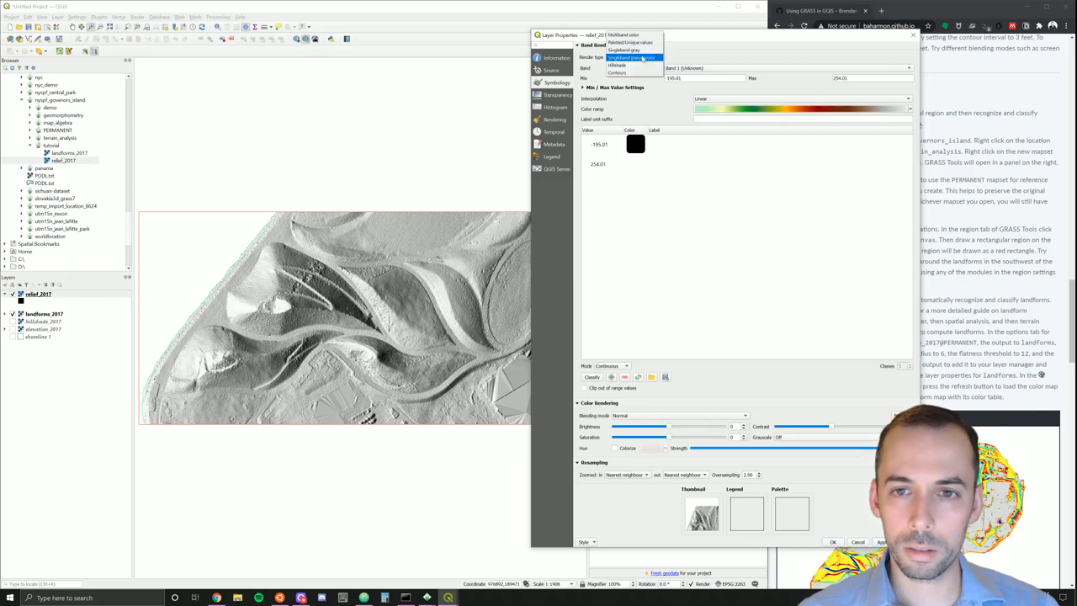
Step: Render relief_2017 as Singleband gray with Multiply blending and raised brightness, and confirm
{"action": "left_click", "coordinate": [624, 50]}
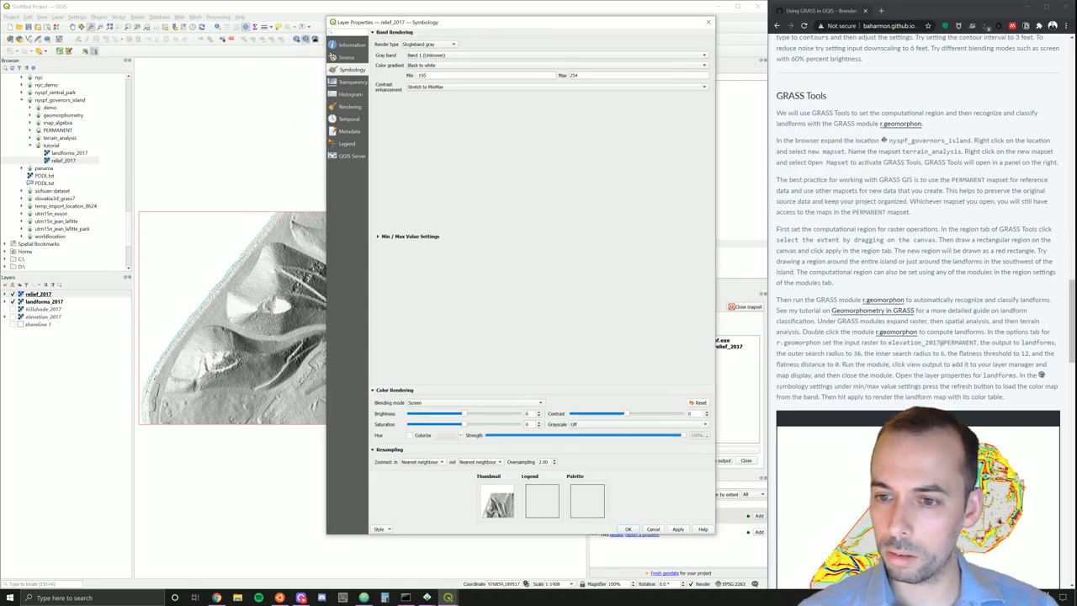
{"action": "scroll", "scroll_direction": "down", "scroll_amount": 3}
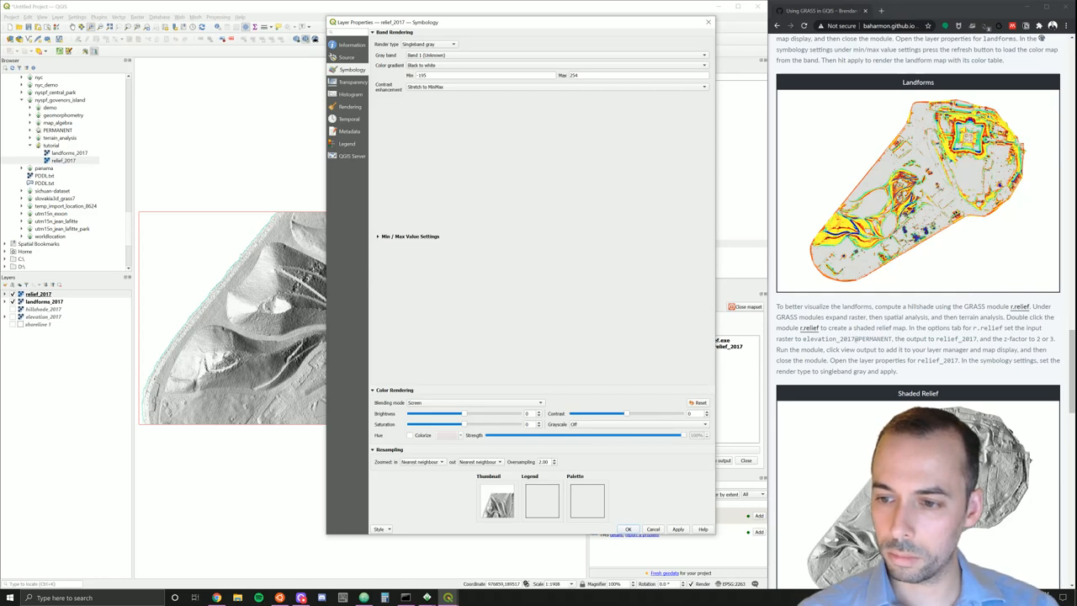
{"action": "scroll", "scroll_direction": "down", "scroll_amount": 3}
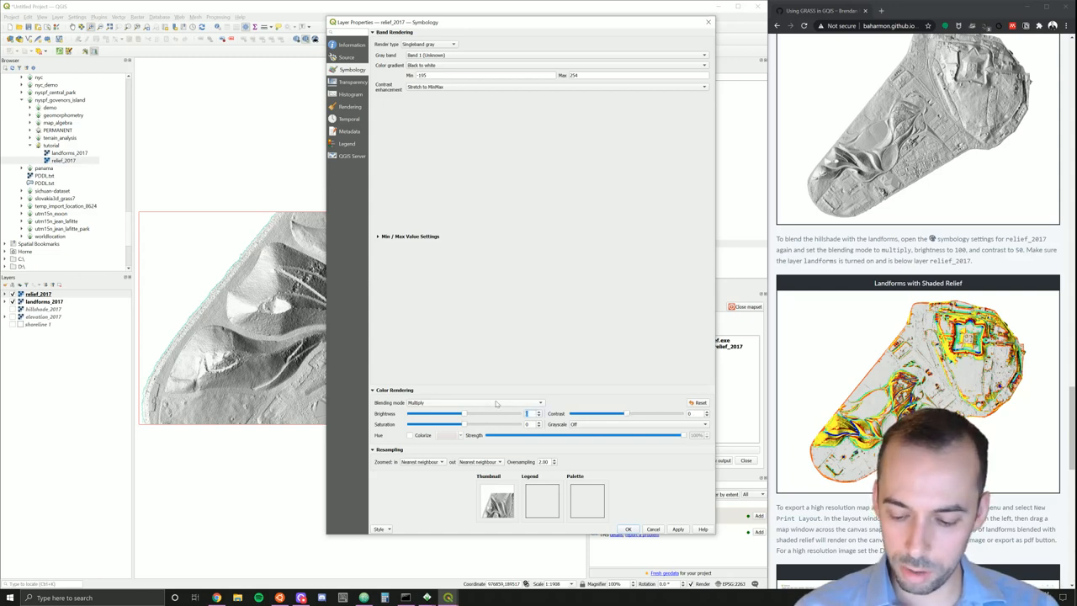
{"action": "left_click_drag", "start_coordinate": [444, 414], "coordinate": [485, 414]}
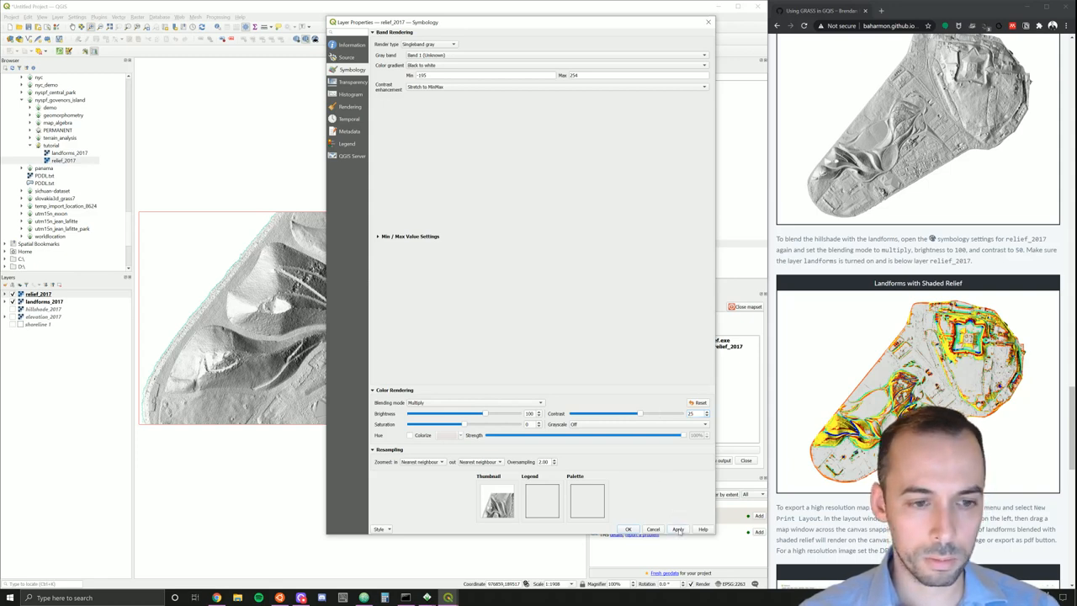
{"action": "left_click", "coordinate": [678, 528]}
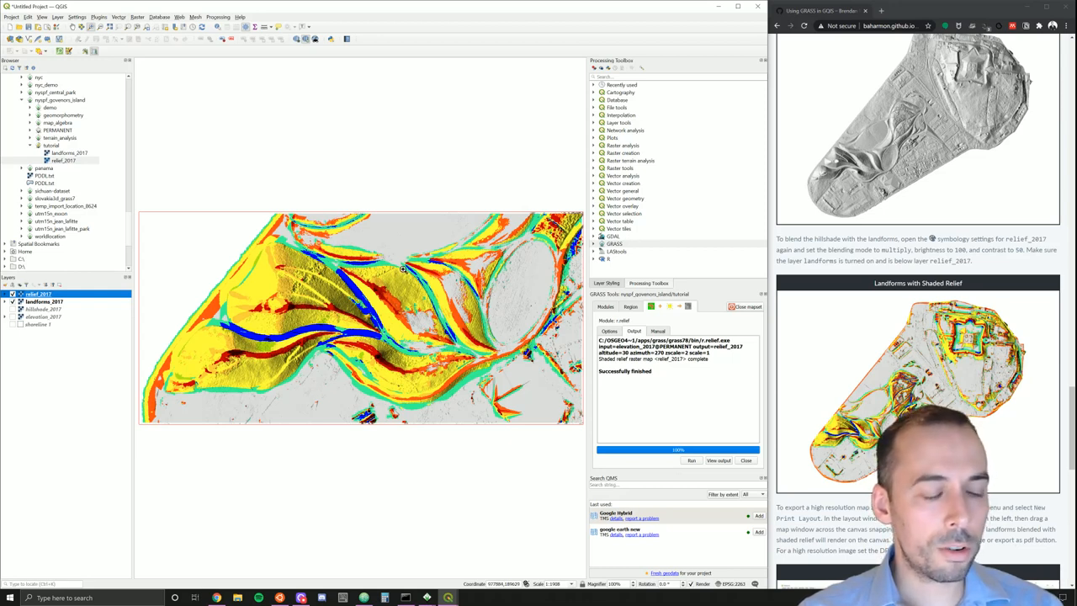
{"action": "mouse_move", "coordinate": [501, 220]}
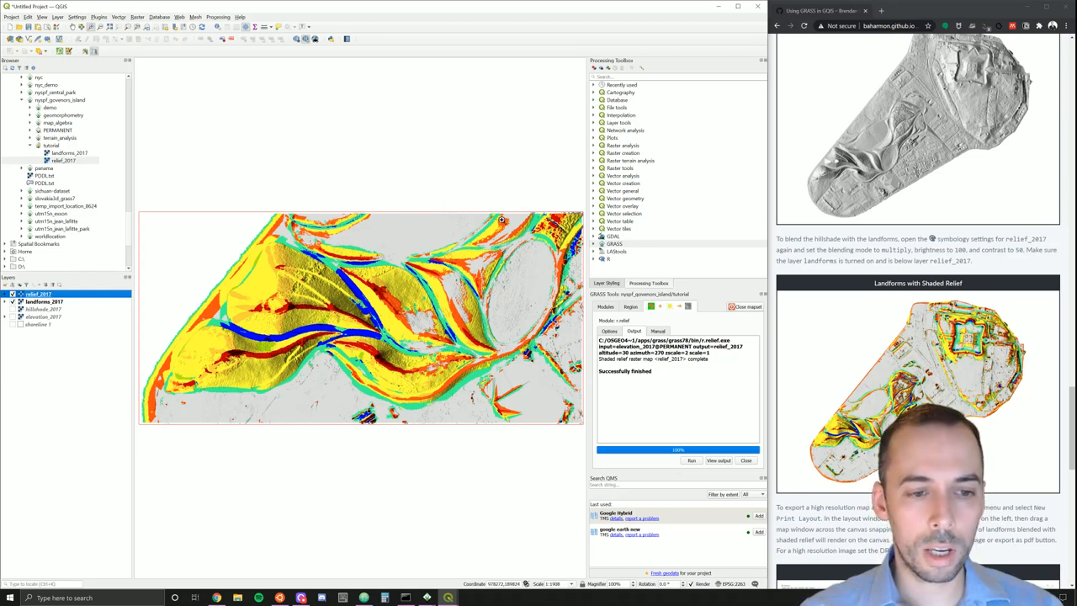
{"action": "mouse_move", "coordinate": [151, 283]}
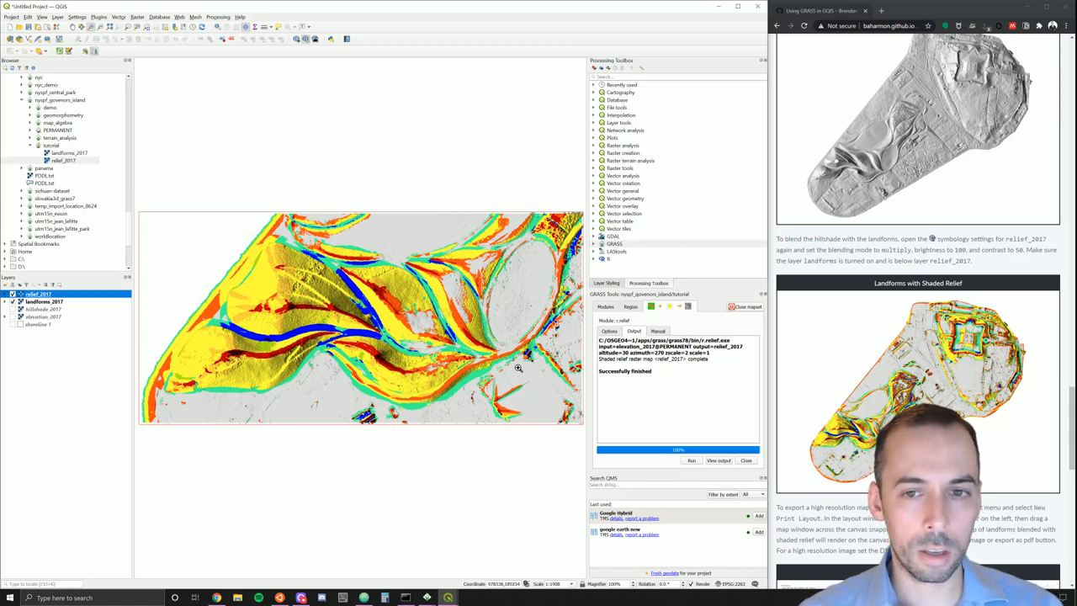
{"action": "mouse_move", "coordinate": [343, 212]}
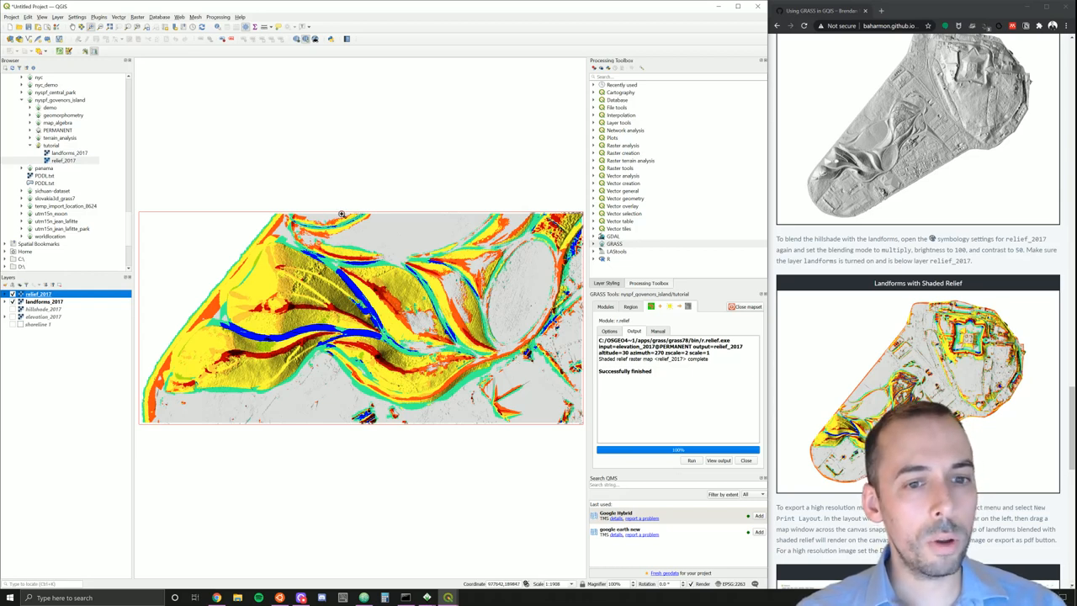
{"action": "mouse_move", "coordinate": [414, 186]}
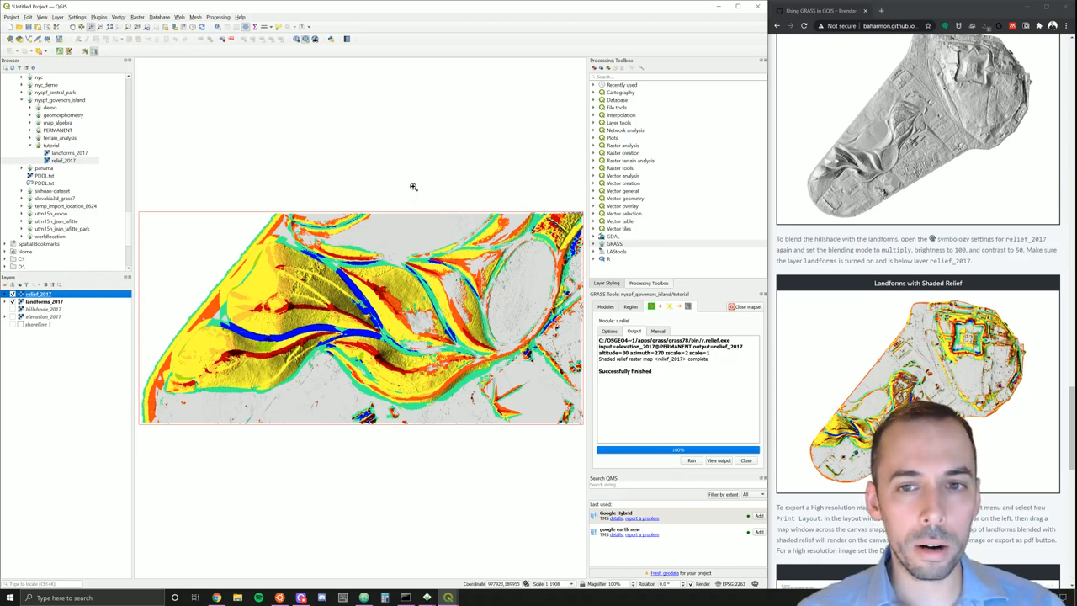
{"action": "mouse_move", "coordinate": [283, 191]}
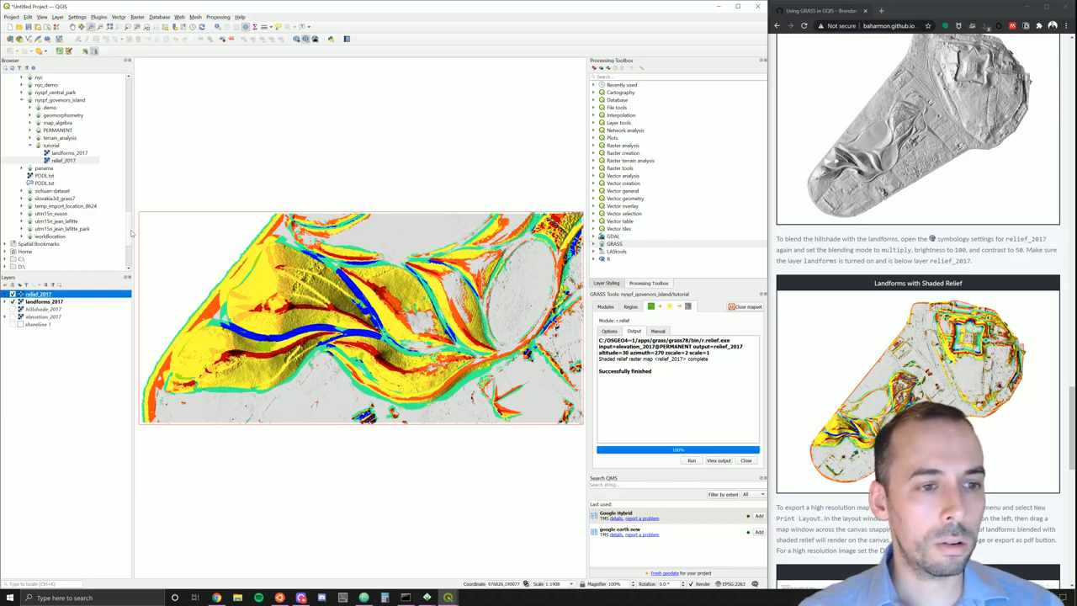
Step: Start a new project, bringing up the prompt to save the current one
{"action": "scroll", "scroll_direction": "down", "scroll_amount": 3}
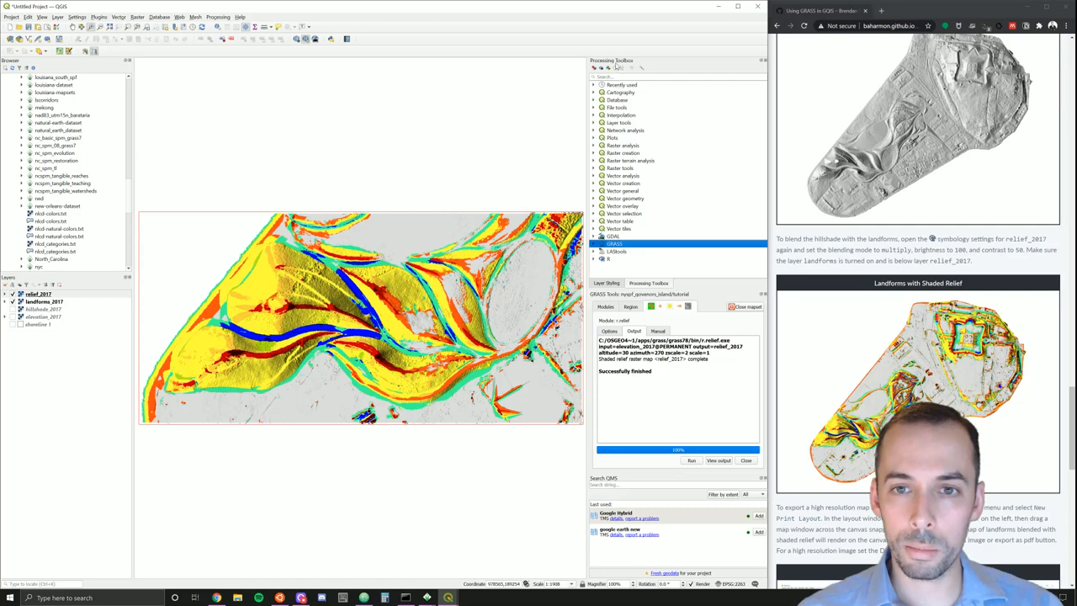
{"action": "mouse_move", "coordinate": [592, 411]}
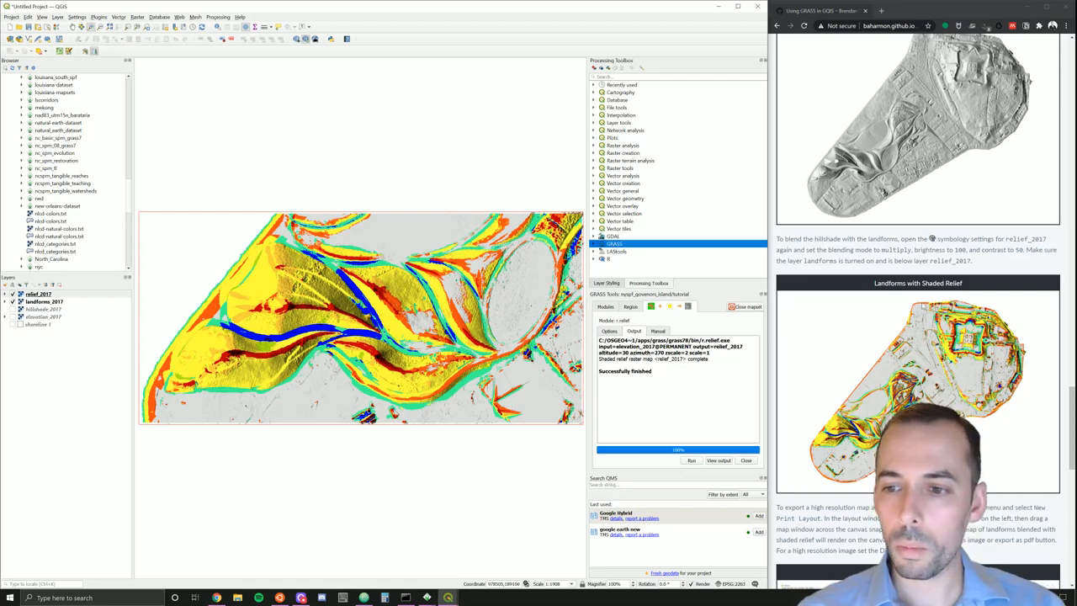
{"action": "scroll", "scroll_direction": "down", "scroll_amount": 3}
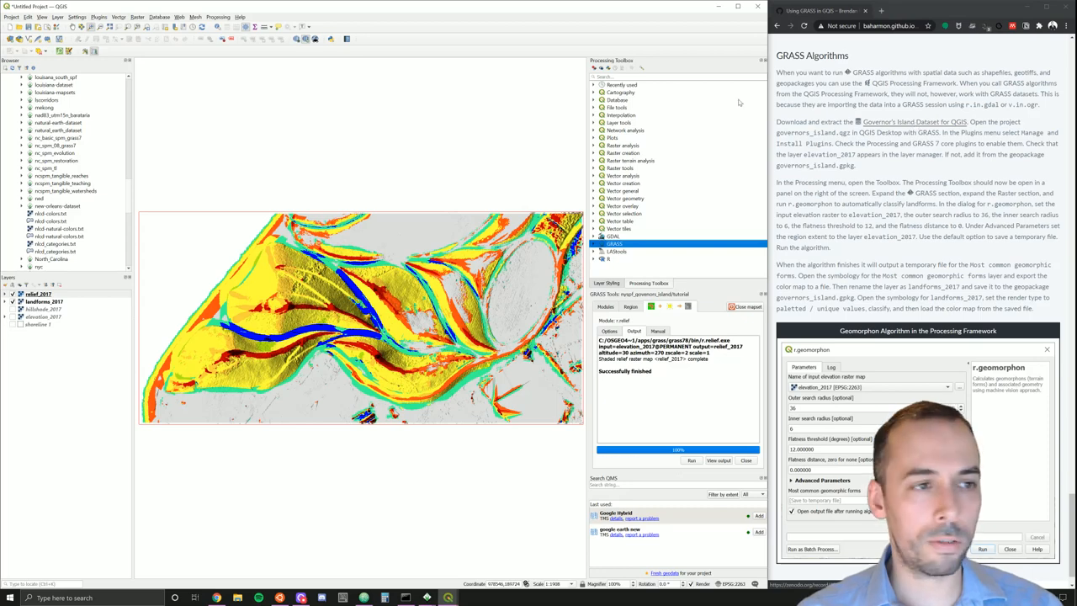
{"action": "left_click", "coordinate": [11, 17]}
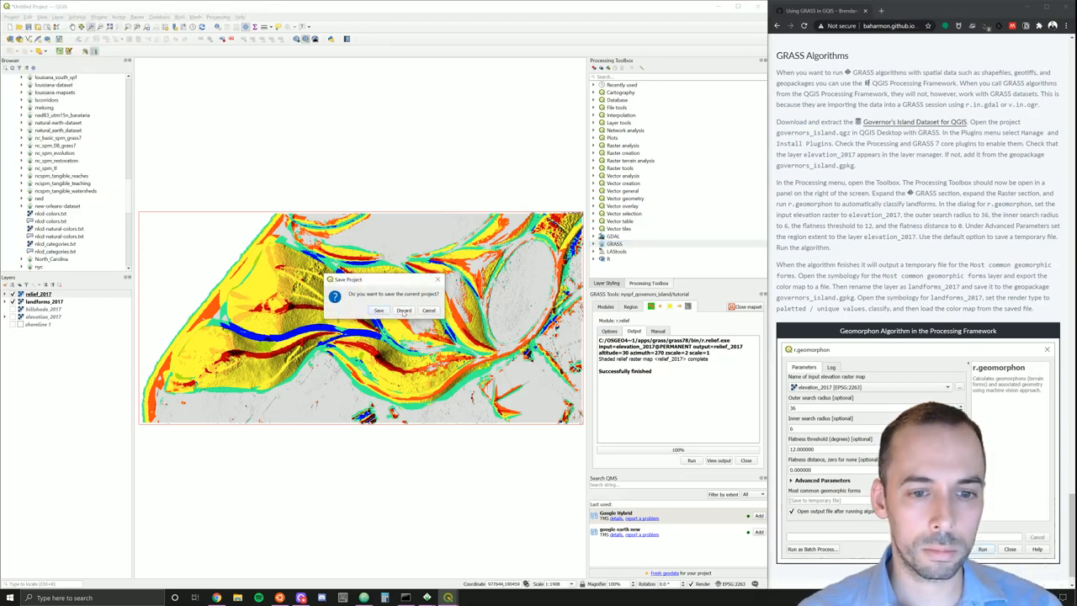
Step: Answer the save prompt so the old project closes and a blank untitled project opens
{"action": "left_click", "coordinate": [404, 310]}
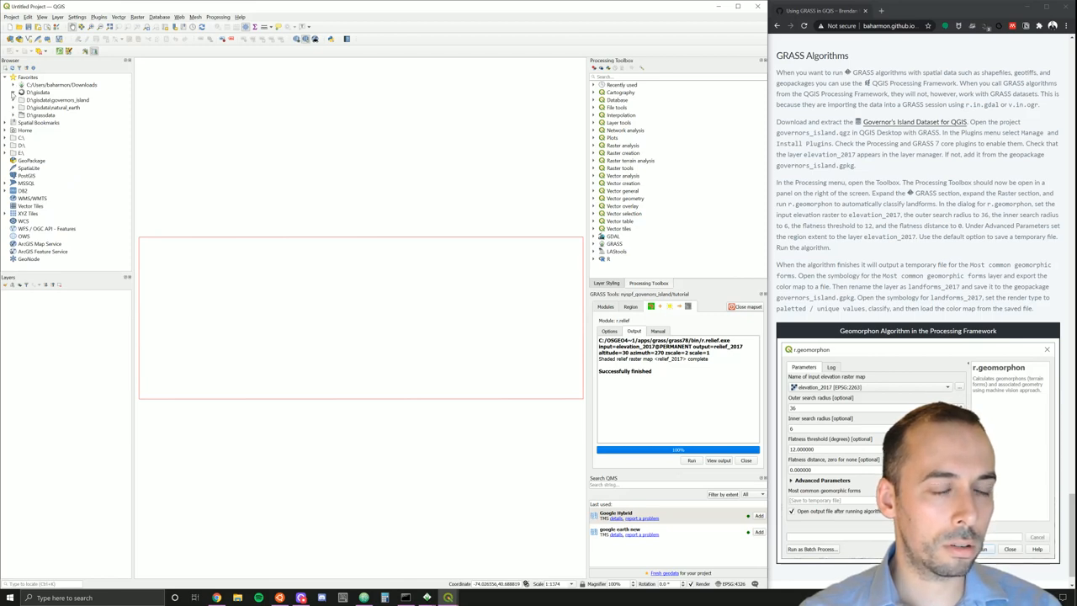
Step: Browse to the Governors Island data folder from the favourites
{"action": "left_click", "coordinate": [37, 91]}
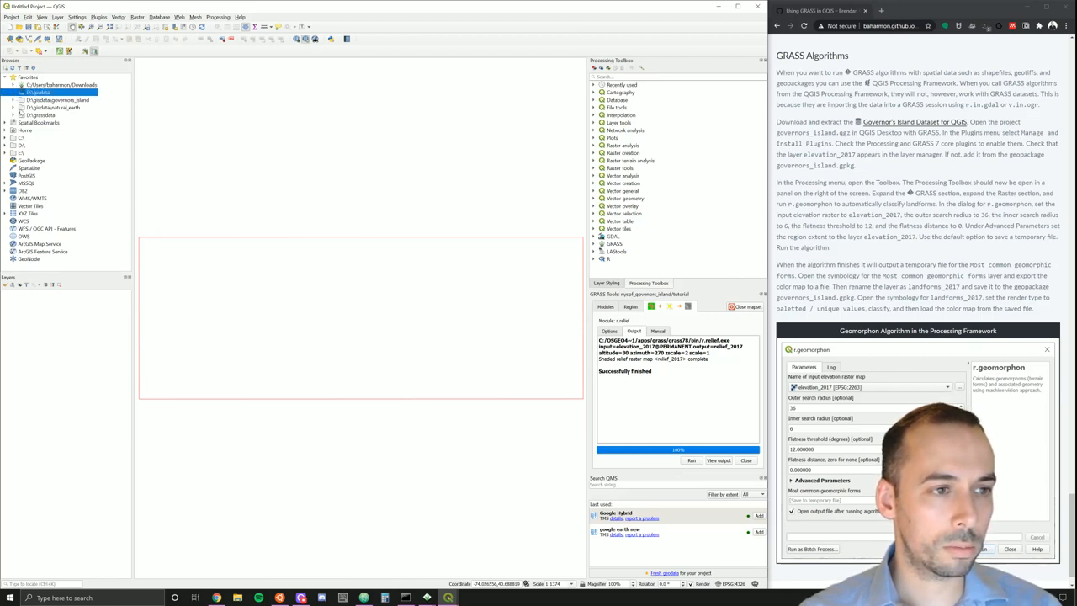
{"action": "left_click", "coordinate": [58, 100]}
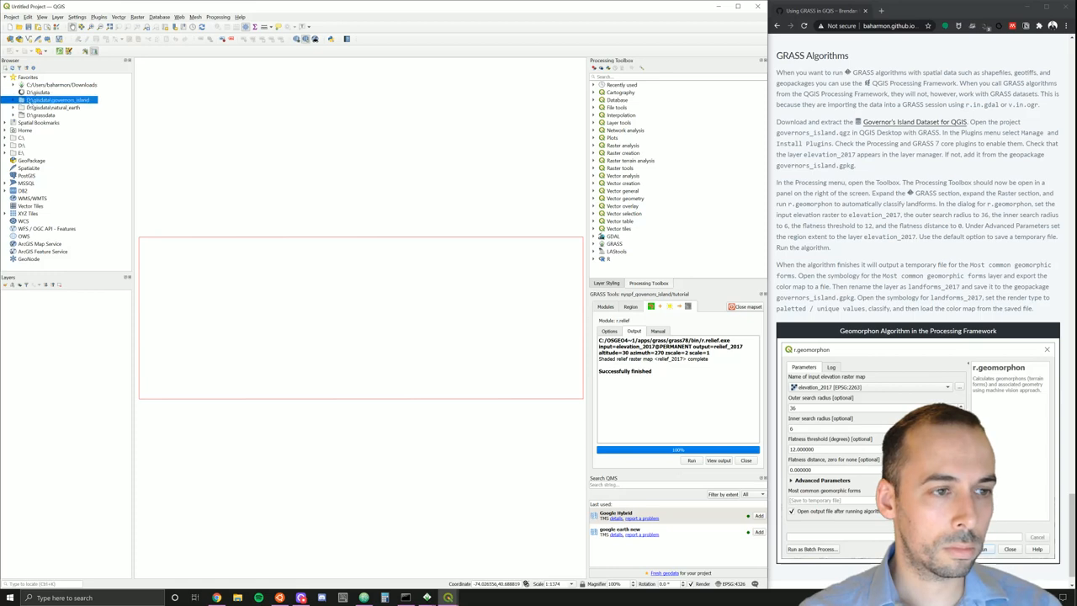
{"action": "left_click", "coordinate": [14, 100]}
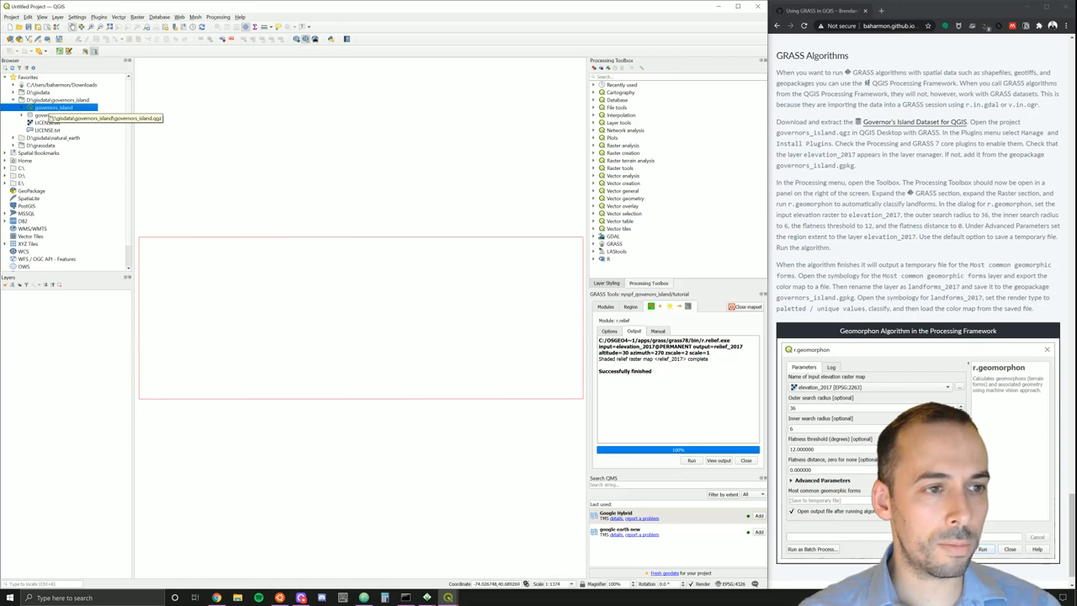
Step: Expand governors_island.gpkg to list its layers and load the Governor's Island project
{"action": "left_click", "coordinate": [63, 115]}
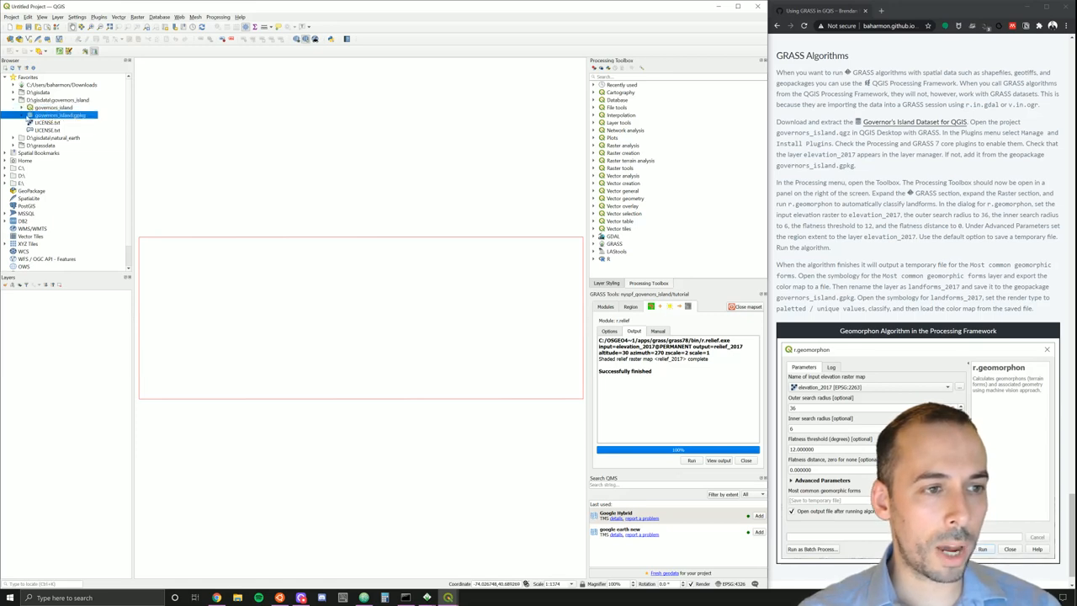
{"action": "left_click", "coordinate": [21, 114]}
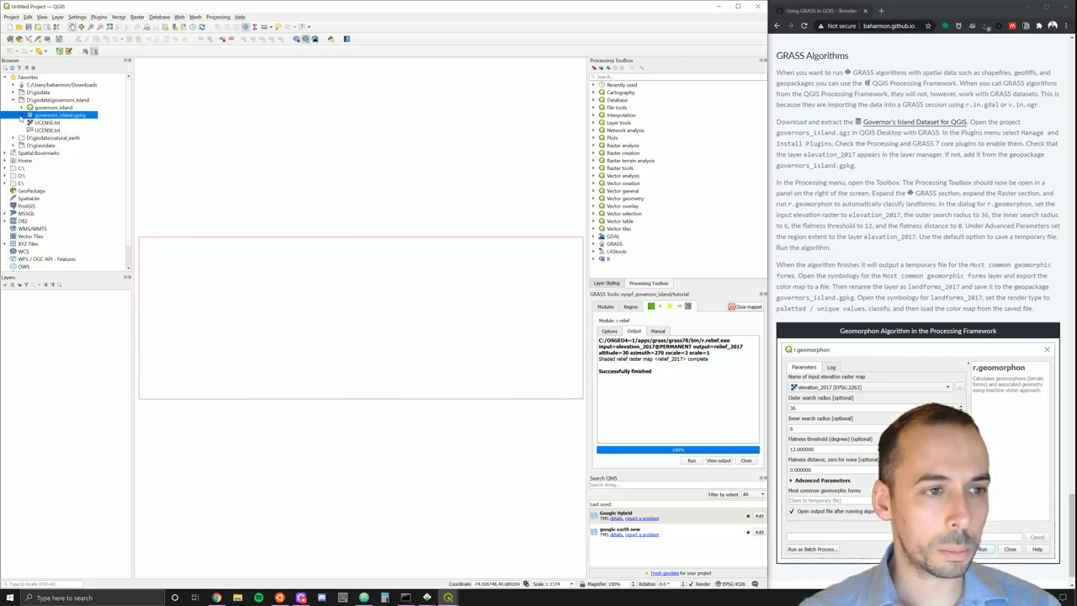
{"action": "left_click", "coordinate": [20, 114]}
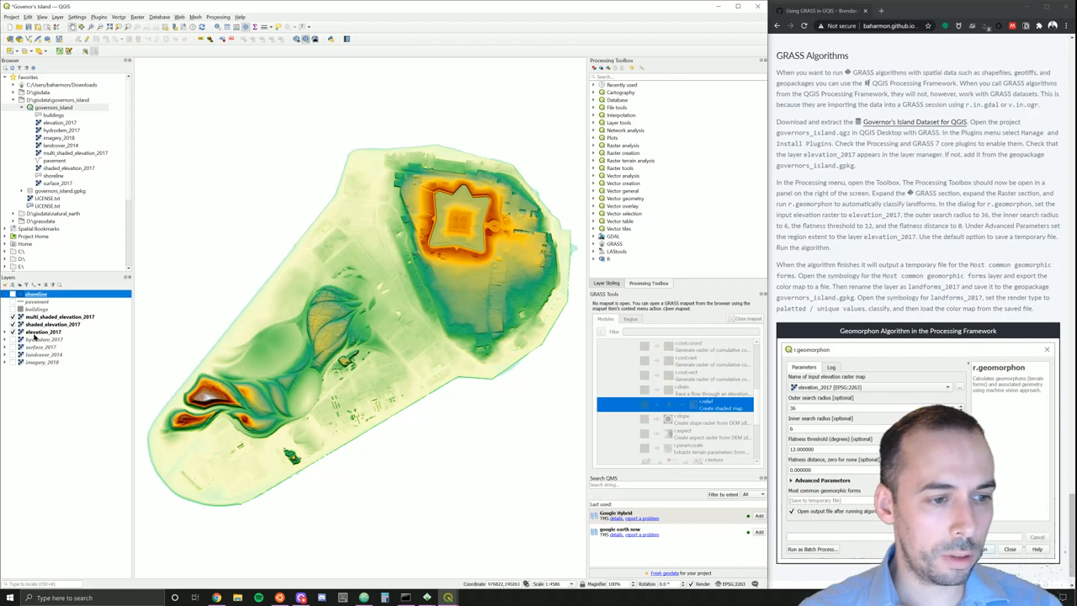
Step: Expand the GRASS raster algorithms in the Processing Toolbox down to r.geomorphon
{"action": "left_click", "coordinate": [44, 331]}
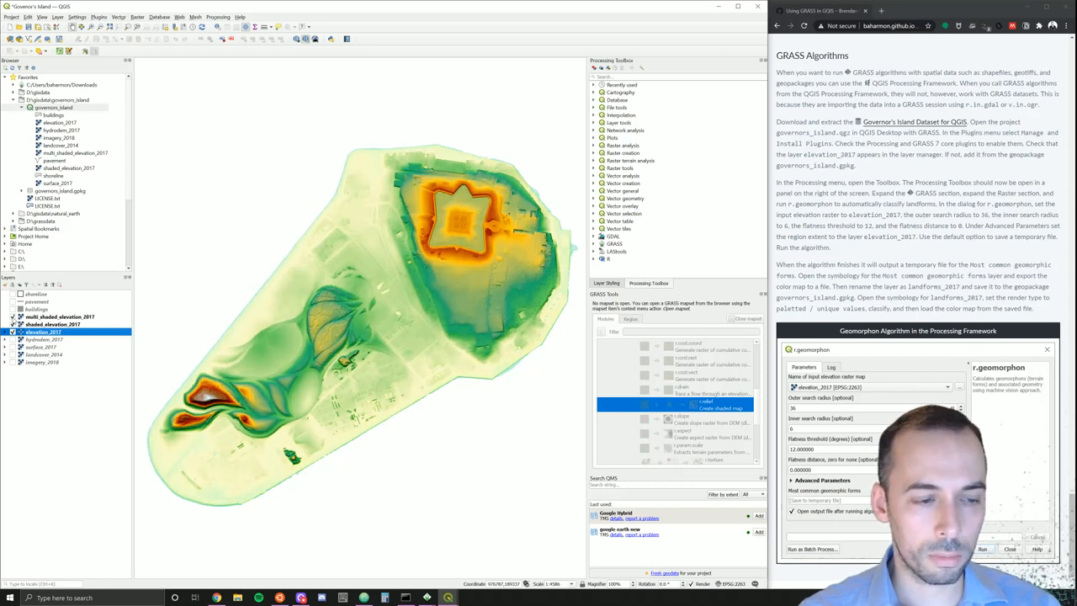
{"action": "mouse_move", "coordinate": [522, 282]}
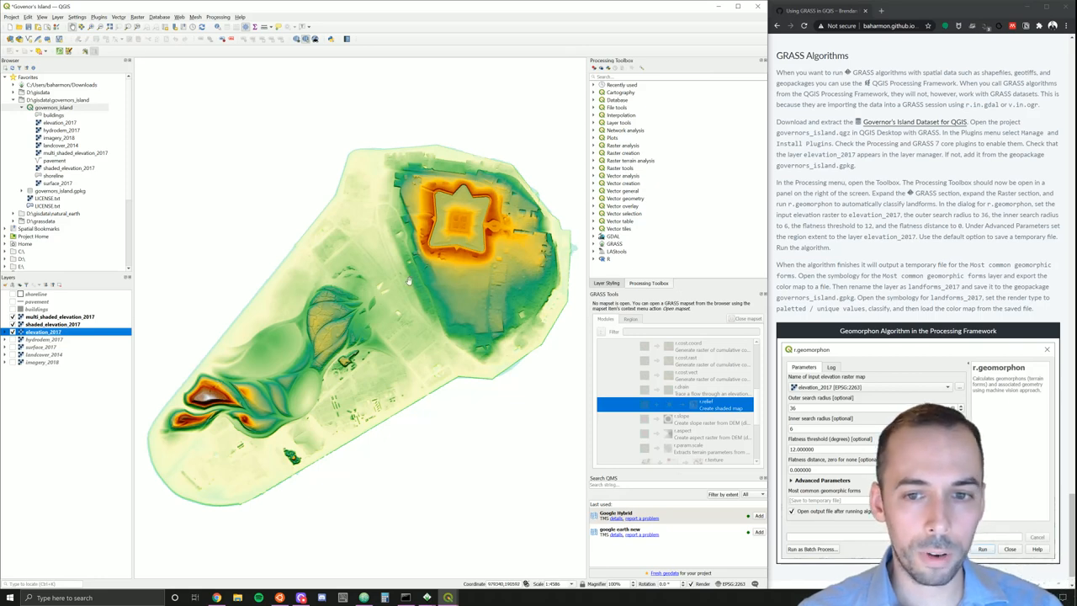
{"action": "left_click", "coordinate": [612, 244]}
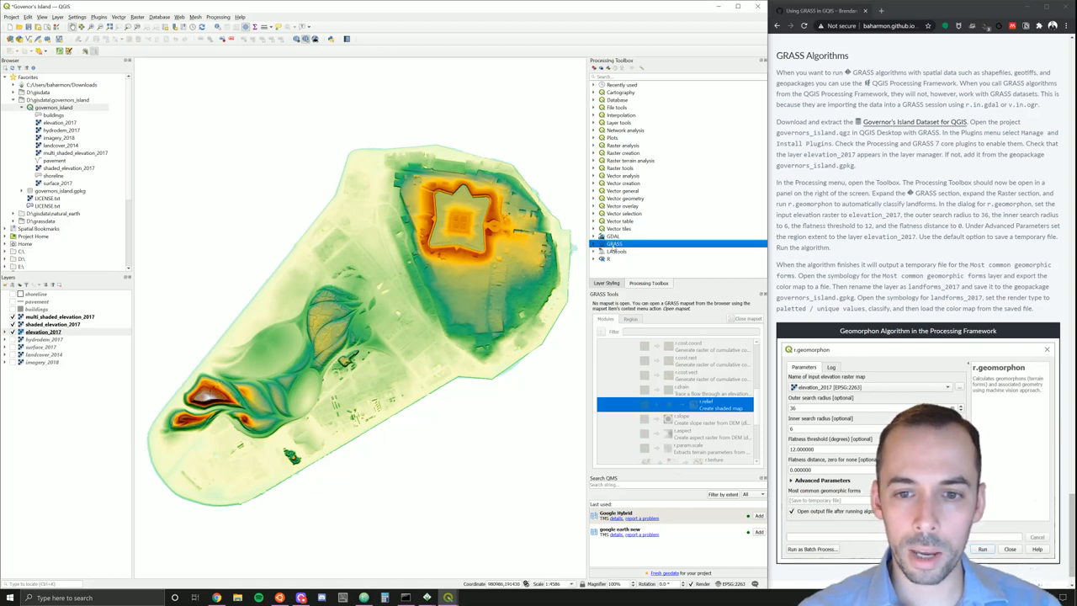
{"action": "left_click", "coordinate": [595, 222]}
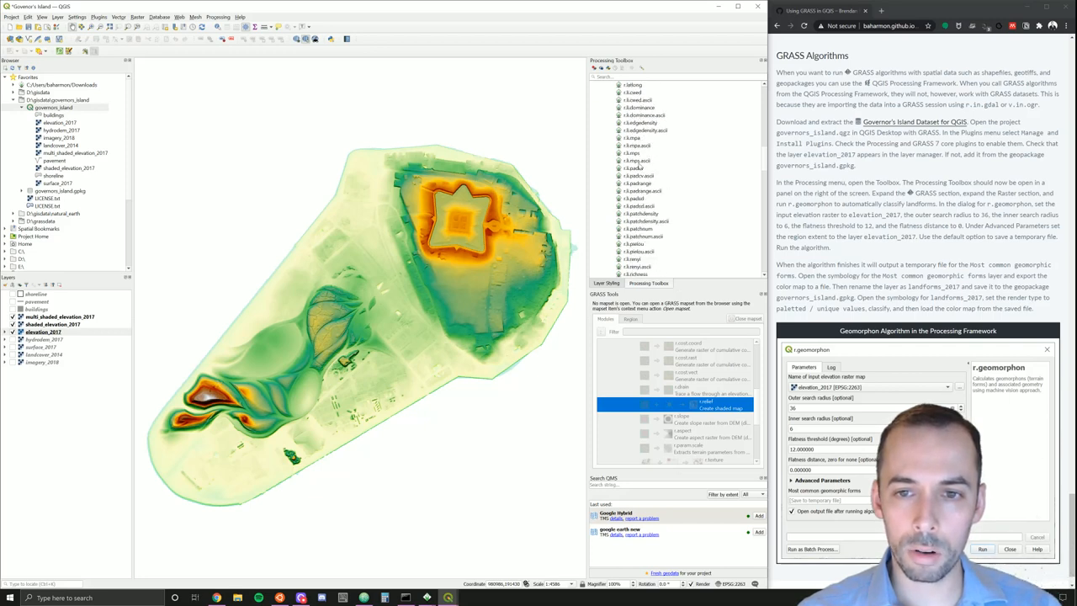
{"action": "scroll", "scroll_direction": "down", "scroll_amount": 3}
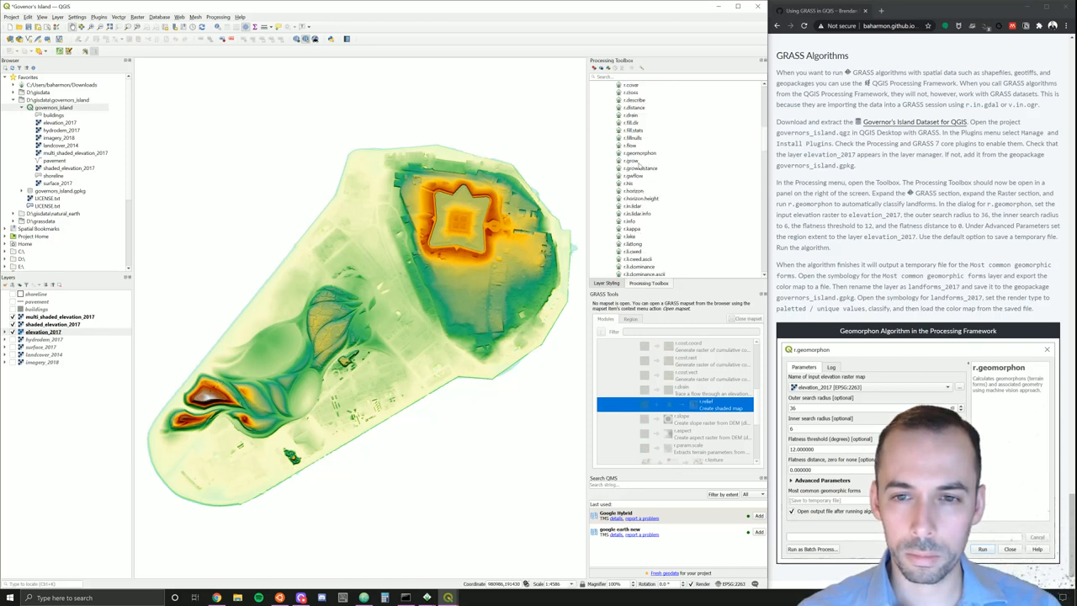
Step: Set up r.geomorphon on elevation_2017 with an outer search radius of 36
{"action": "left_click", "coordinate": [641, 153]}
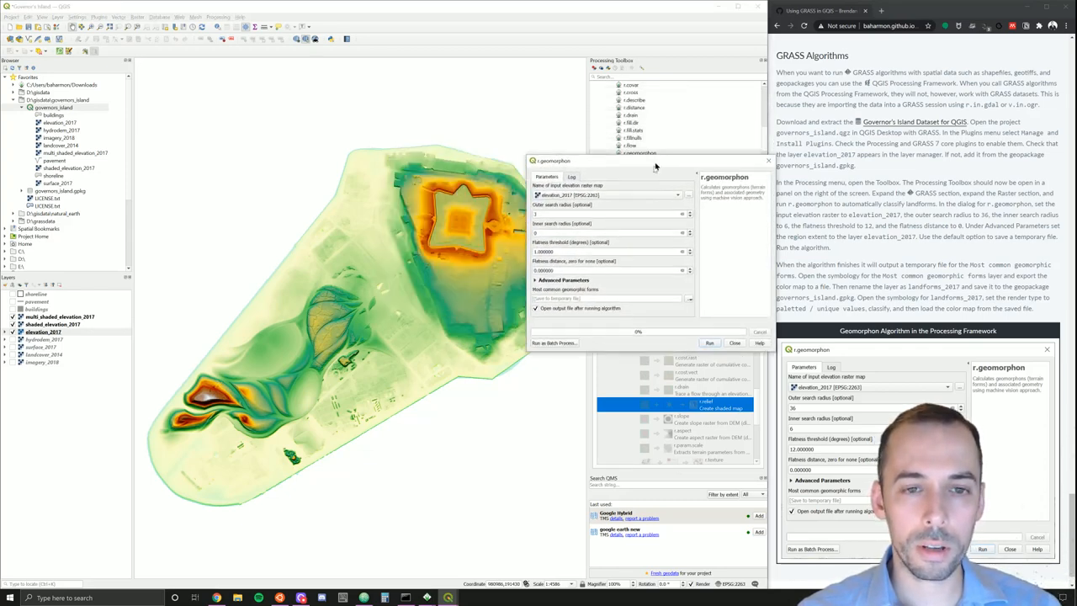
{"action": "left_click_drag", "start_coordinate": [552, 162], "coordinate": [458, 100]}
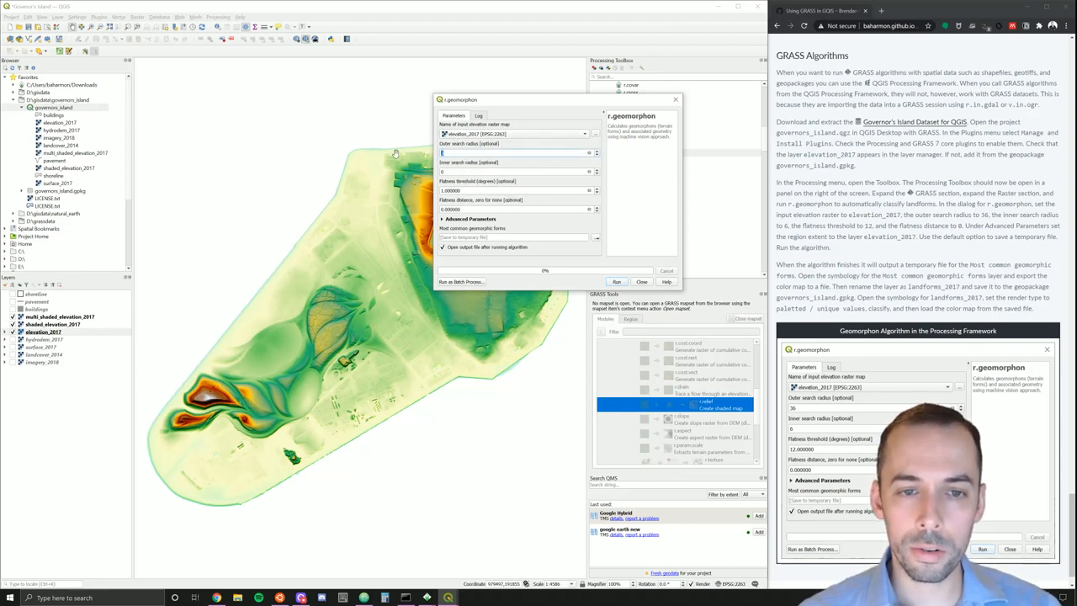
{"action": "type", "text": "36"}
{"action": "left_click", "coordinate": [515, 172]}
{"action": "type", "text": "6"}
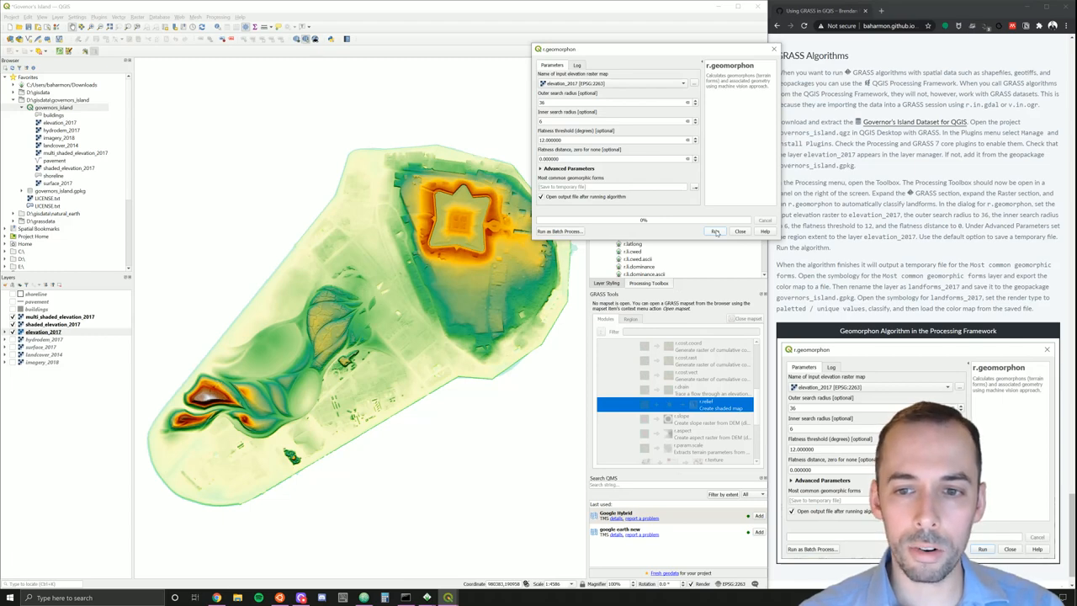
Step: Run r.geomorphon, adding the Most common geomorphic forms raster over the island
{"action": "left_click", "coordinate": [714, 232]}
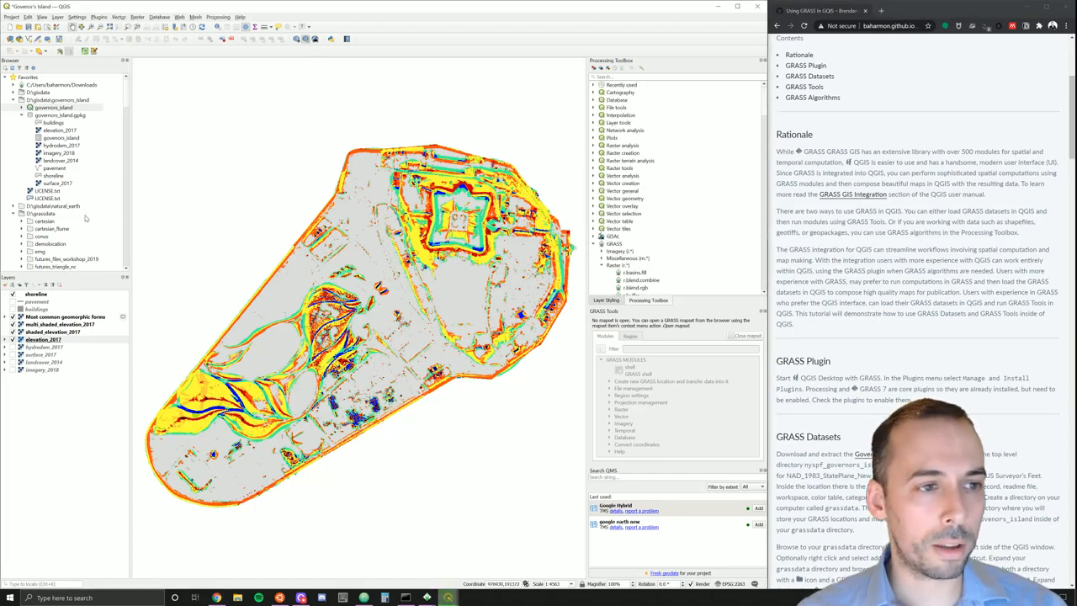
{"action": "mouse_move", "coordinate": [61, 114]}
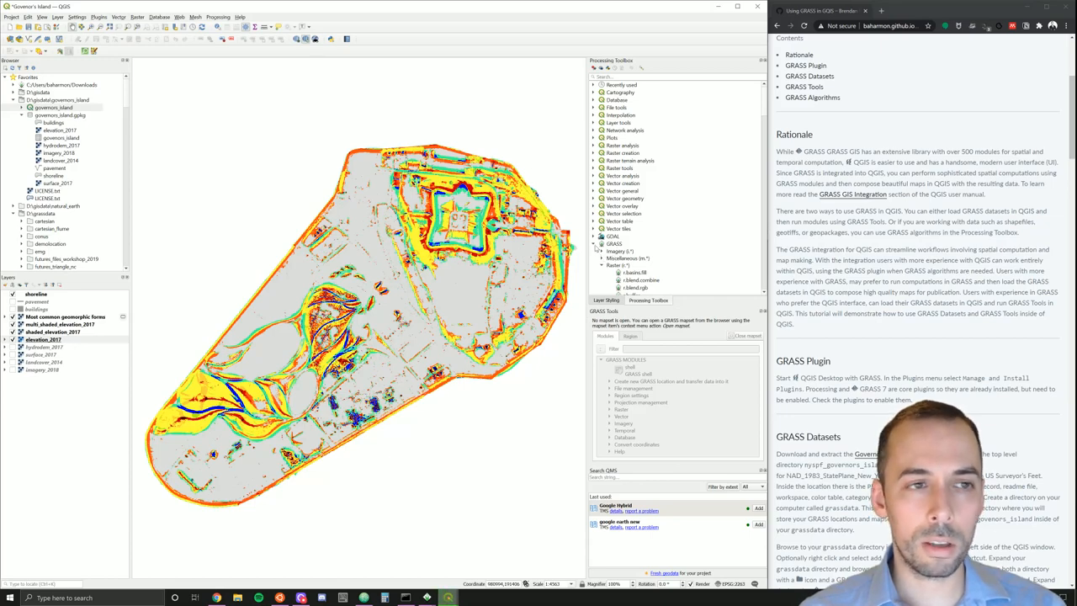
{"action": "mouse_move", "coordinate": [614, 249]}
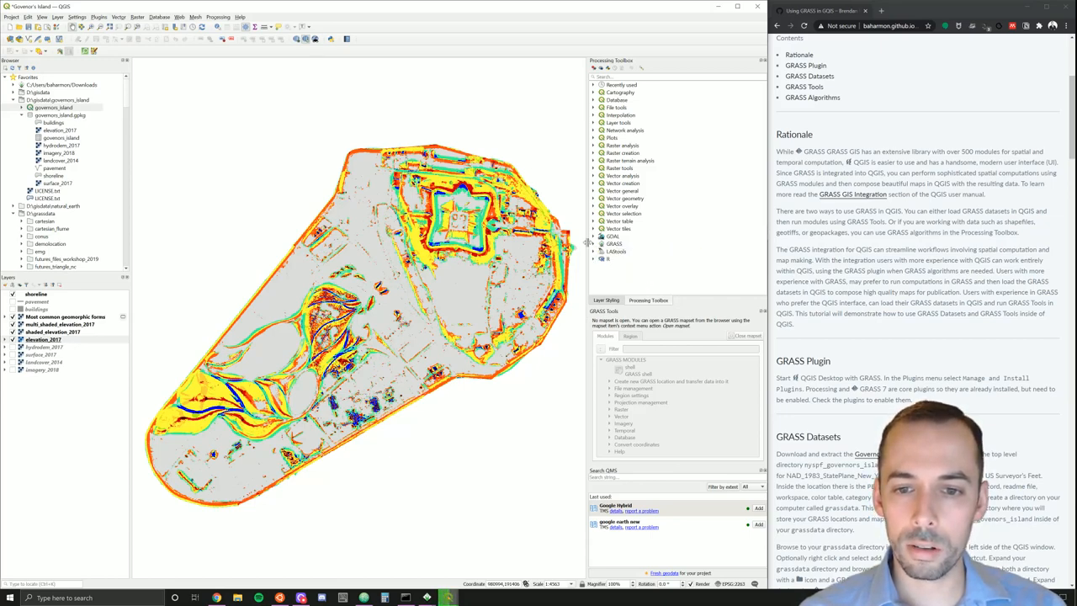
Step: Compare with the geomorphons map and legend in GRASS GIS, then return to QGIS
{"action": "left_click", "coordinate": [614, 244]}
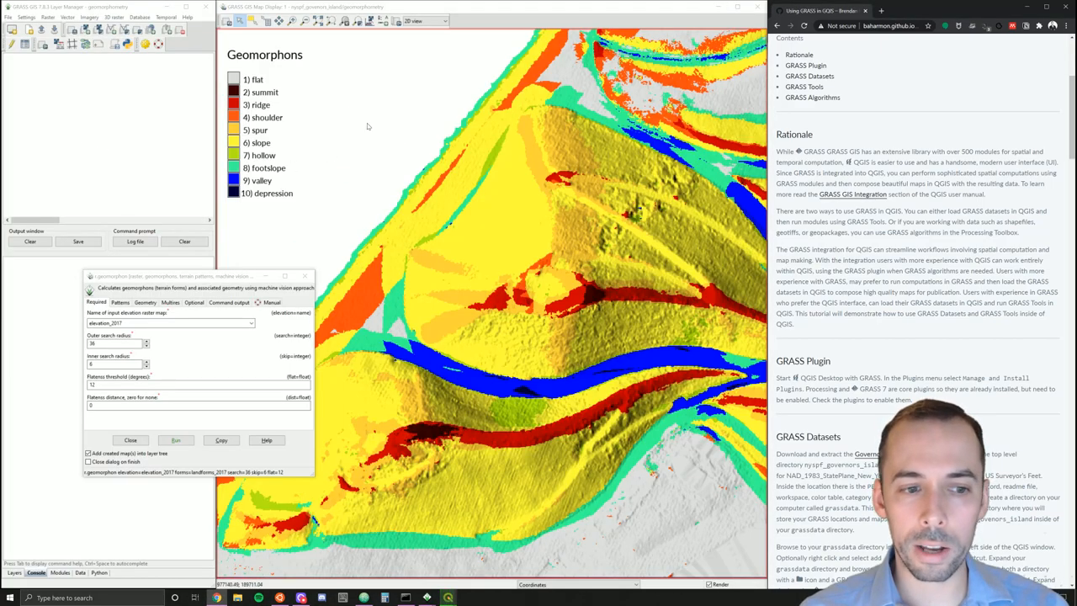
{"action": "mouse_move", "coordinate": [480, 602]}
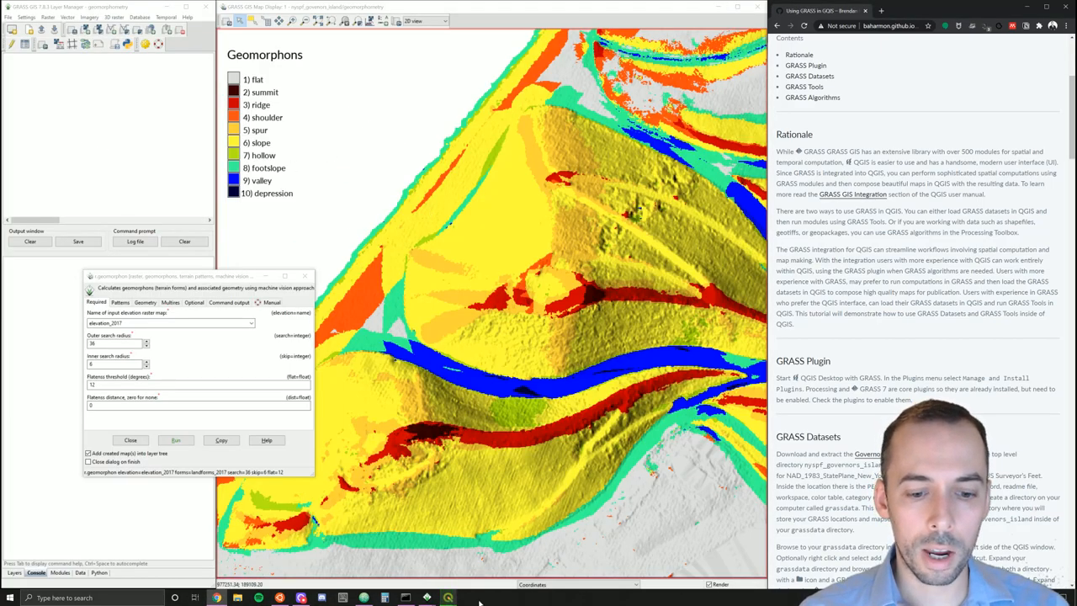
{"action": "left_click", "coordinate": [175, 441]}
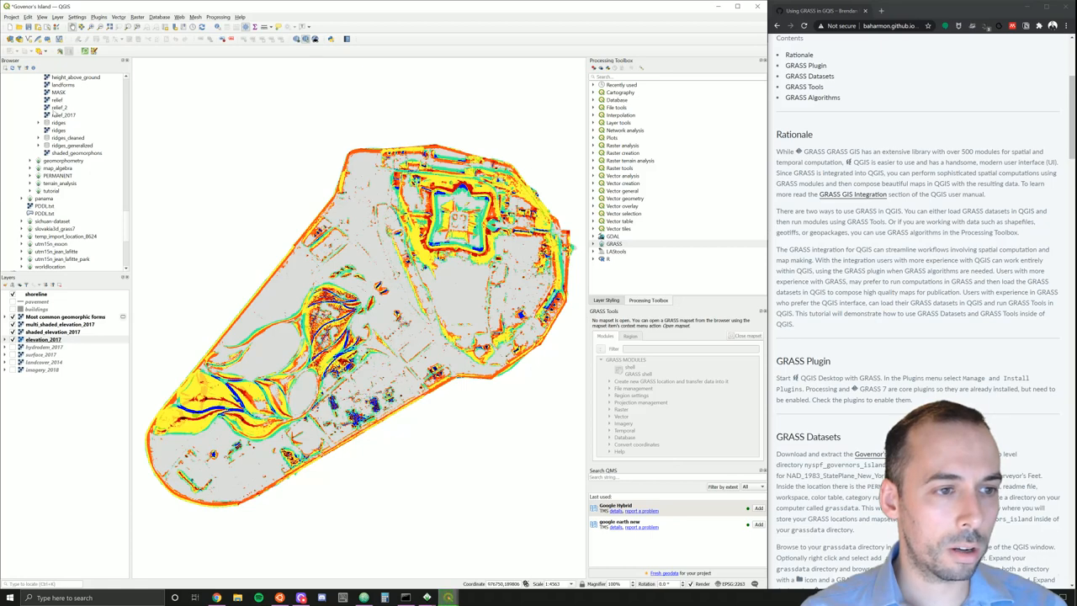
Step: Open the governors_island GRASS mapset from the browser and expand it to list its rasters
{"action": "right_click", "coordinate": [64, 138]}
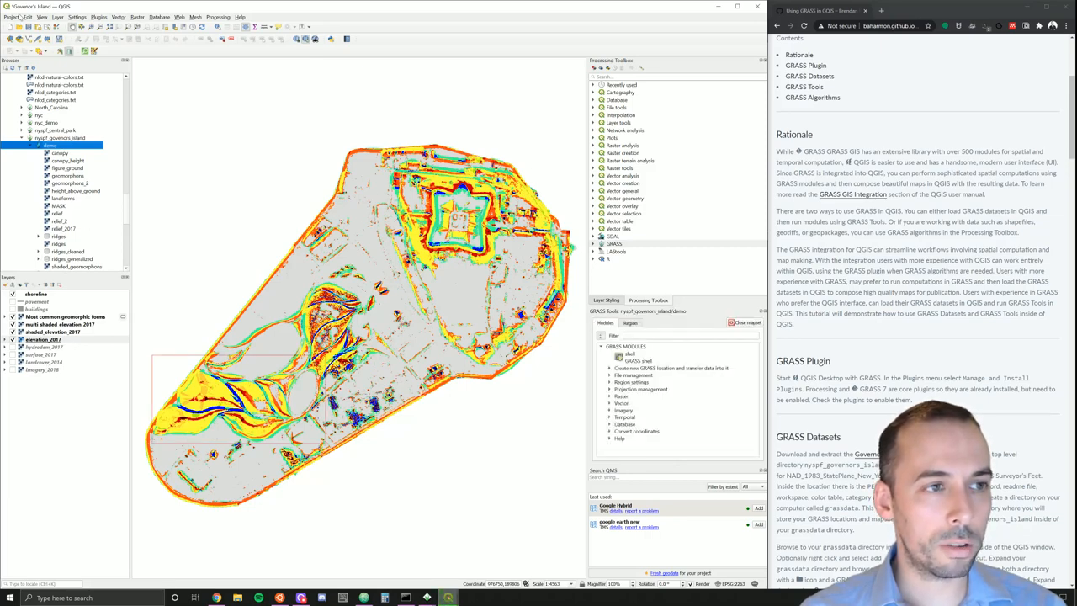
{"action": "left_click", "coordinate": [11, 17]}
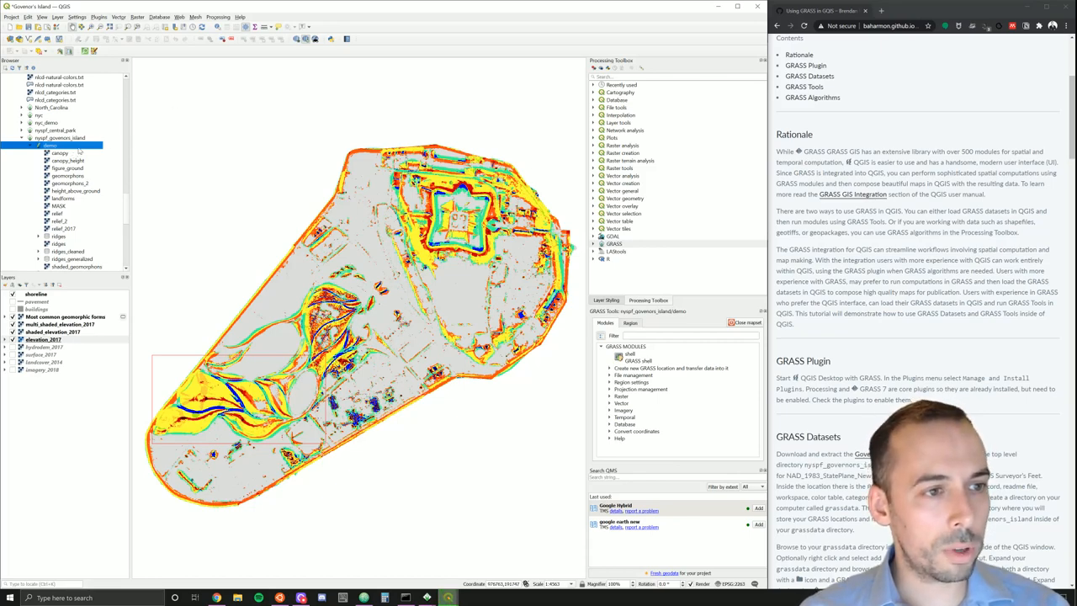
{"action": "left_click", "coordinate": [64, 138]}
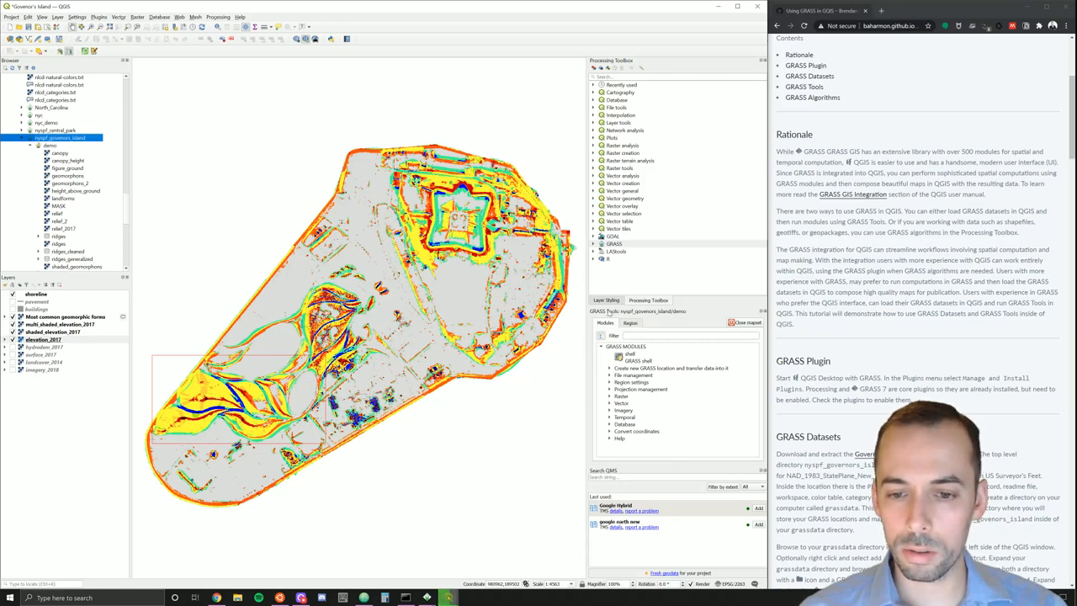
{"action": "mouse_move", "coordinate": [679, 414]}
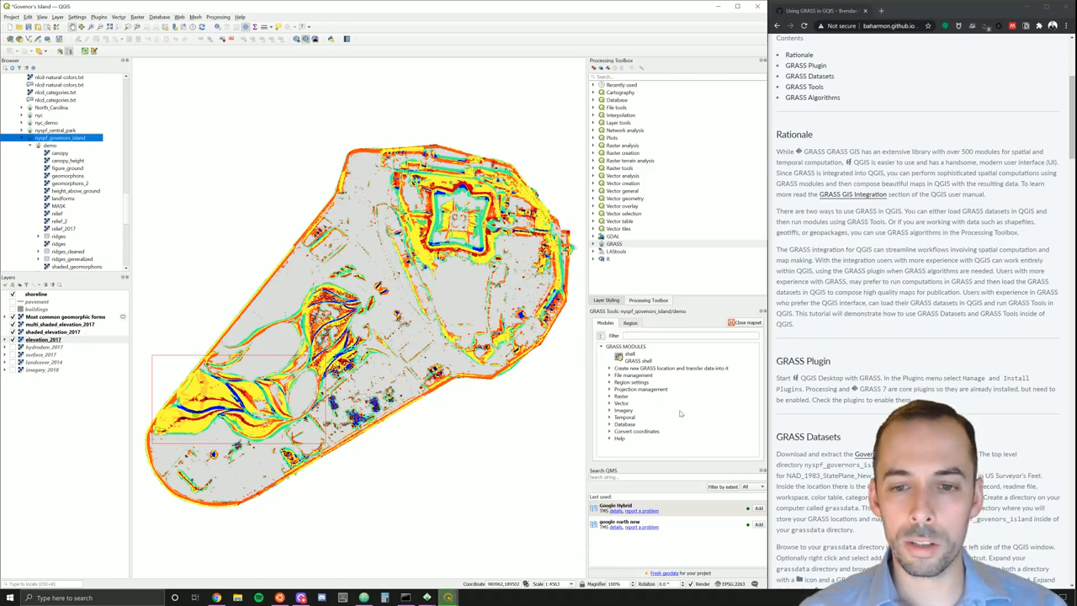
{"action": "mouse_move", "coordinate": [219, 199]}
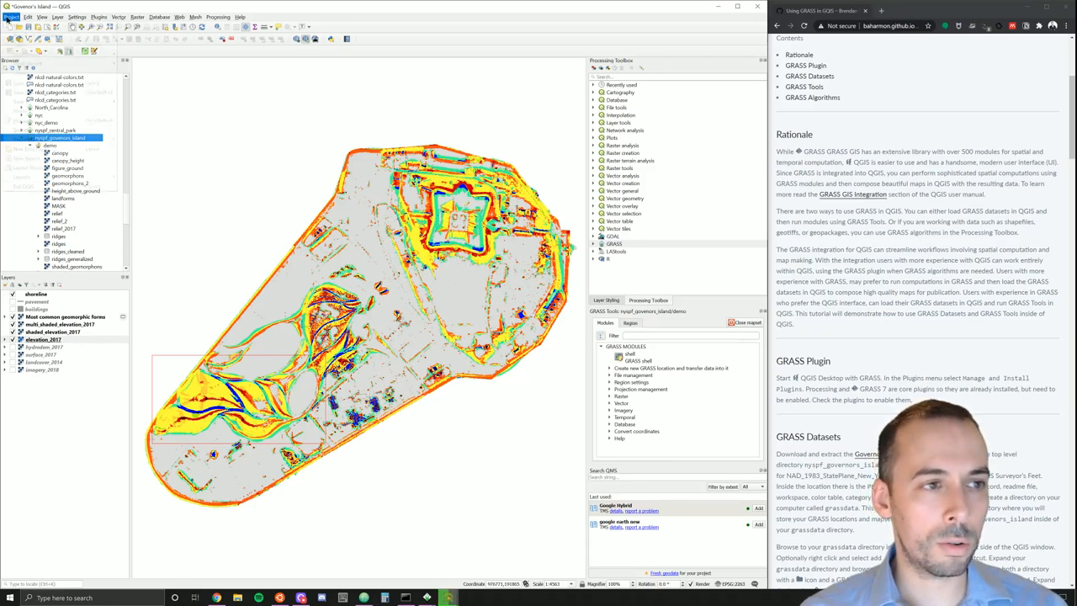
{"action": "left_click", "coordinate": [12, 17]}
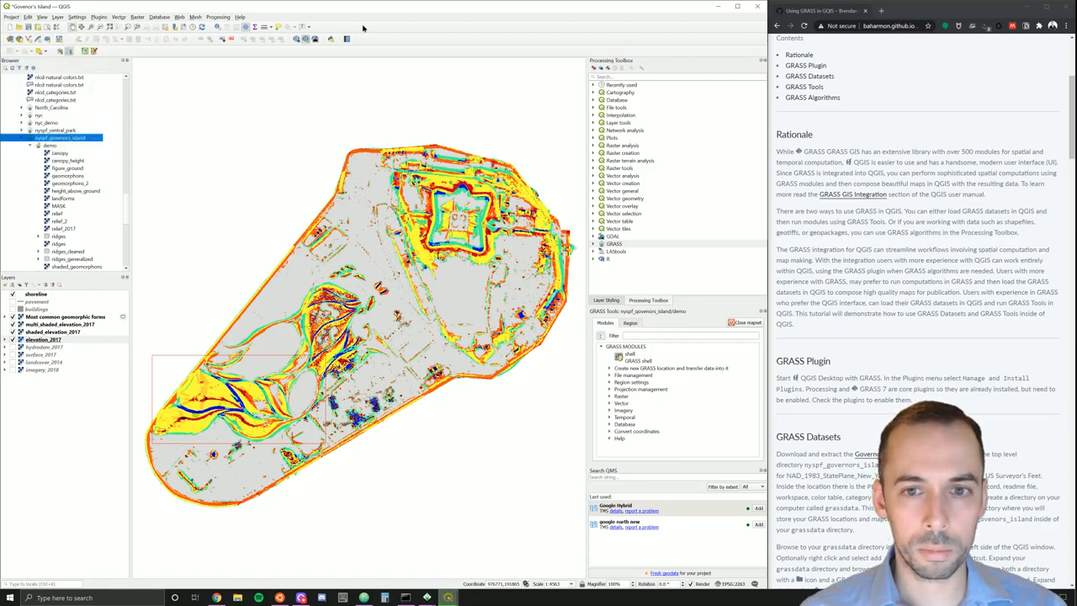
{"action": "mouse_move", "coordinate": [437, 456]}
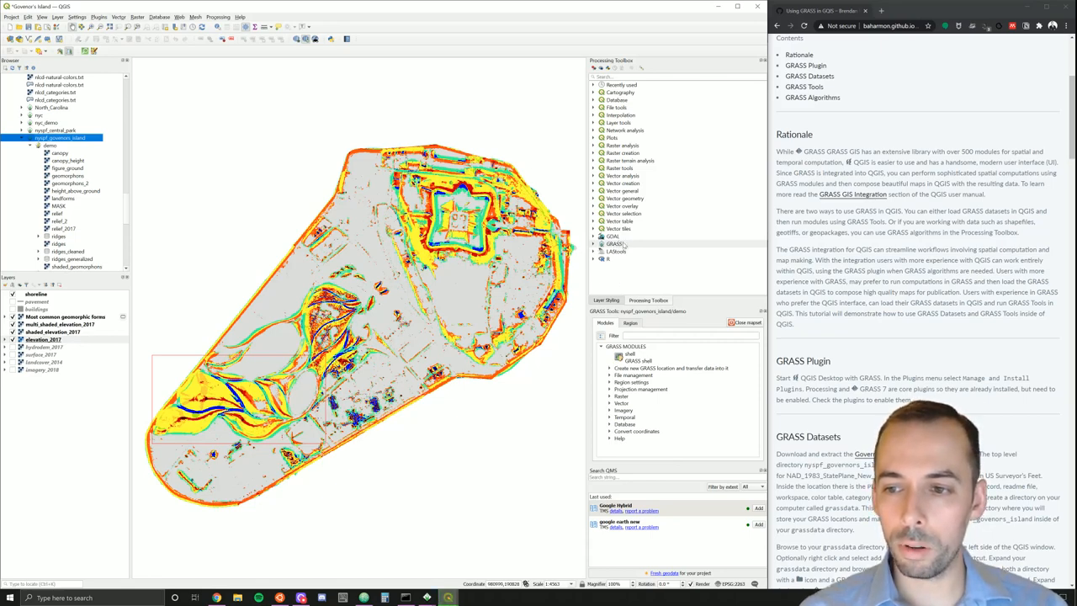
{"action": "mouse_move", "coordinate": [615, 251]}
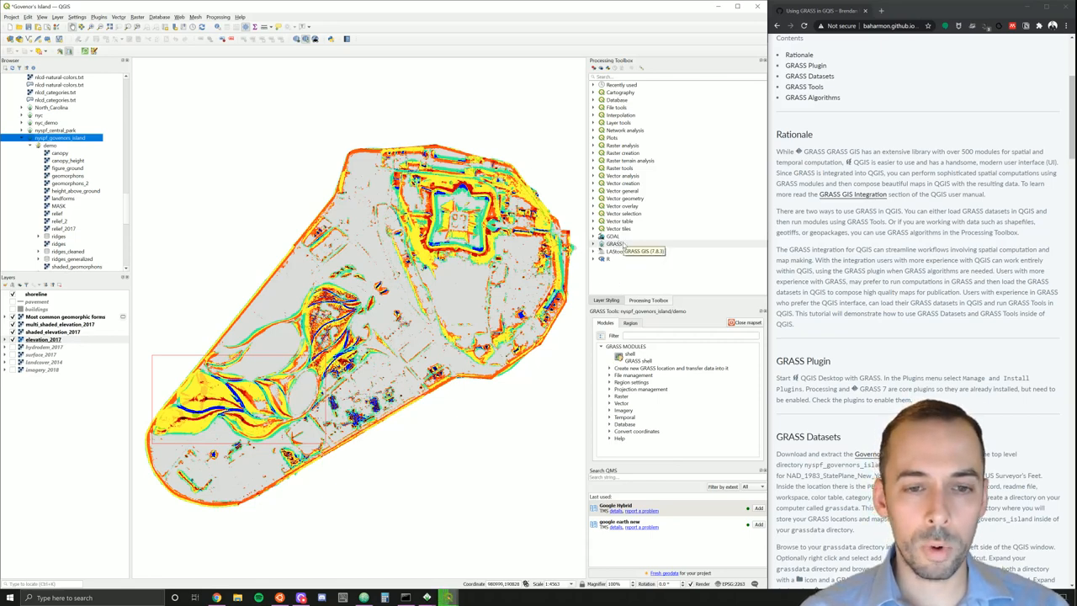